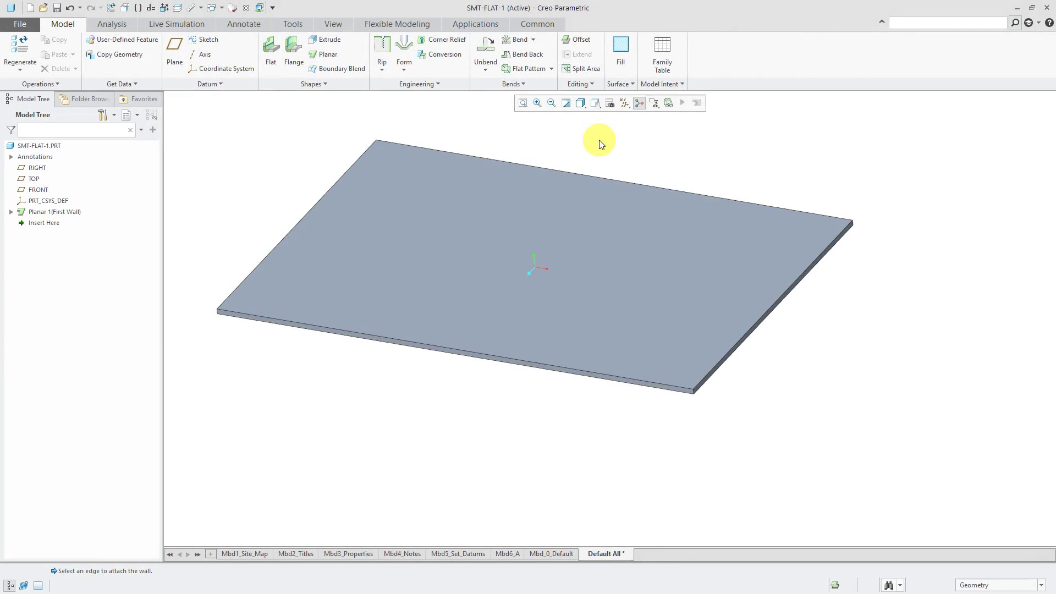
mouse_move(522, 148)
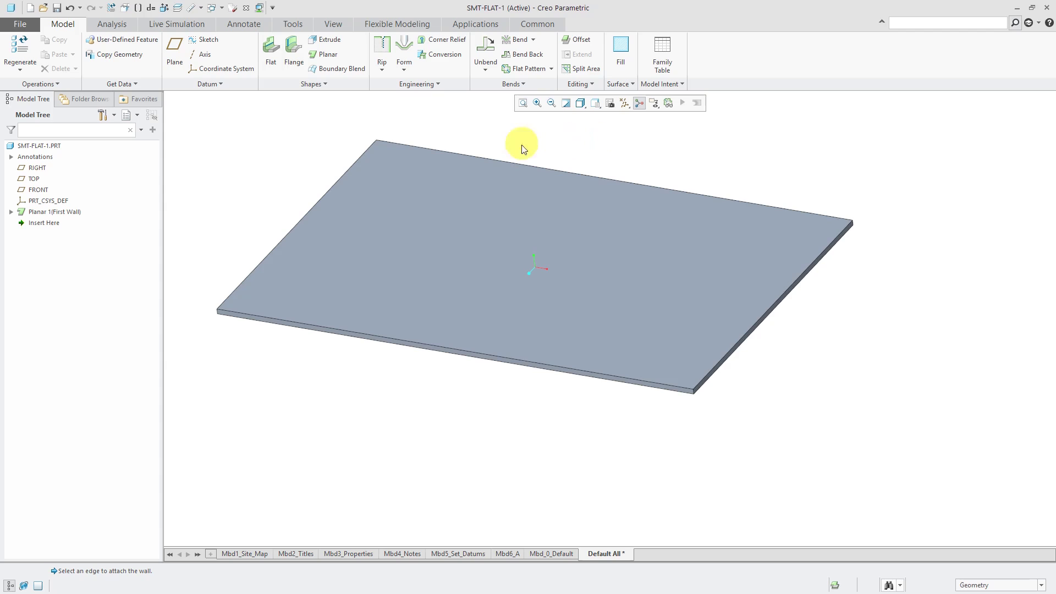
mouse_move(326, 54)
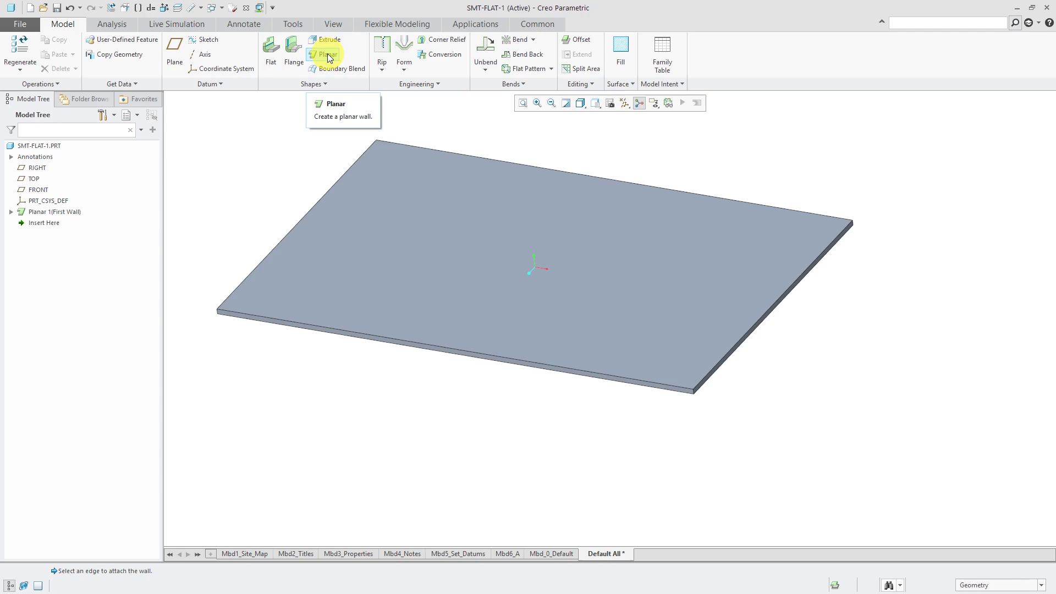
mouse_move(270, 54)
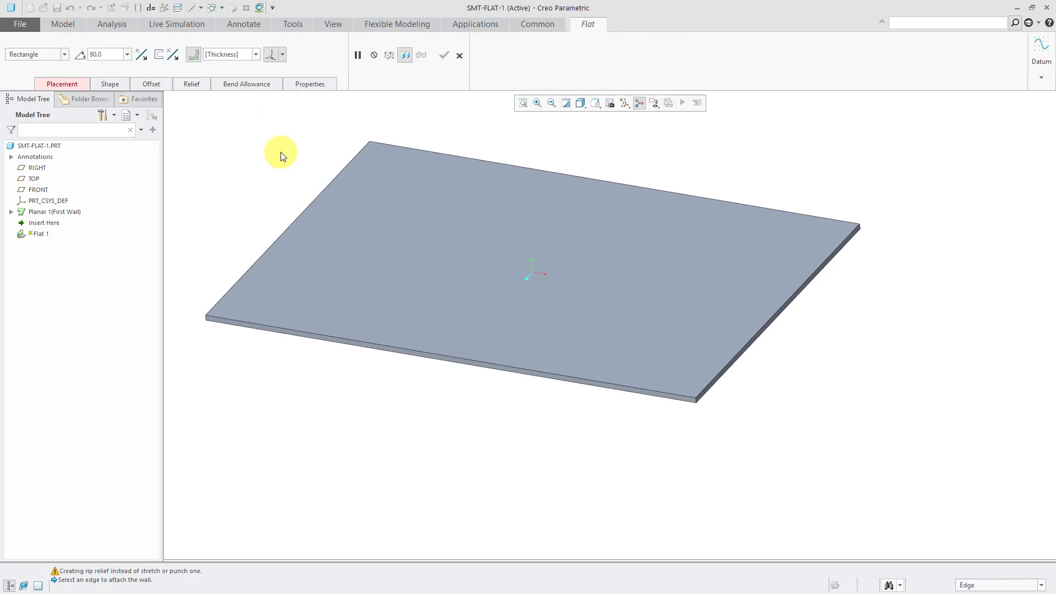
mouse_move(281, 156)
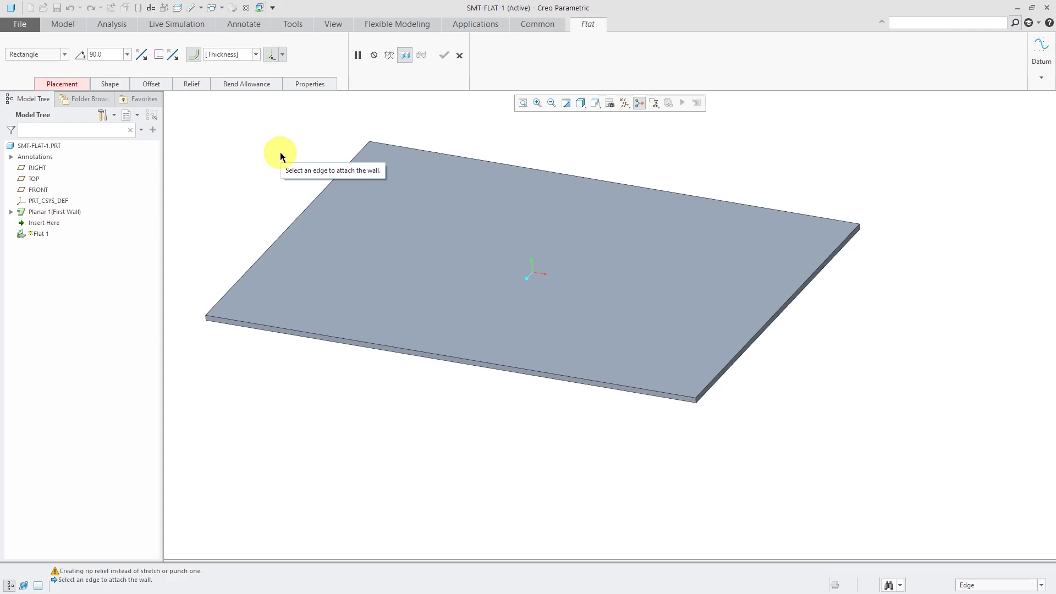
mouse_move(469, 164)
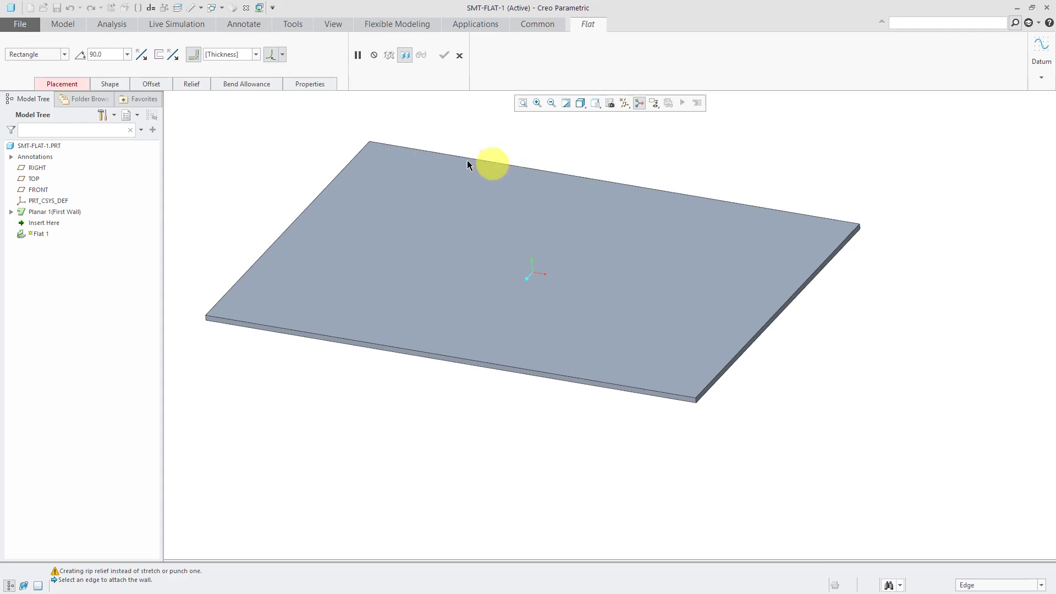
mouse_move(570, 240)
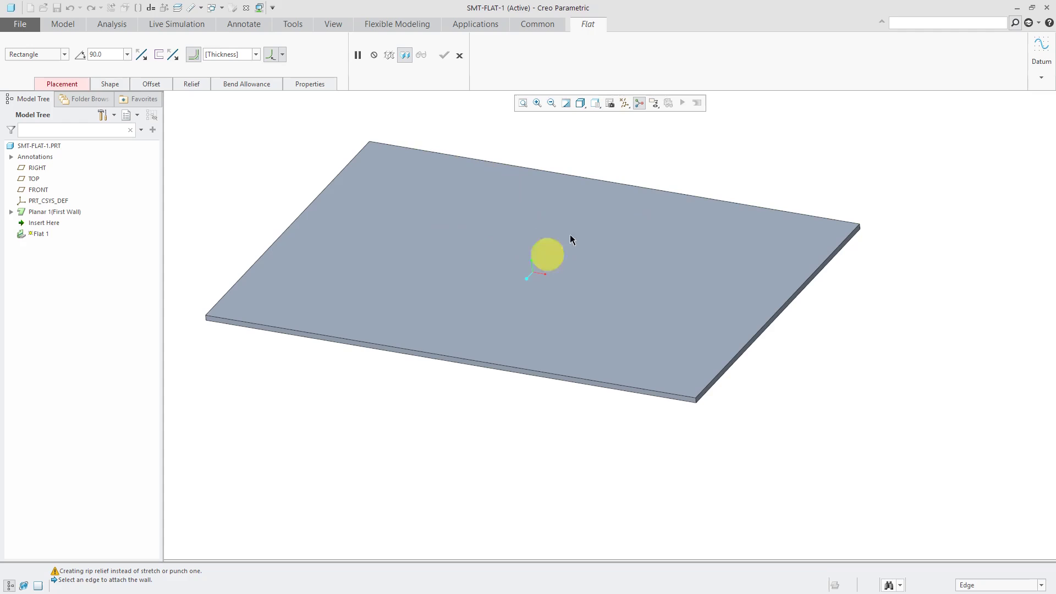
mouse_move(455, 368)
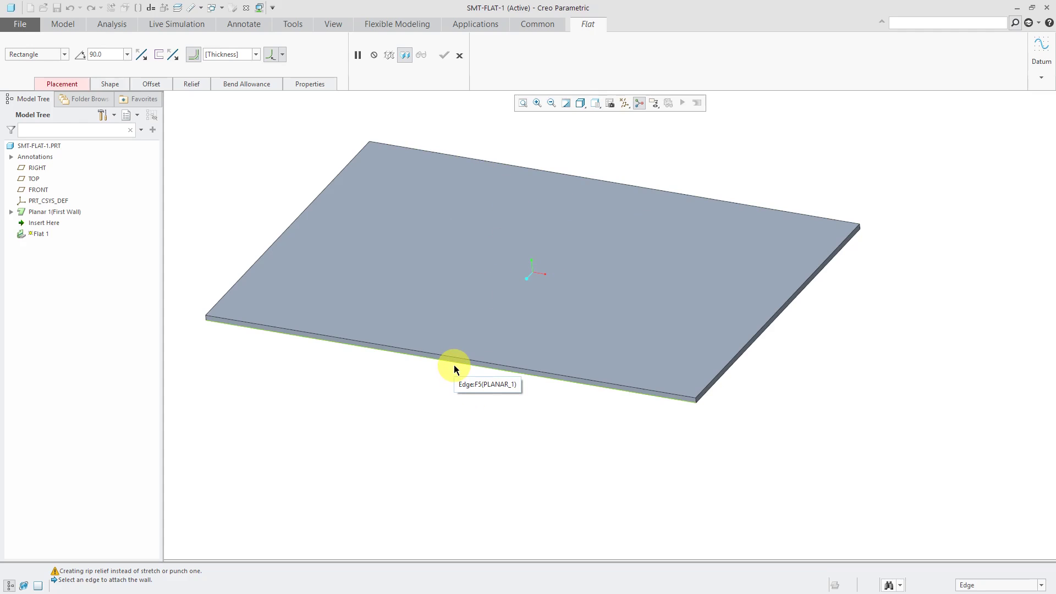
Step: Attach a 90° flat wall to the front bottom edge of the base plate
left_click(452, 359)
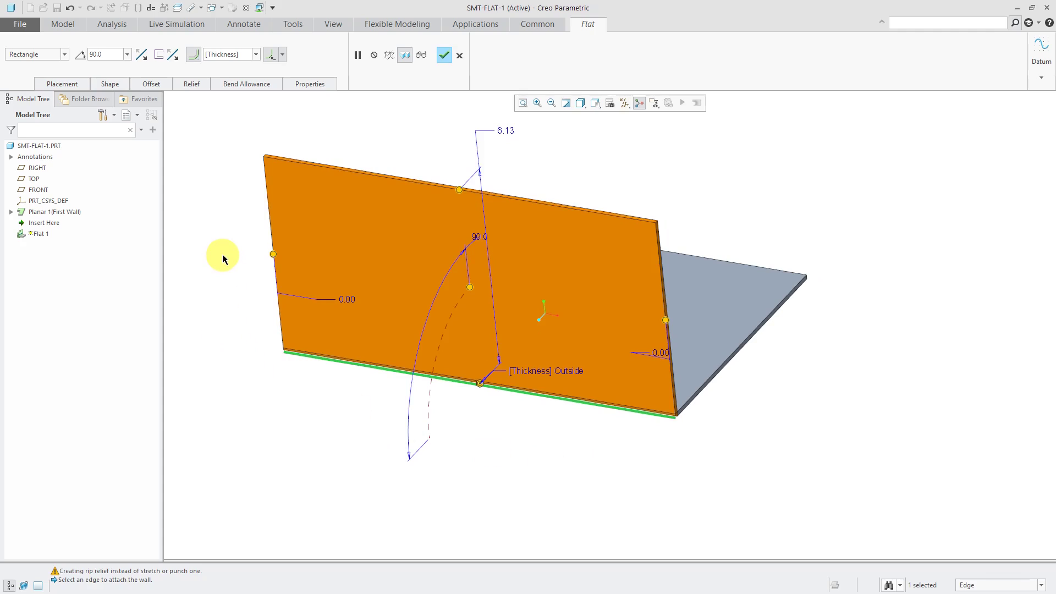
left_click(61, 83)
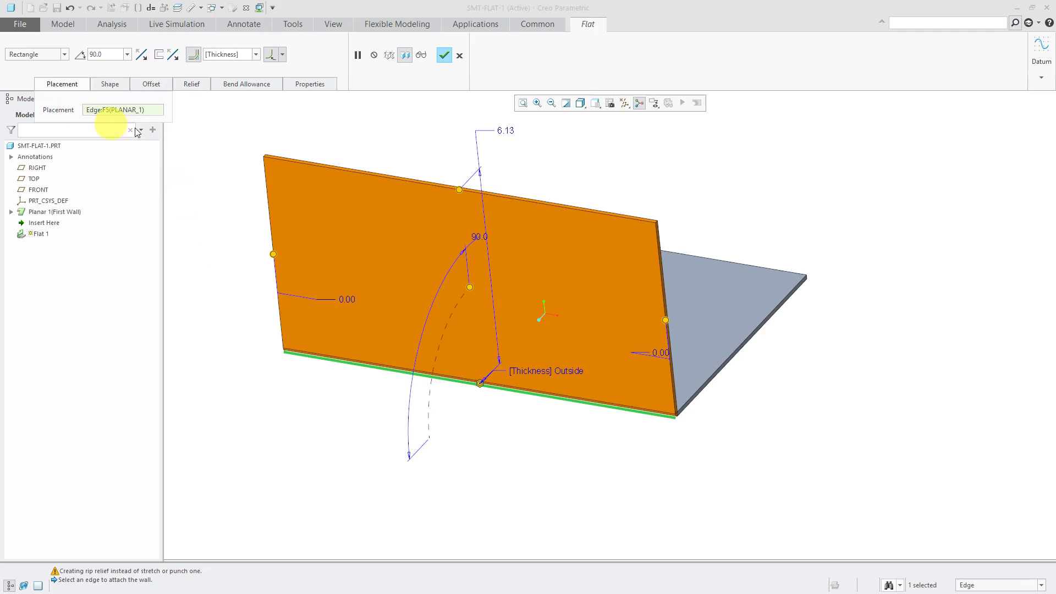
mouse_move(200, 144)
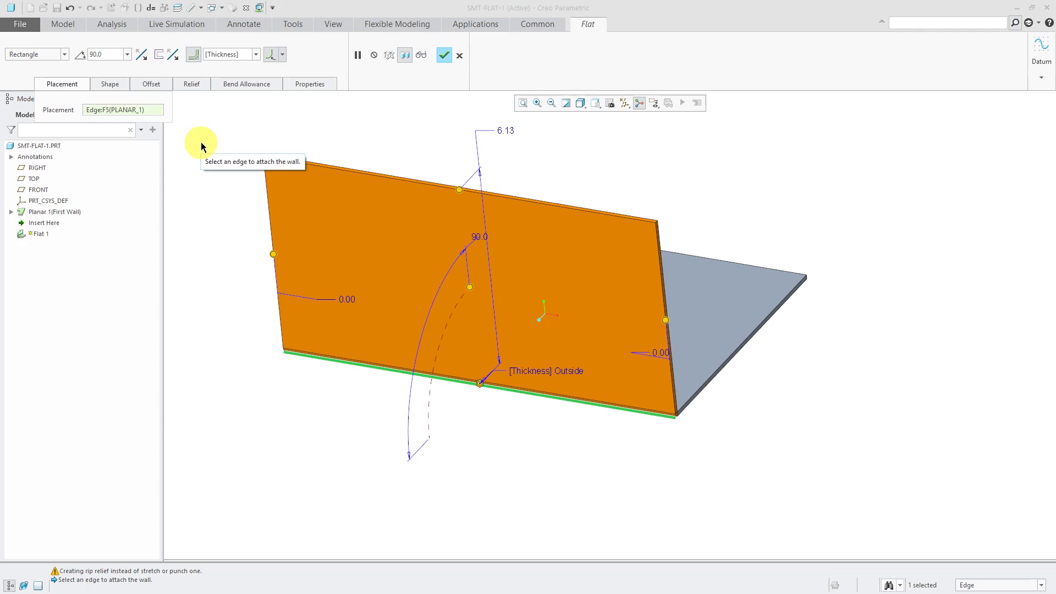
mouse_move(200, 165)
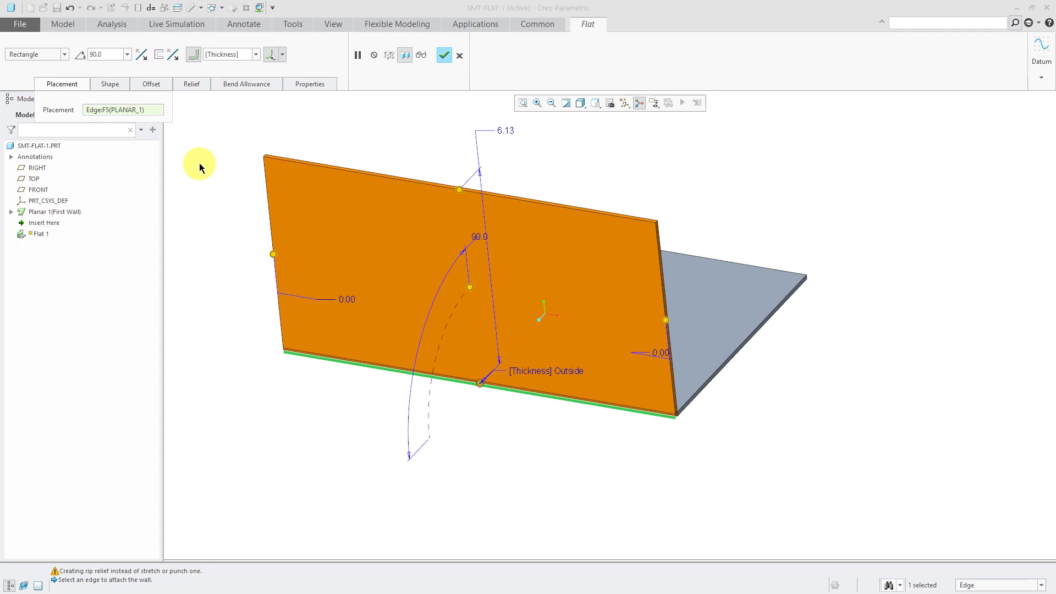
mouse_move(201, 166)
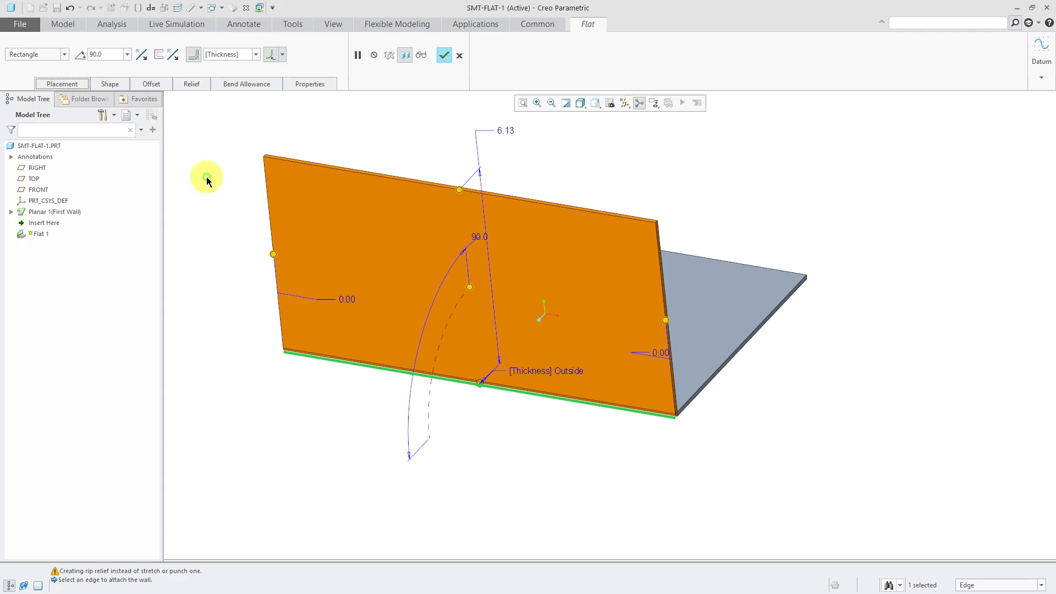
mouse_move(190, 180)
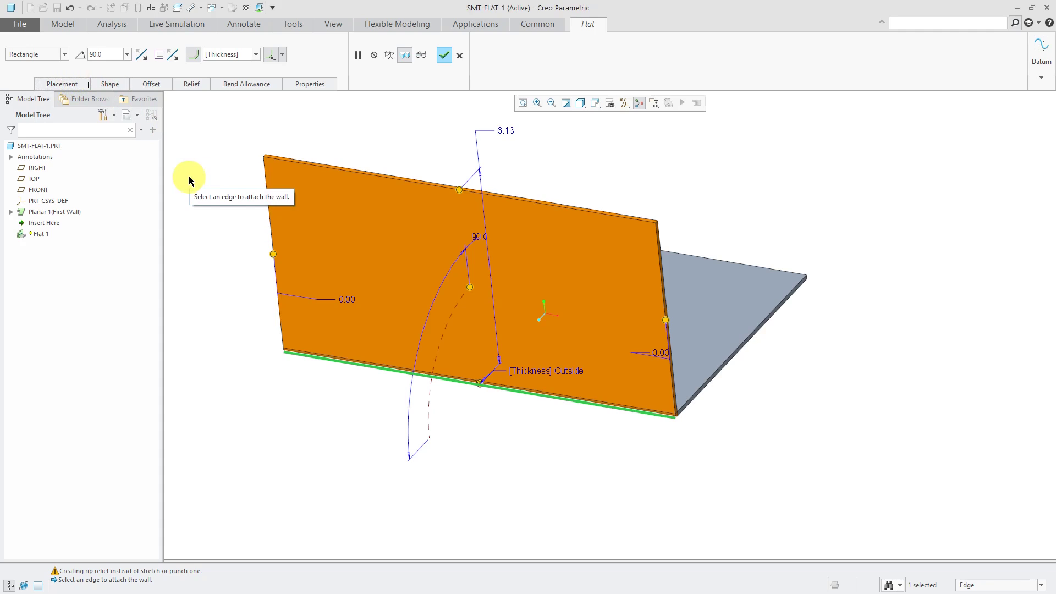
mouse_move(380, 138)
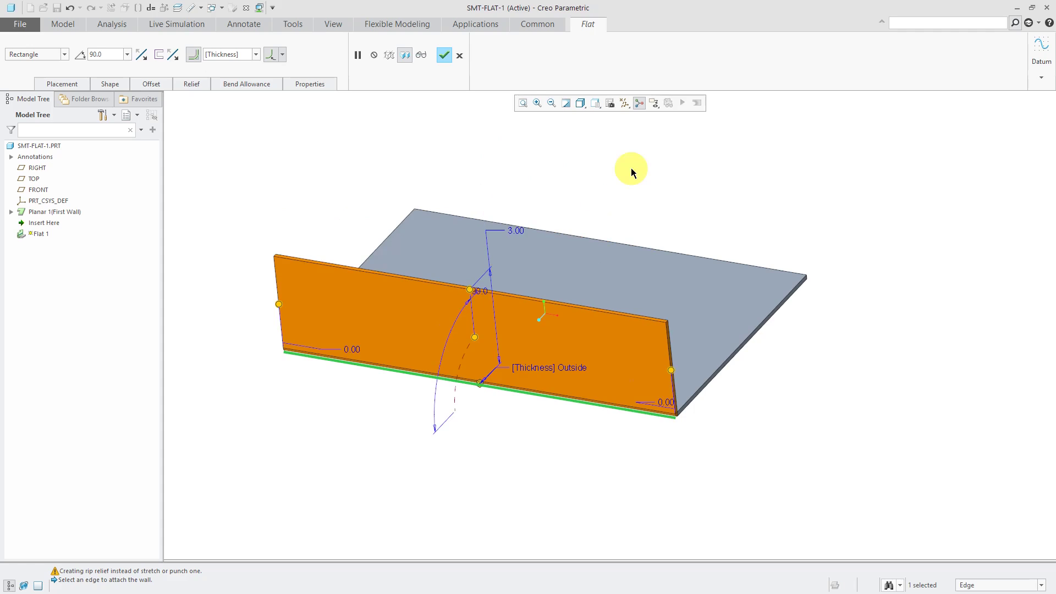
mouse_move(632, 176)
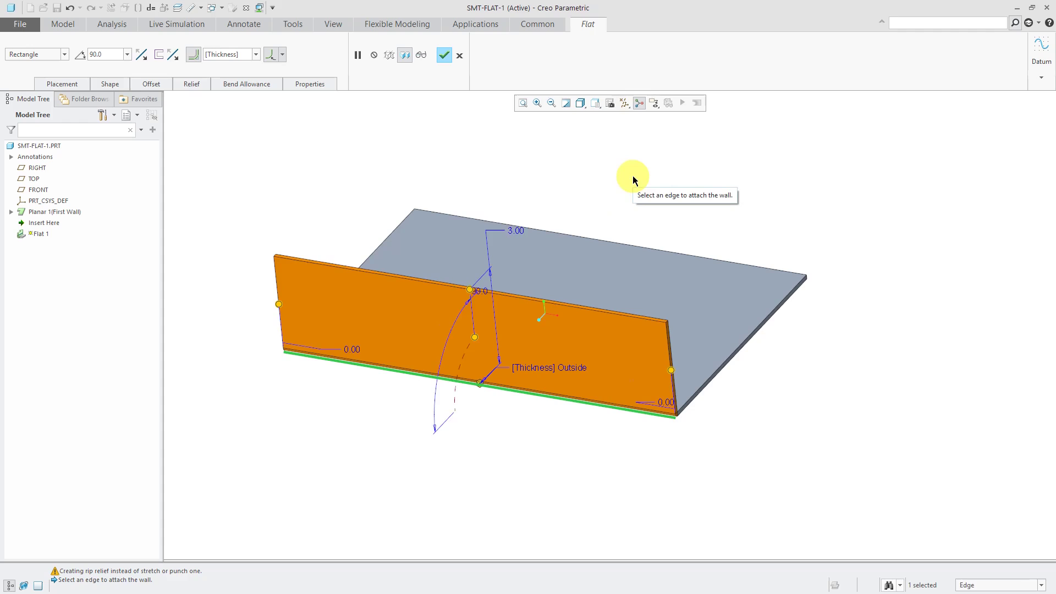
mouse_move(476, 337)
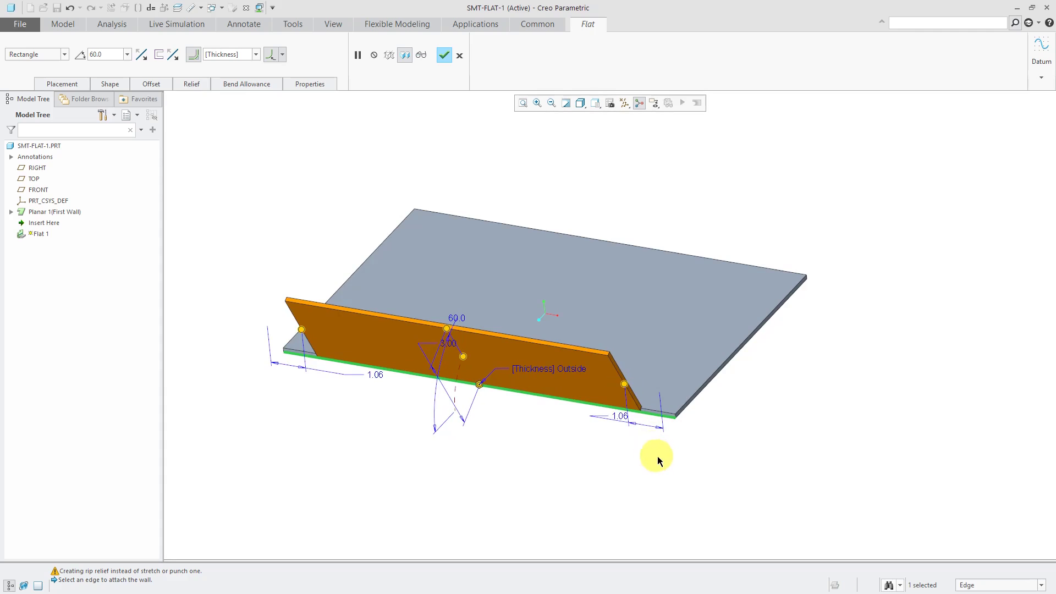
mouse_move(660, 462)
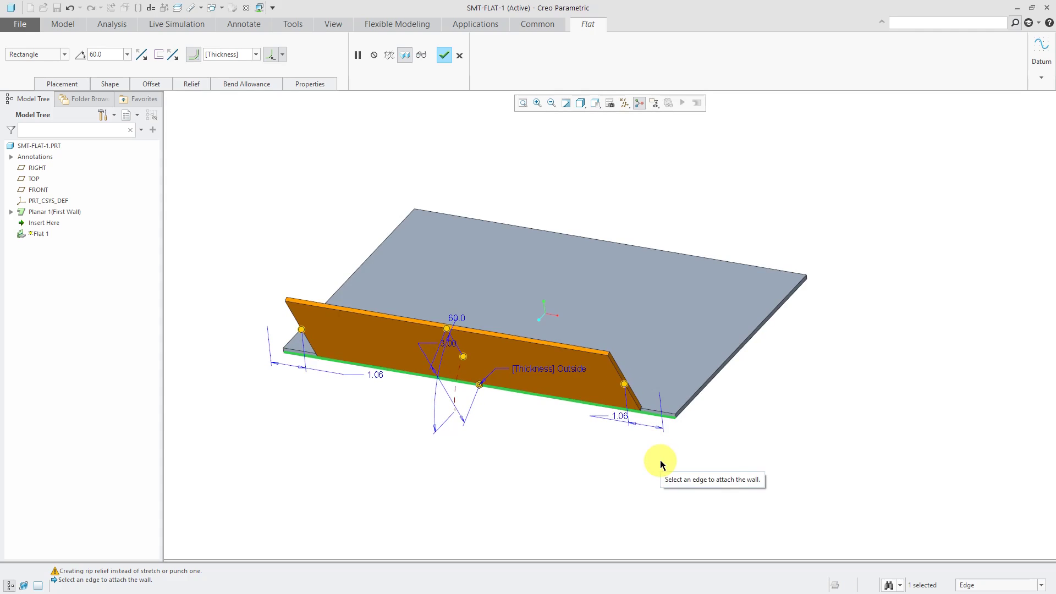
mouse_move(133, 74)
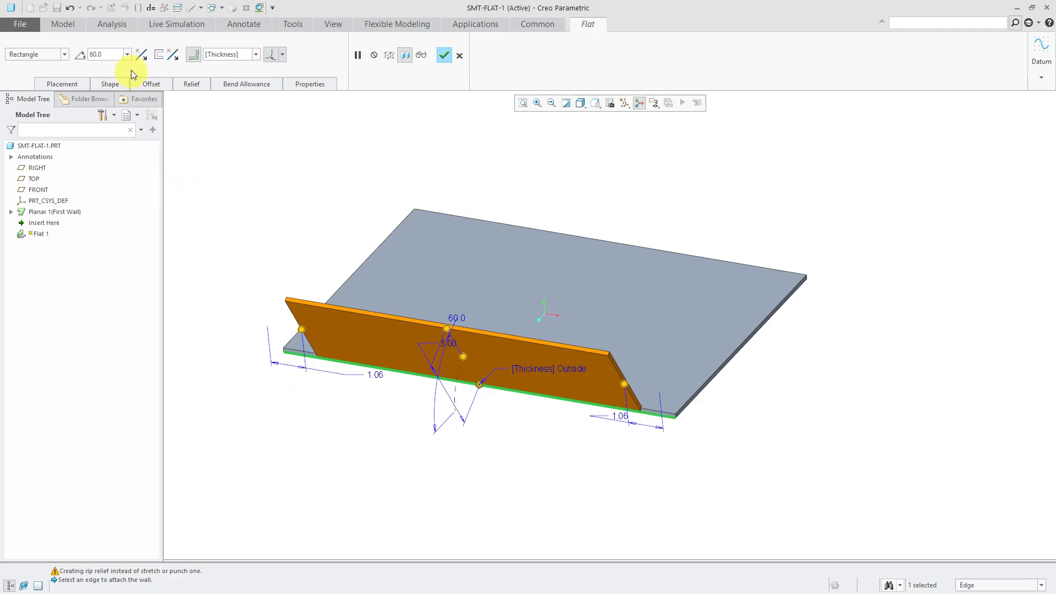
Step: Set the wall's bend angle back to 90.00 from the angle list
left_click(127, 54)
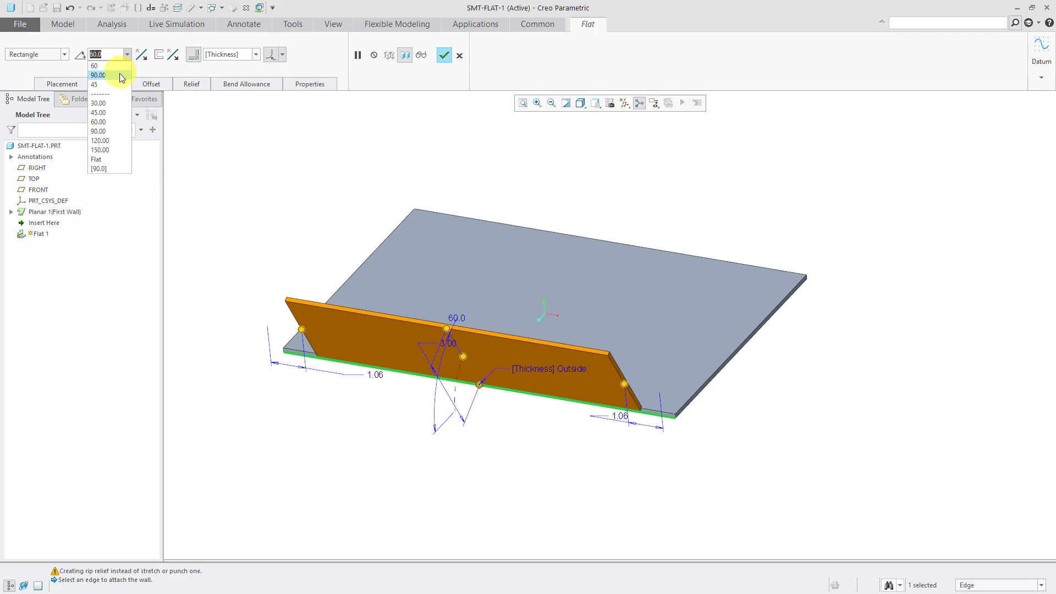
left_click(98, 75)
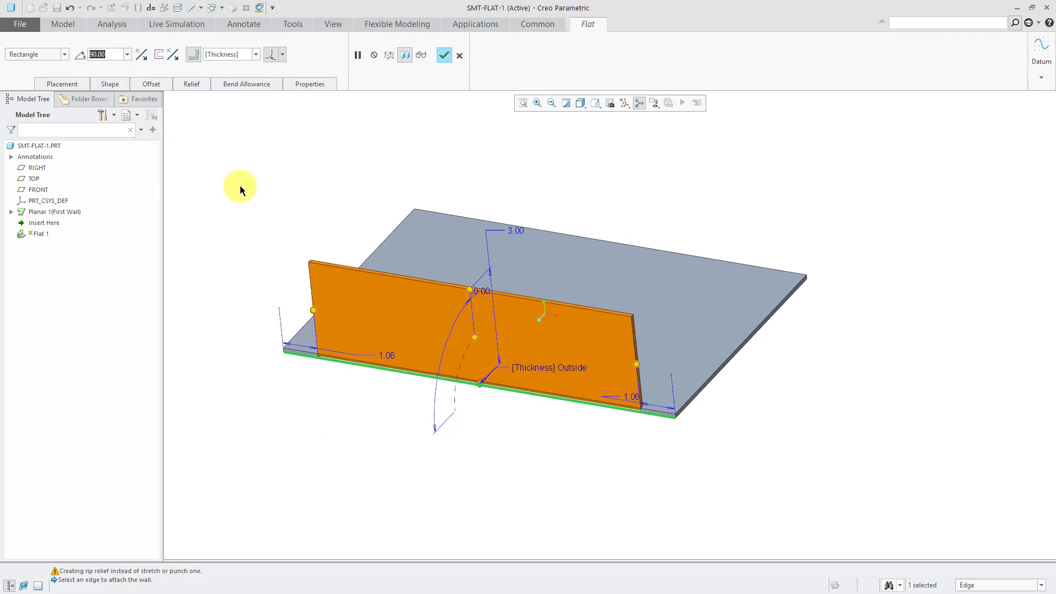
mouse_move(240, 187)
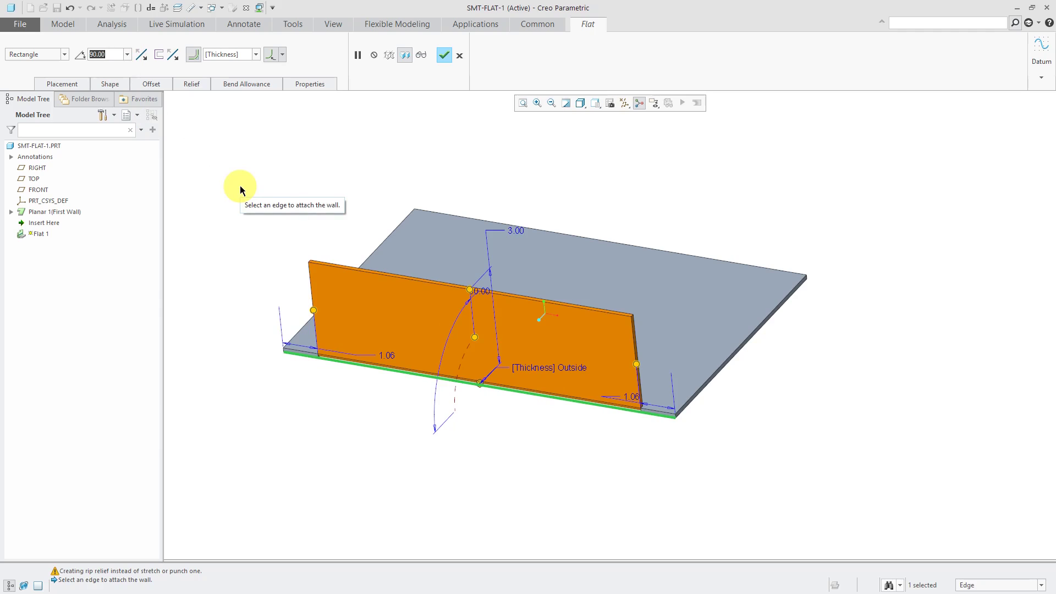
mouse_move(63, 55)
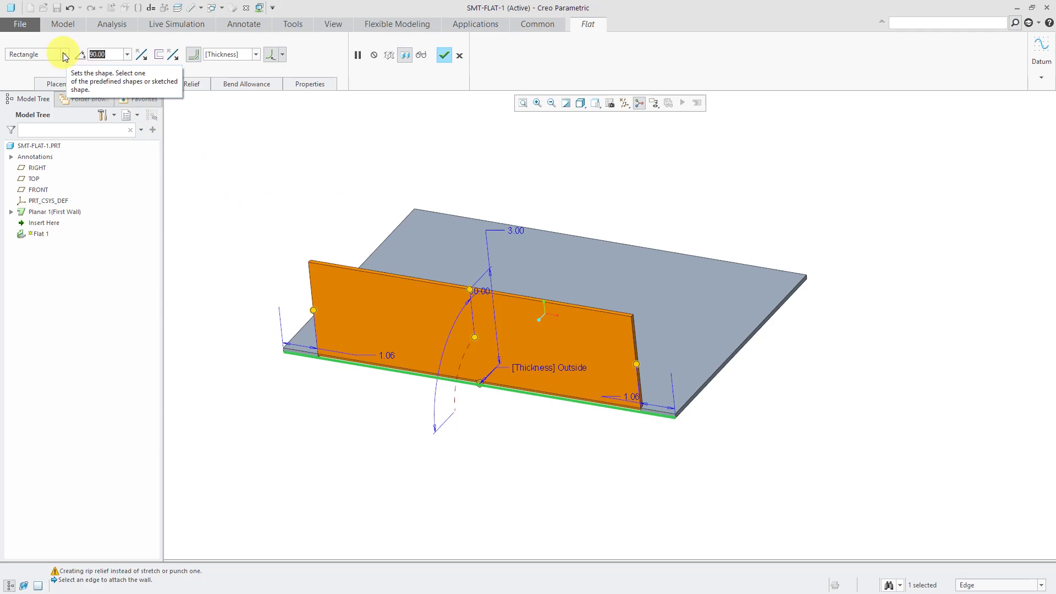
Step: Change the wall shape to Trapezoid and review its 6.13 height and 20° side dimensions
left_click(63, 54)
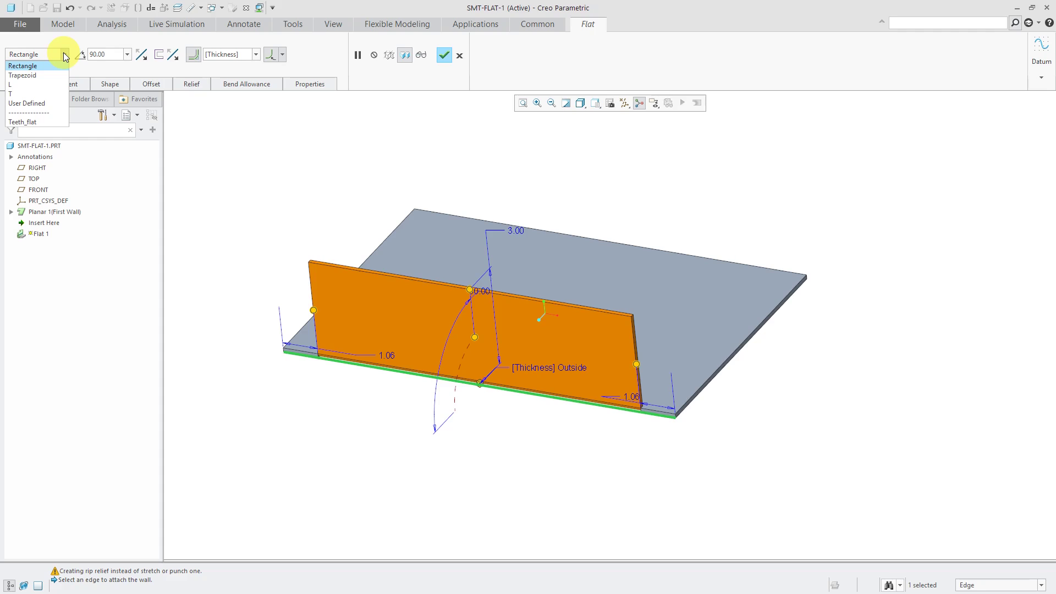
left_click(24, 74)
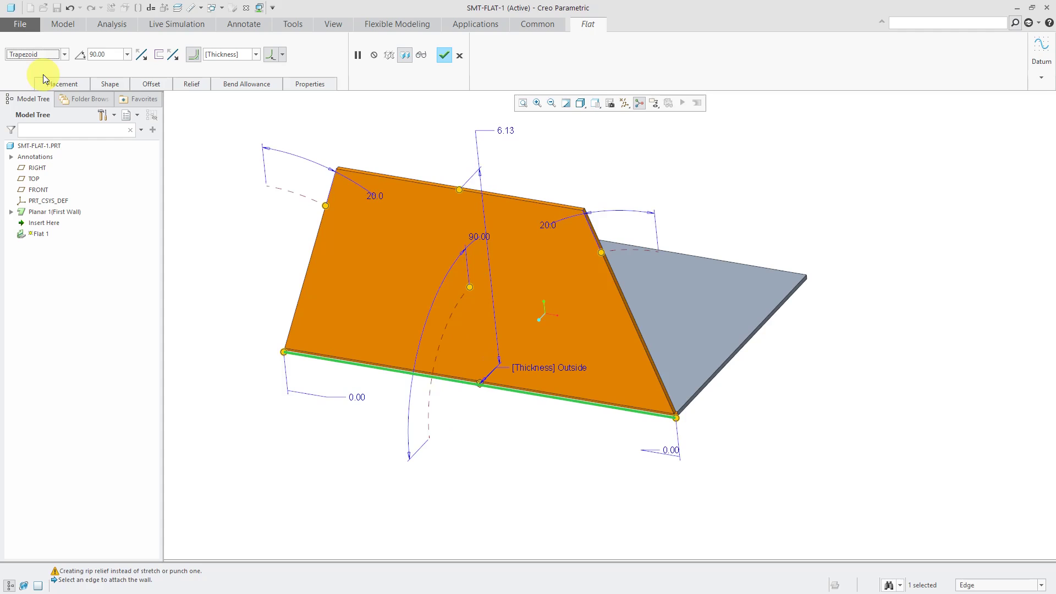
mouse_move(109, 84)
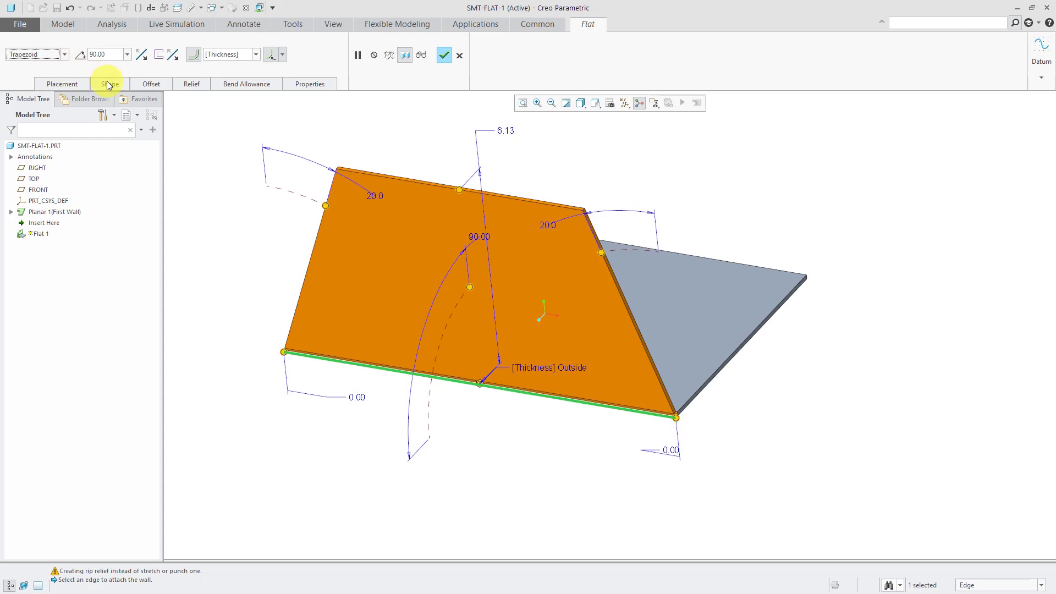
left_click(109, 84)
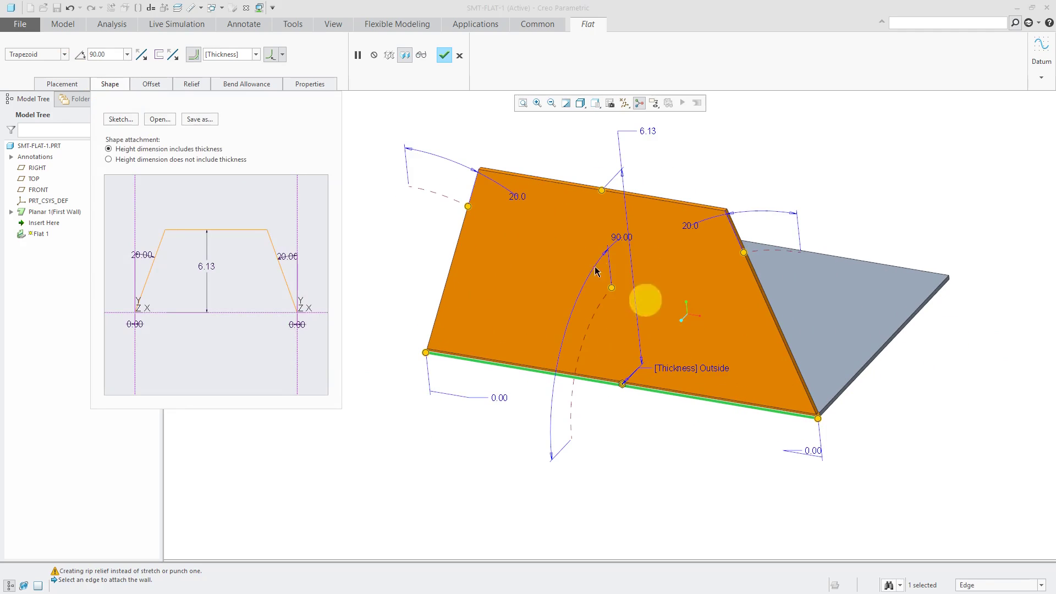
left_click(65, 53)
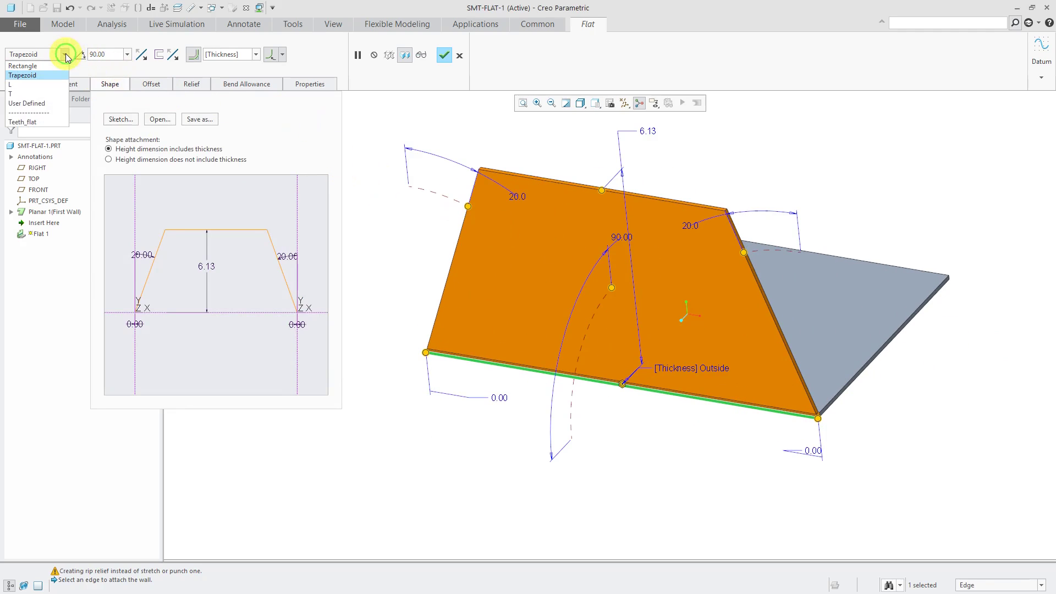
Step: Preview the L and T wall shapes, then switch the wall to User Defined
left_click(10, 85)
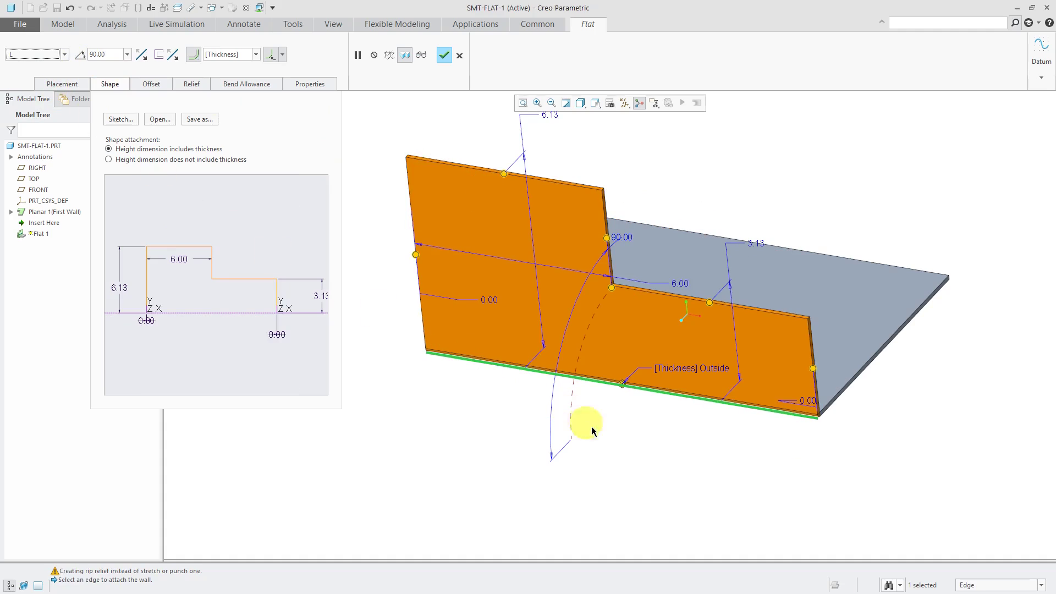
mouse_move(698, 368)
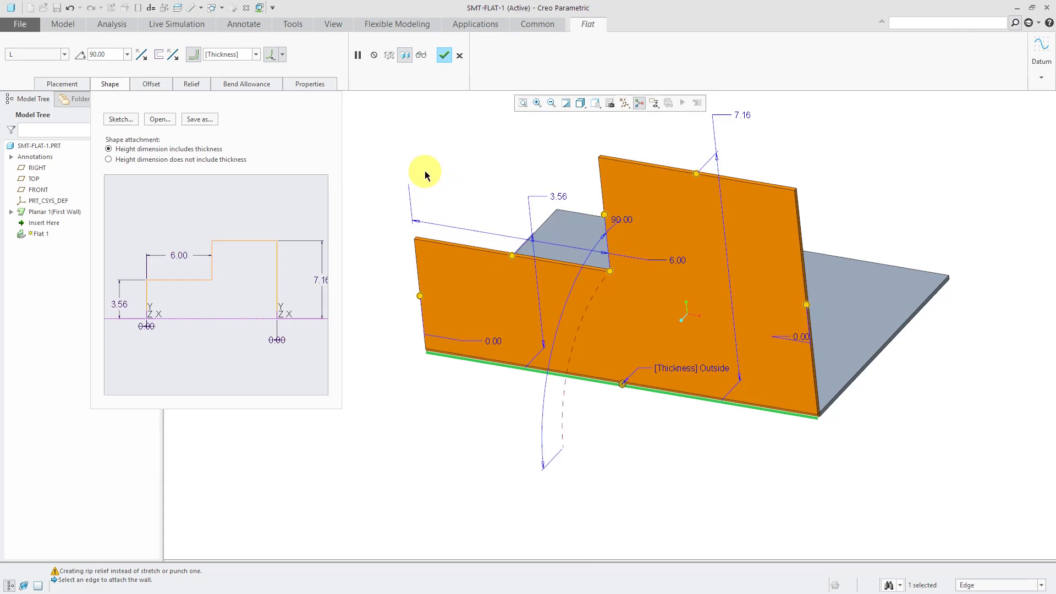
left_click(66, 54)
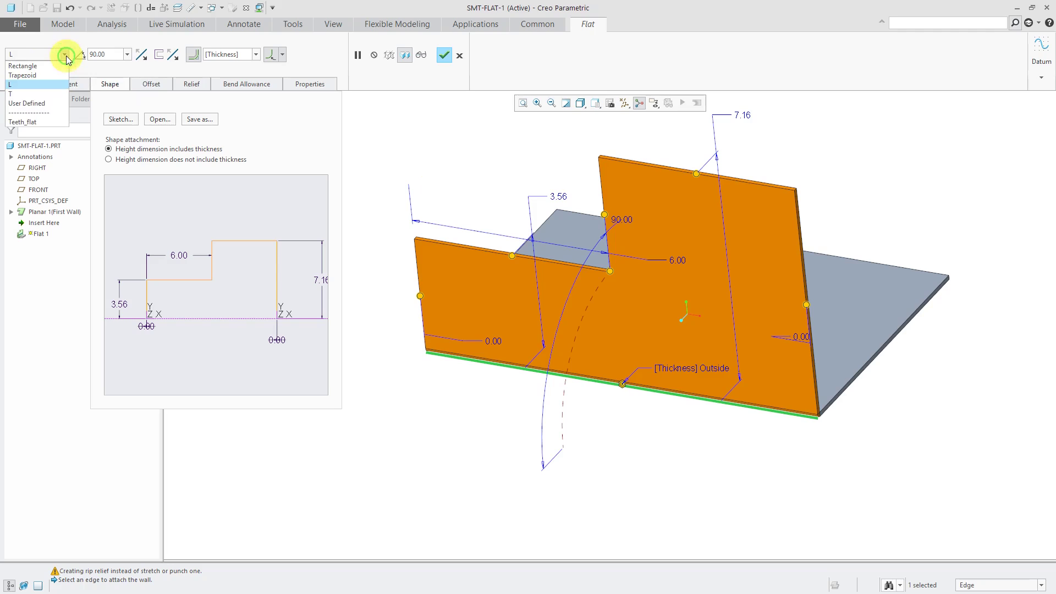
left_click(10, 93)
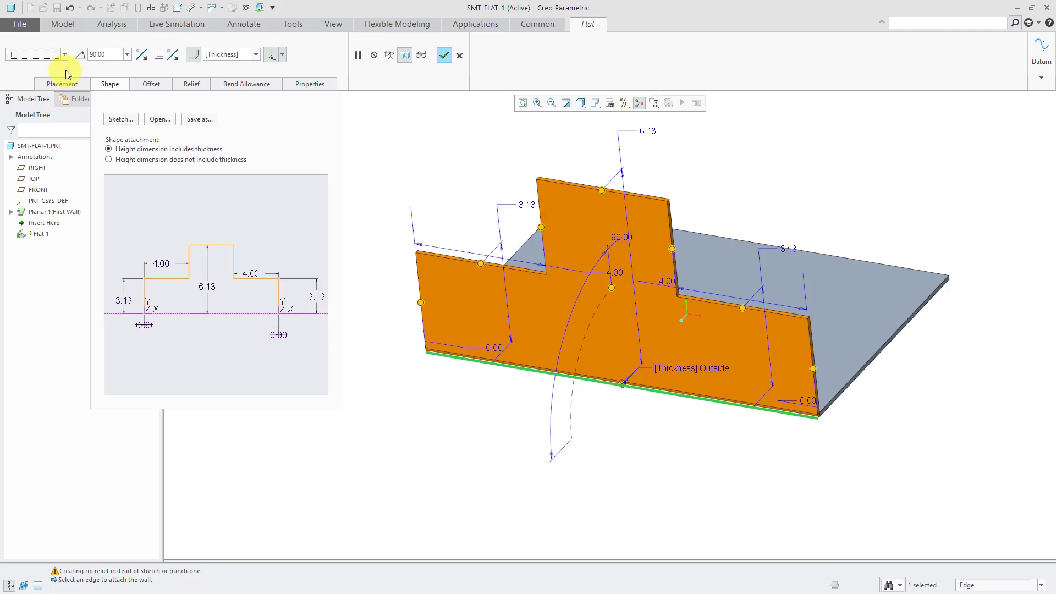
left_click(35, 54)
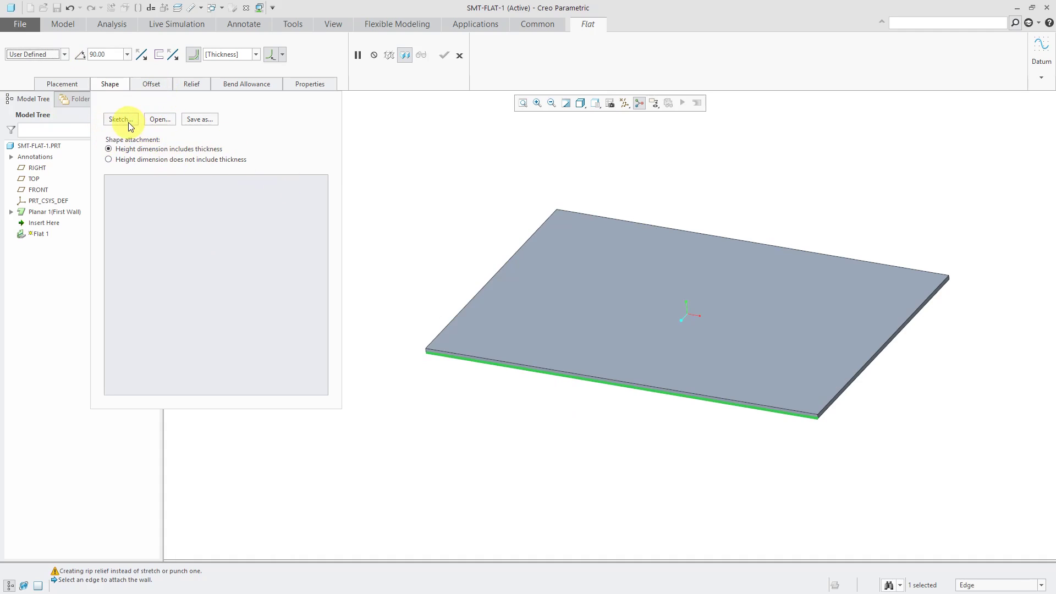
Step: Sketch a line profile along the edge, tall at left and stepping down to the right
left_click(121, 120)
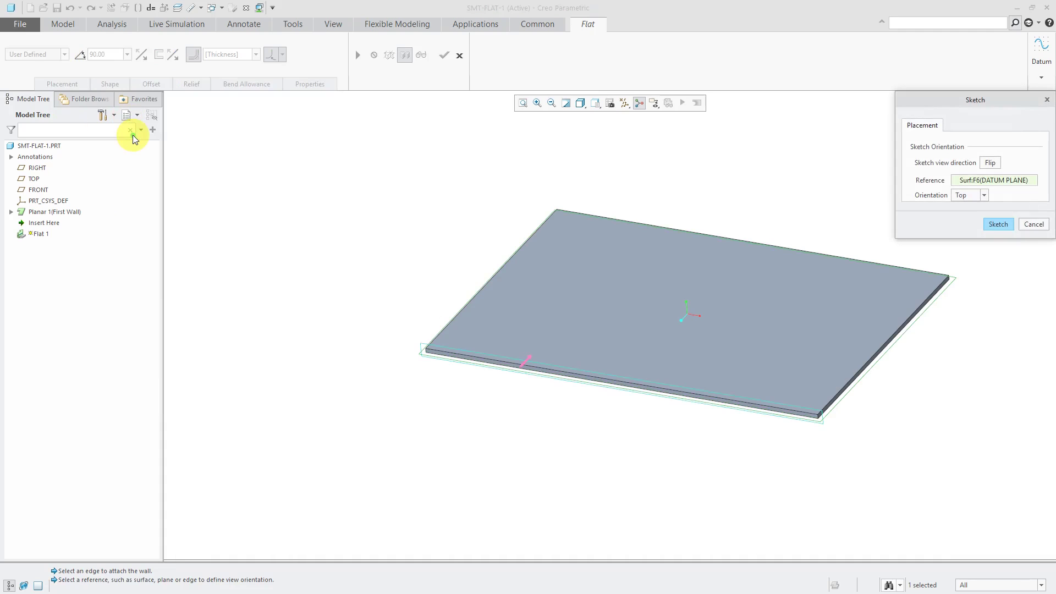
left_click(998, 224)
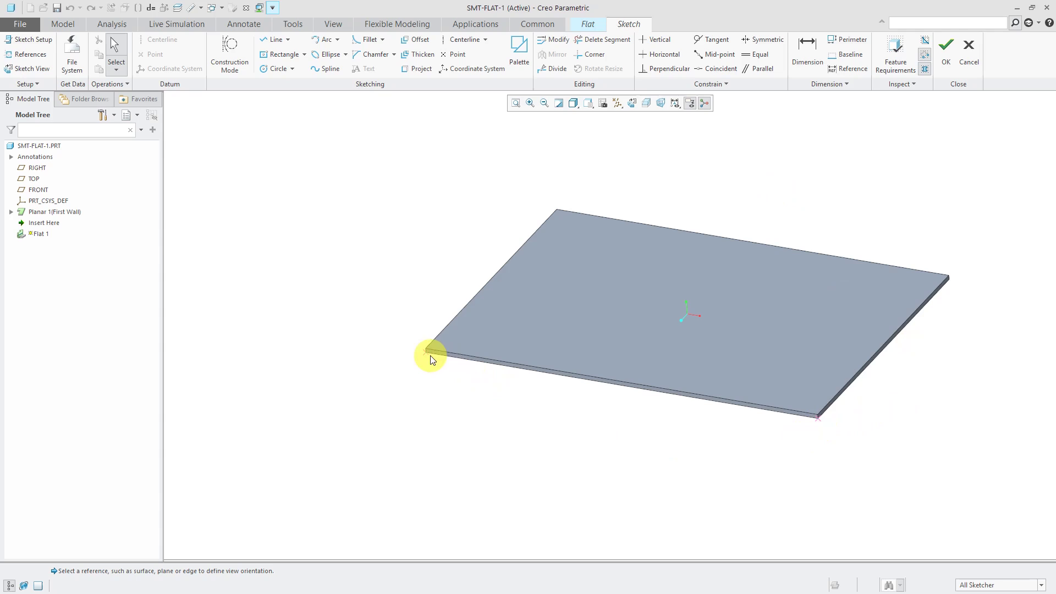
mouse_move(276, 39)
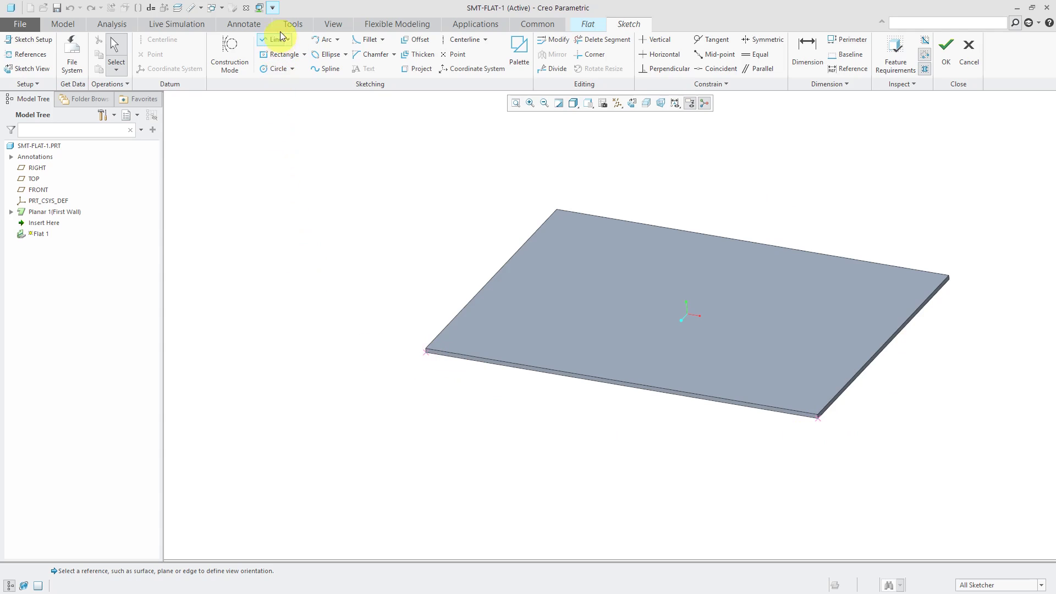
left_click(275, 39)
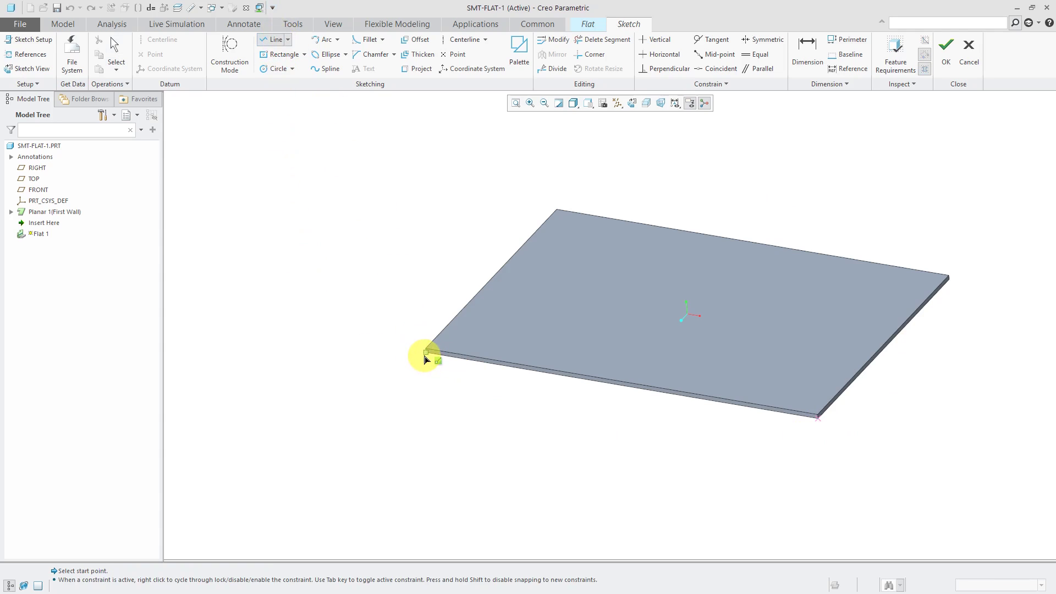
left_click(425, 352)
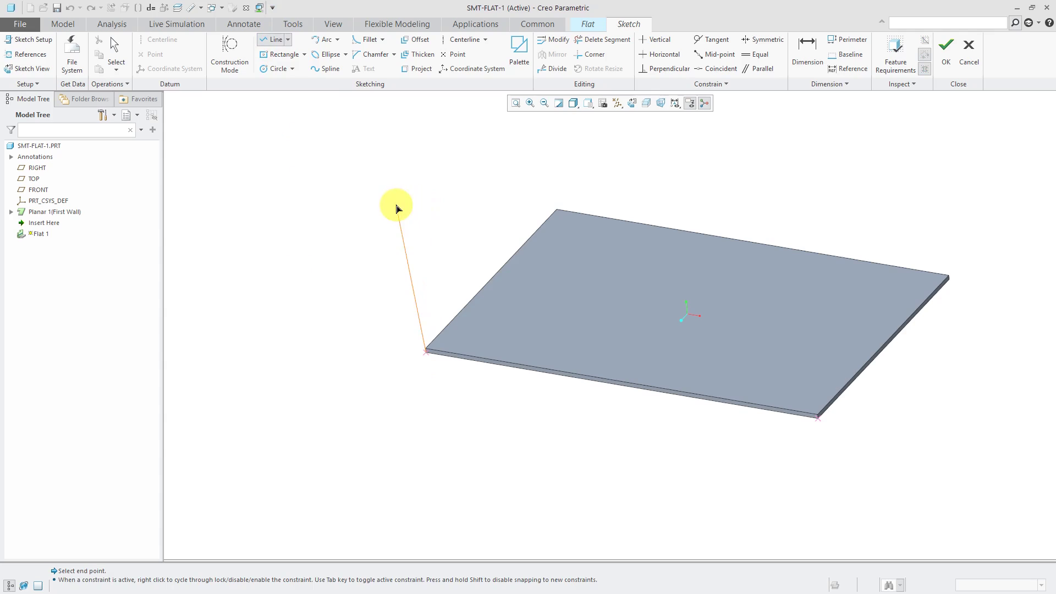
left_click(656, 242)
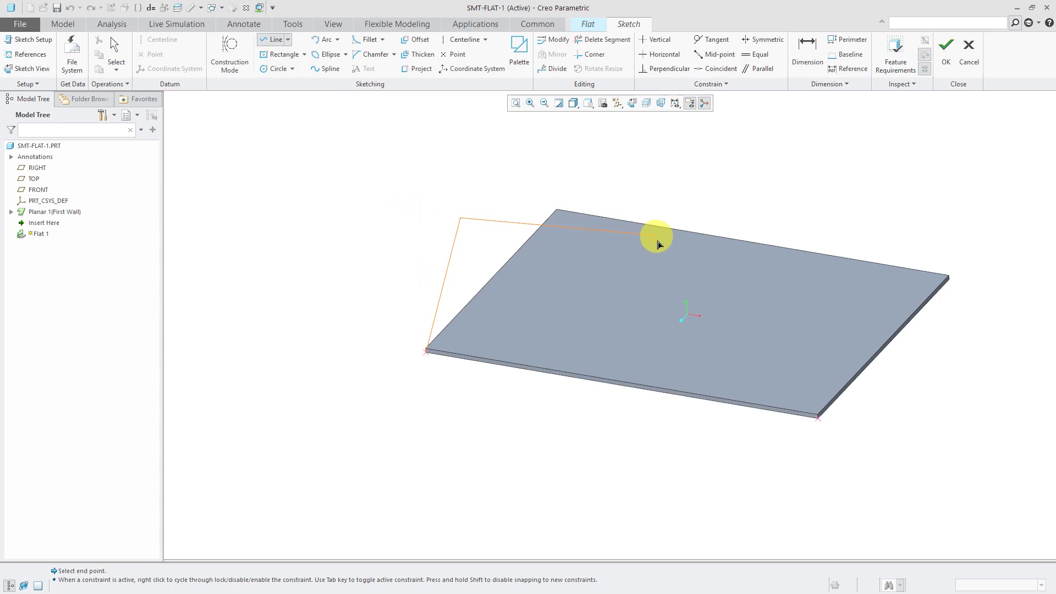
left_click(833, 345)
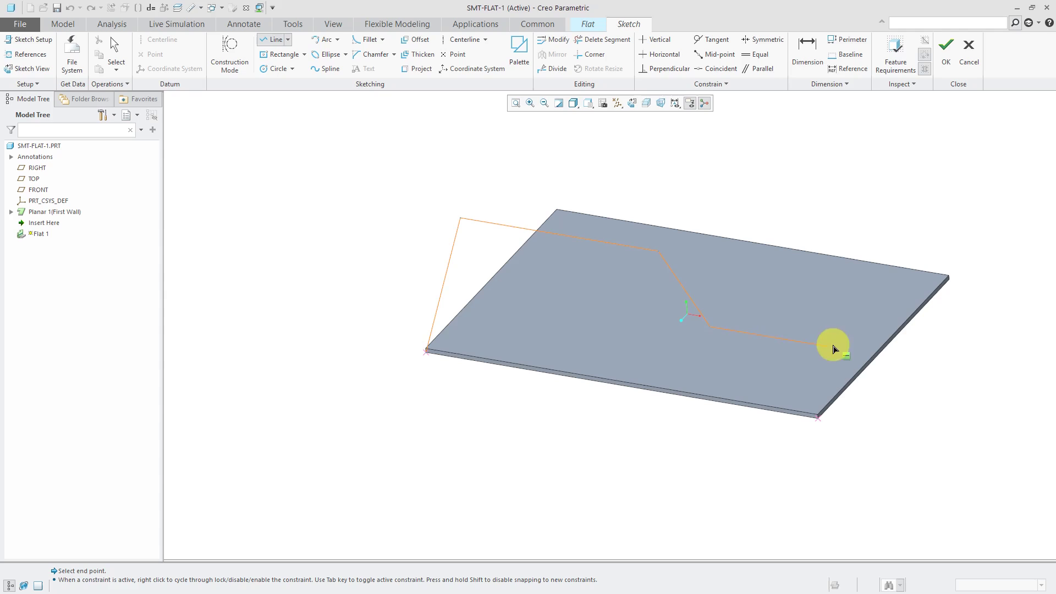
left_click(821, 421)
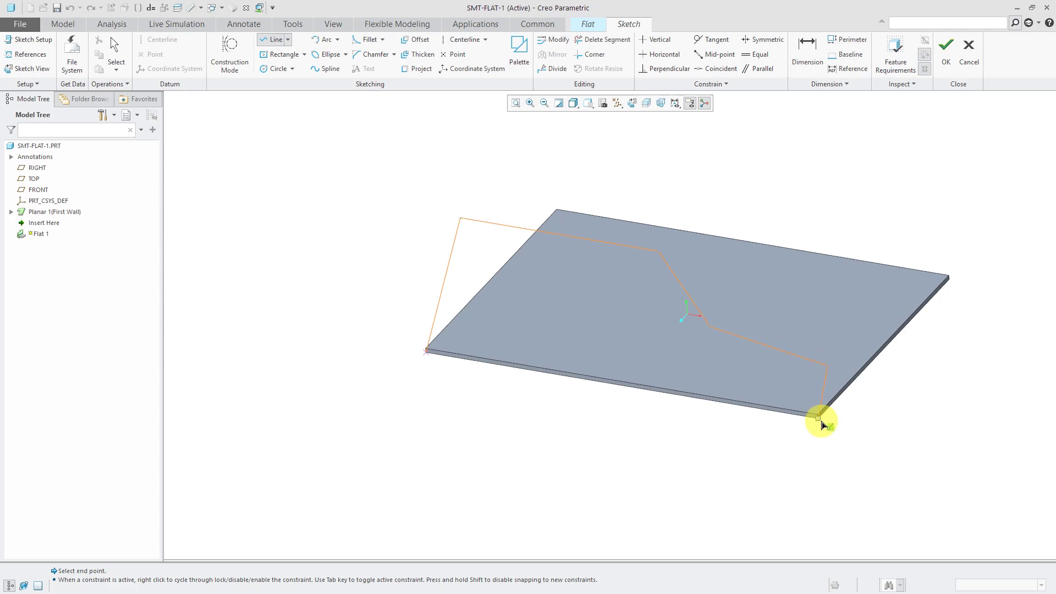
left_click(822, 423)
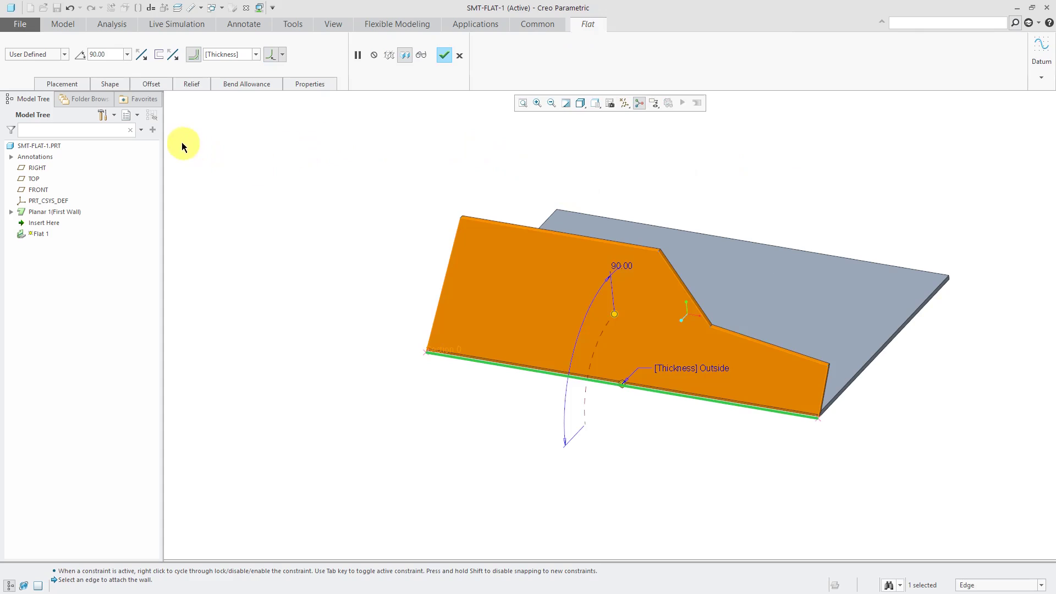
Step: Review the sketched profile and attached edge, then set the wall shape back to Rectangle
left_click(109, 83)
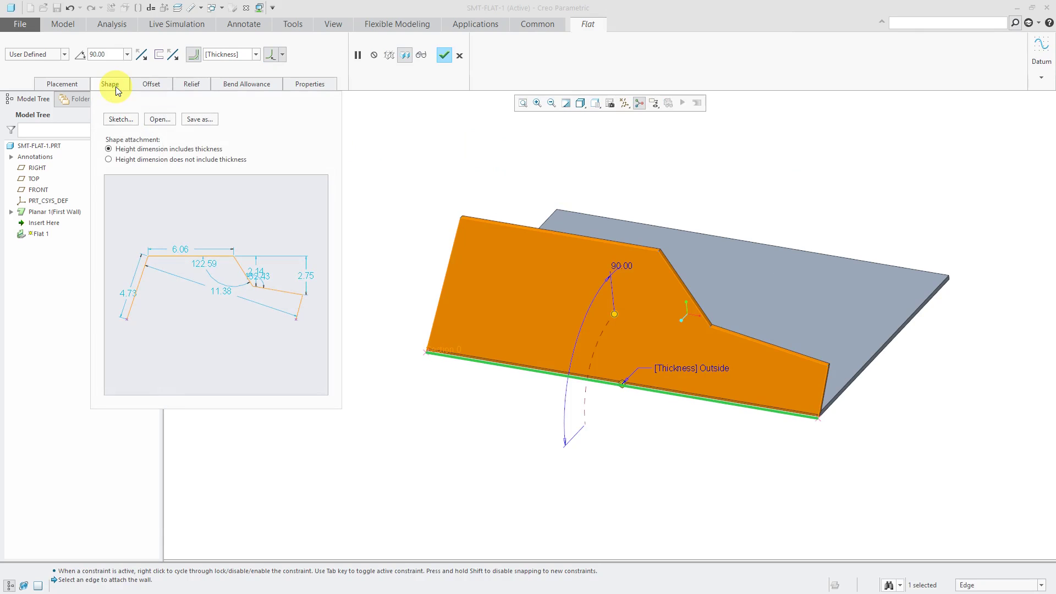
mouse_move(199, 119)
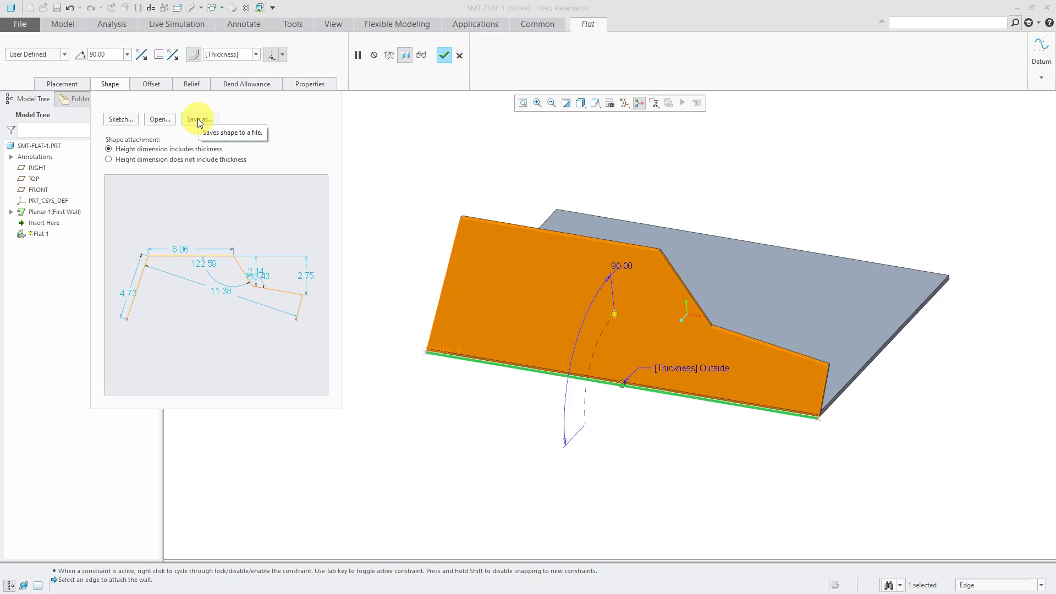
mouse_move(160, 119)
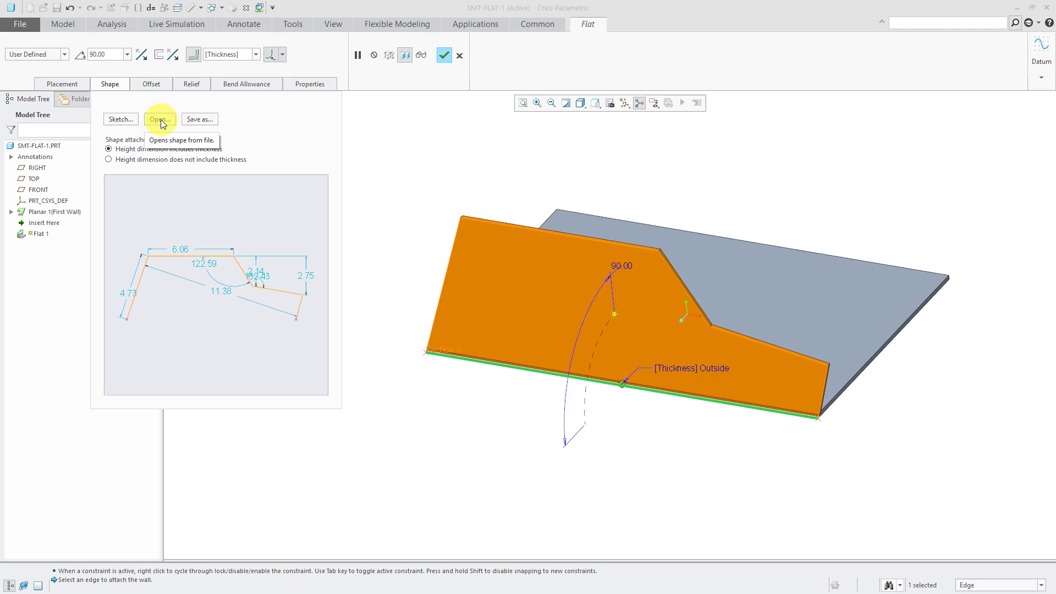
mouse_move(99, 93)
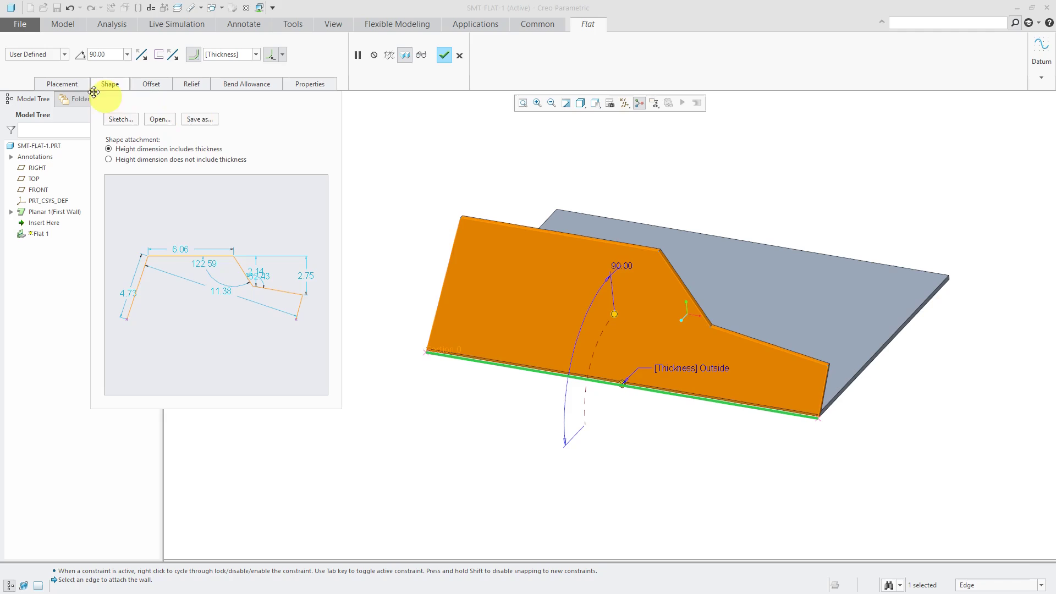
left_click(62, 84)
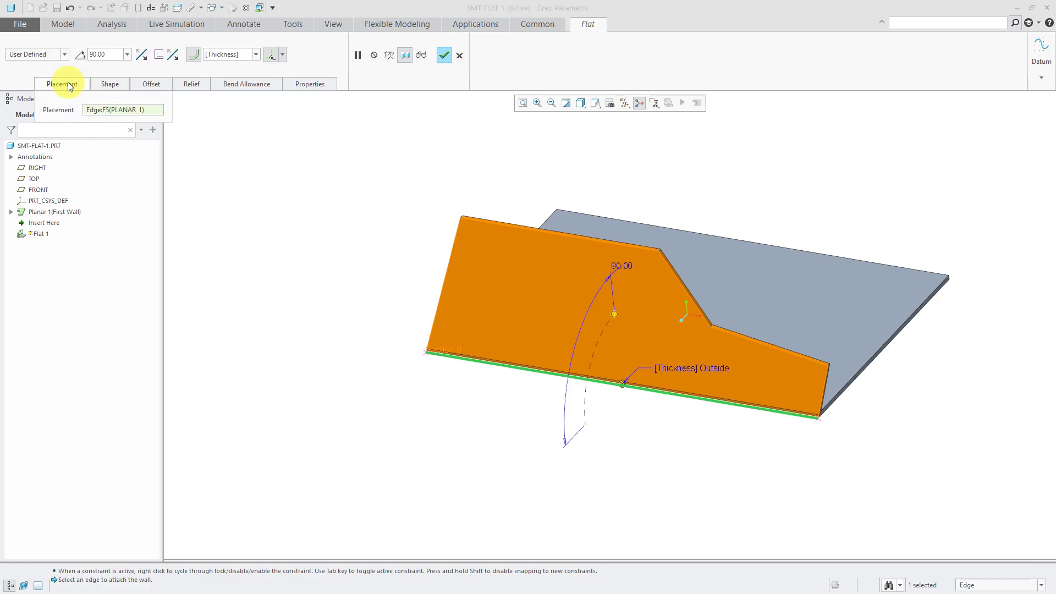
left_click(64, 54)
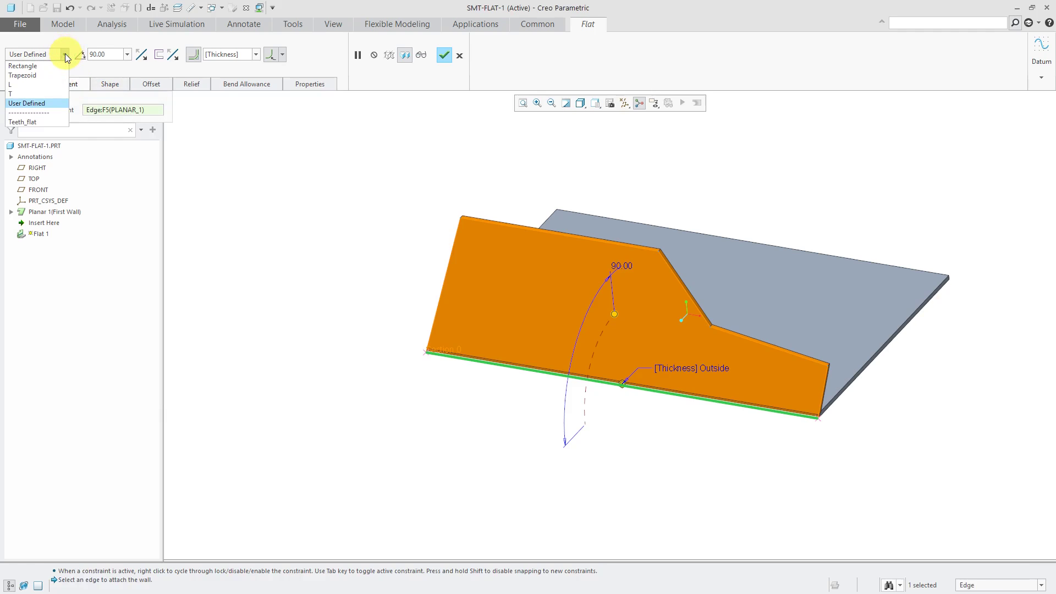
left_click(22, 66)
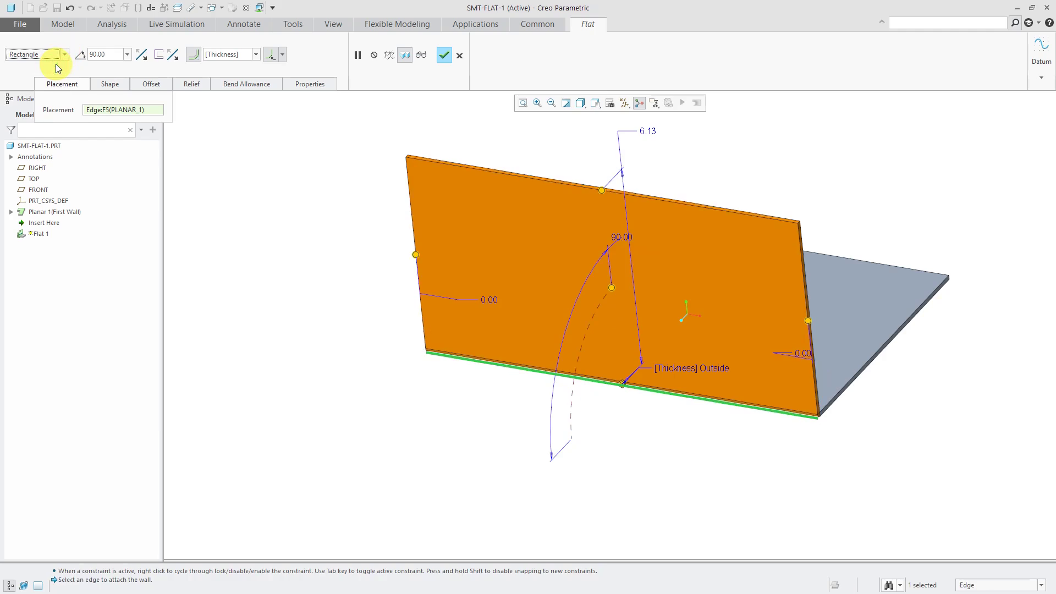
left_click(64, 54)
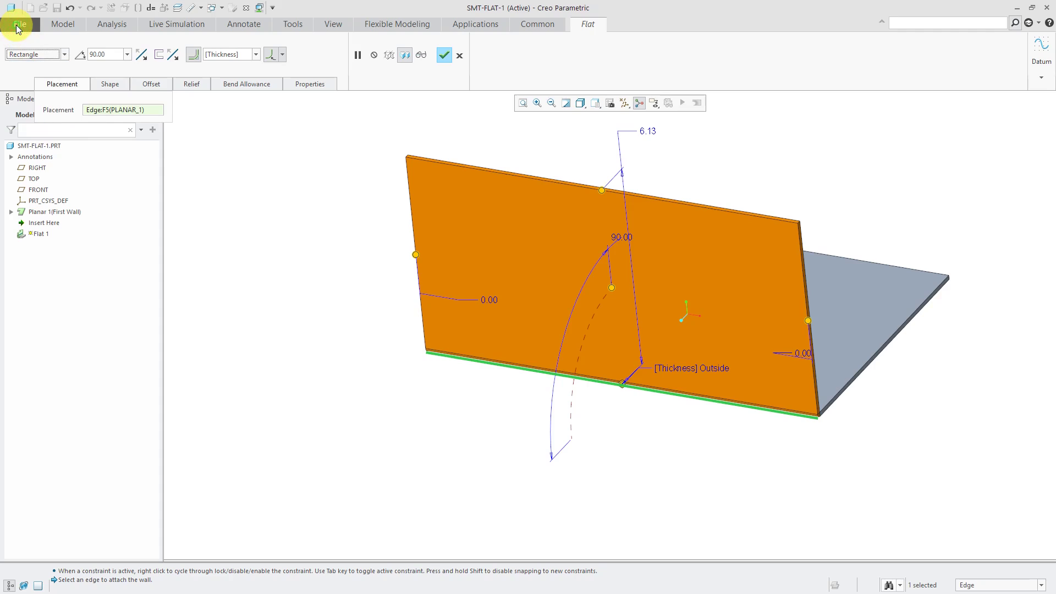
Step: Inspect flat_shape_sketches_directory (C:\Creo\Flat) in the Configuration Editor, then cancel without changes
left_click(19, 24)
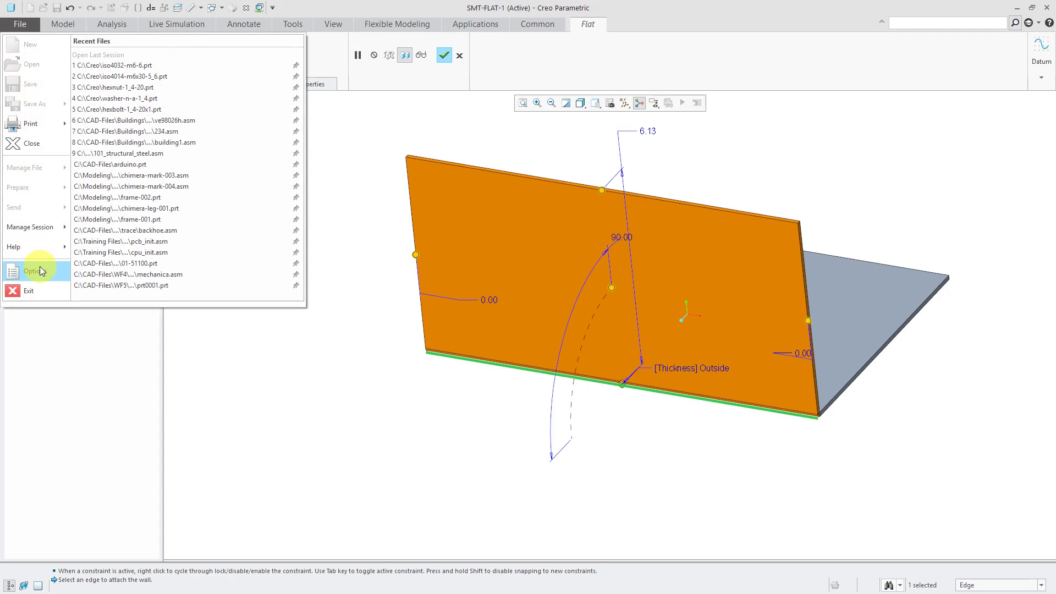
left_click(33, 270)
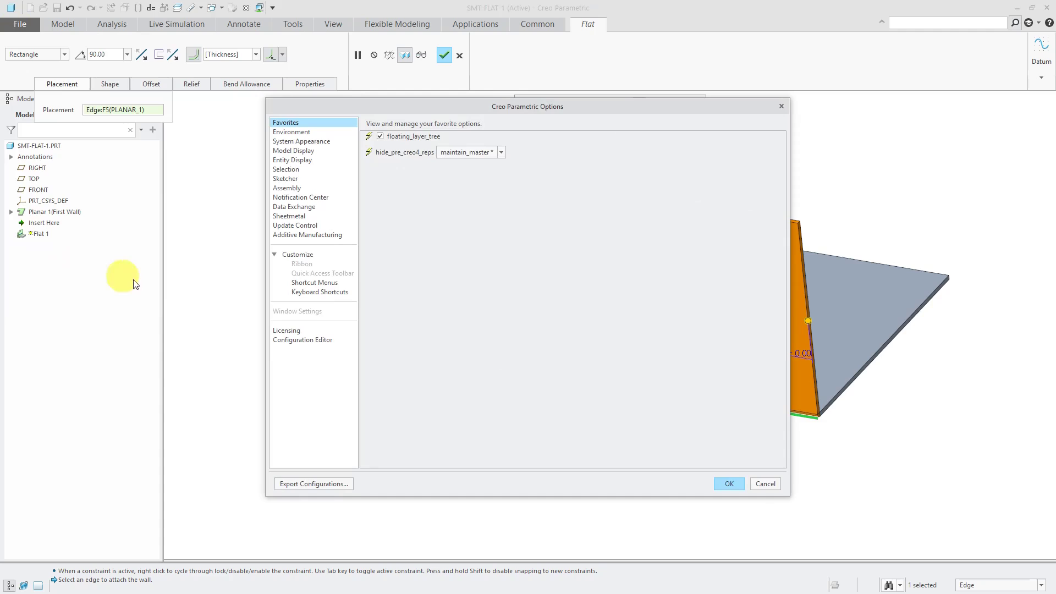
left_click(302, 339)
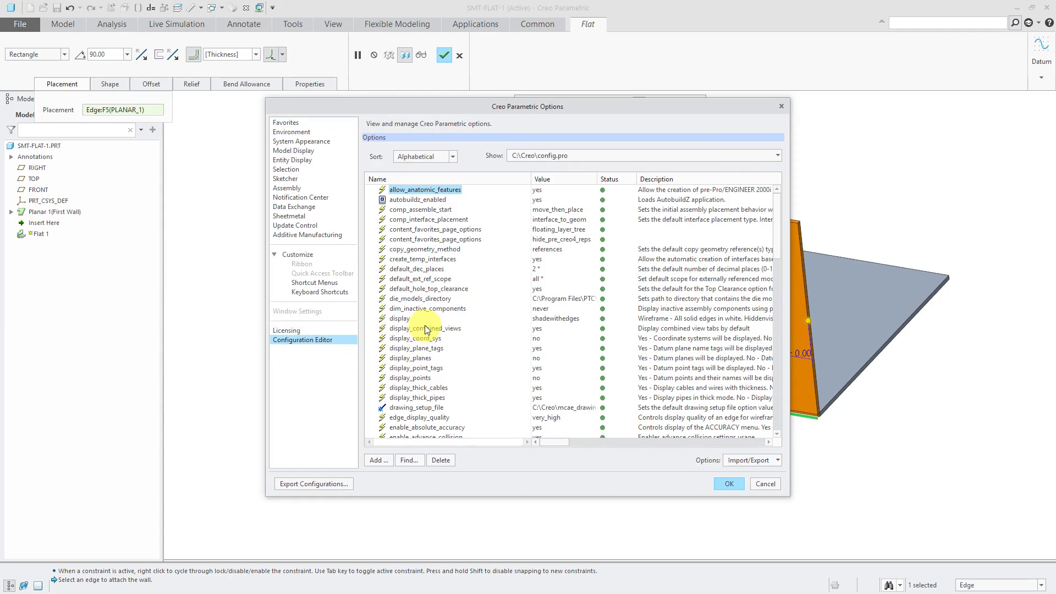
scroll("down", 3)
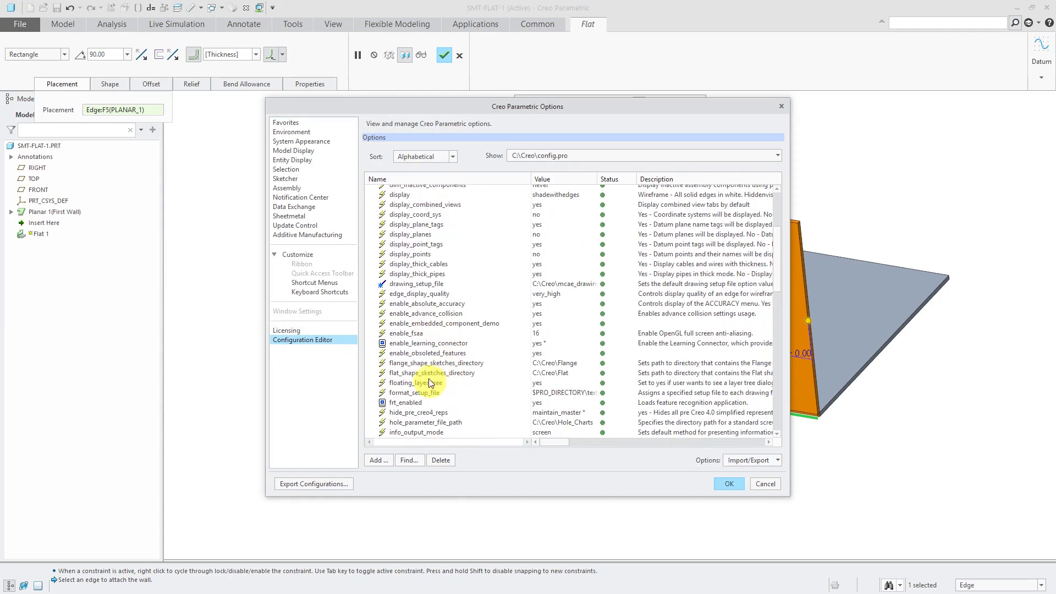
left_click(434, 372)
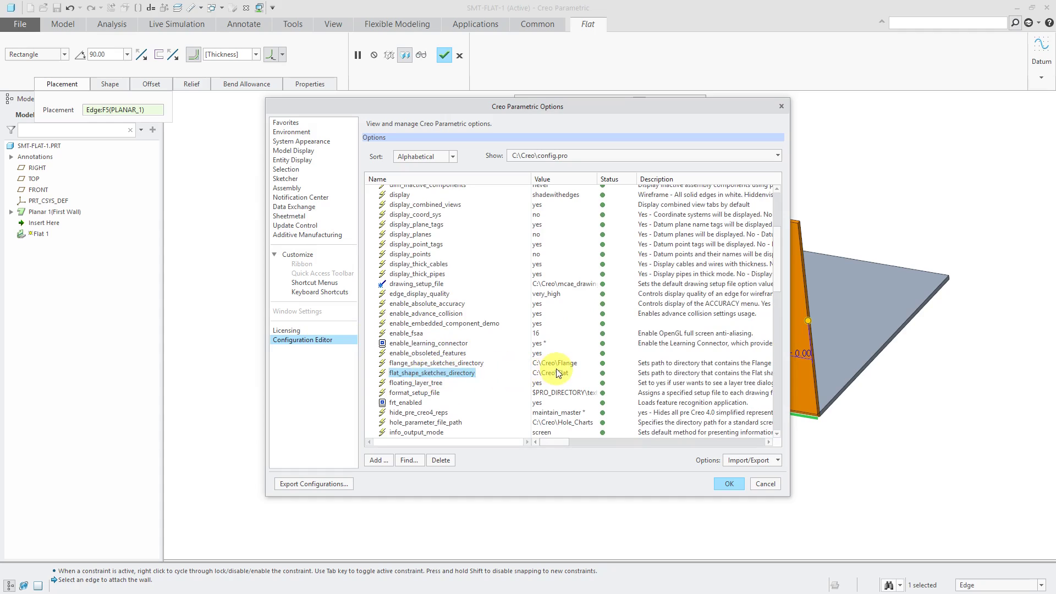
mouse_move(555, 378)
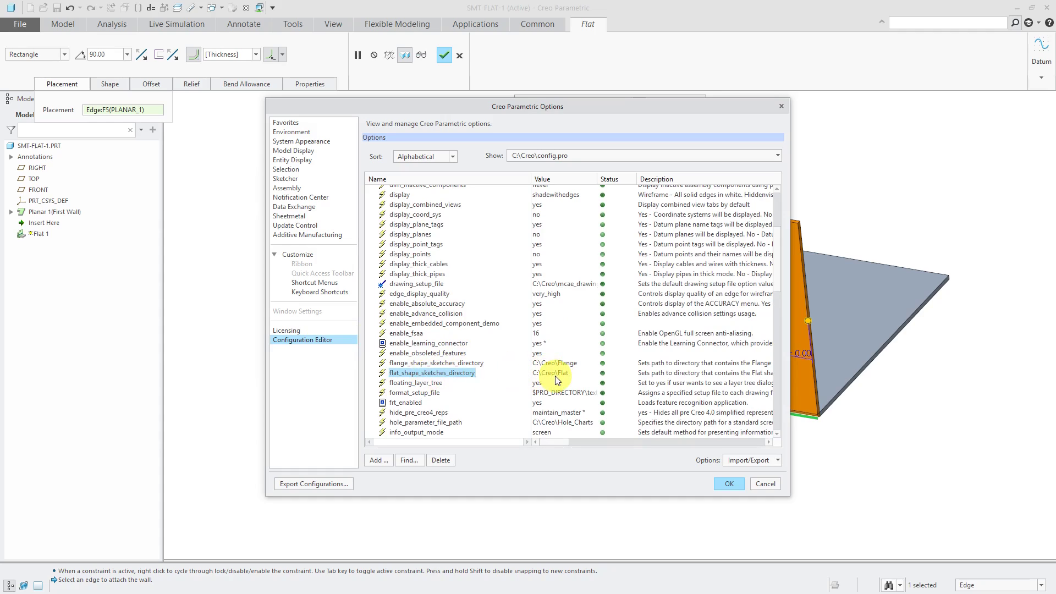
mouse_move(555, 374)
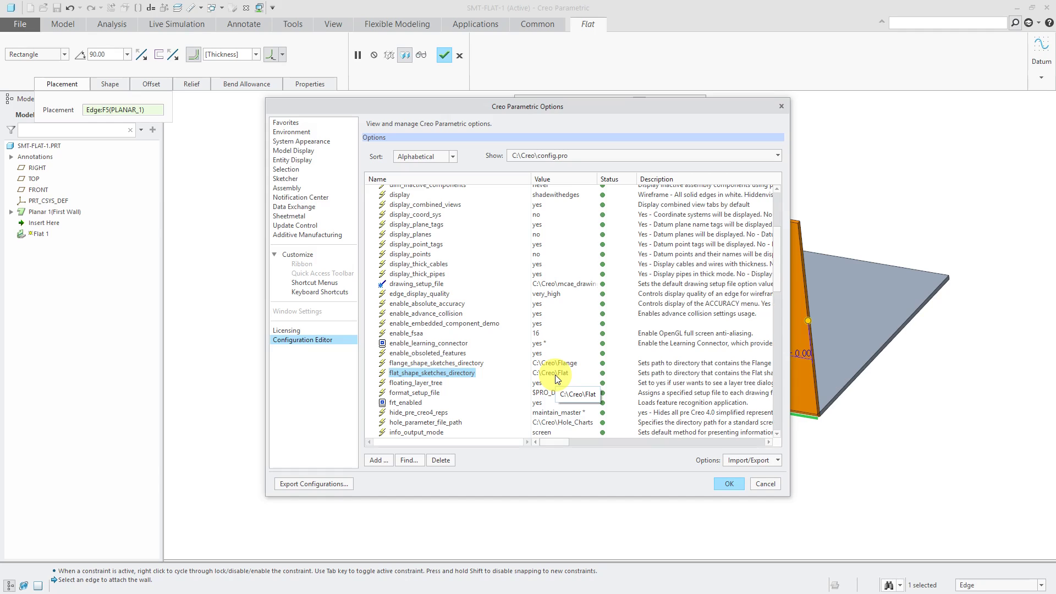
mouse_move(761, 284)
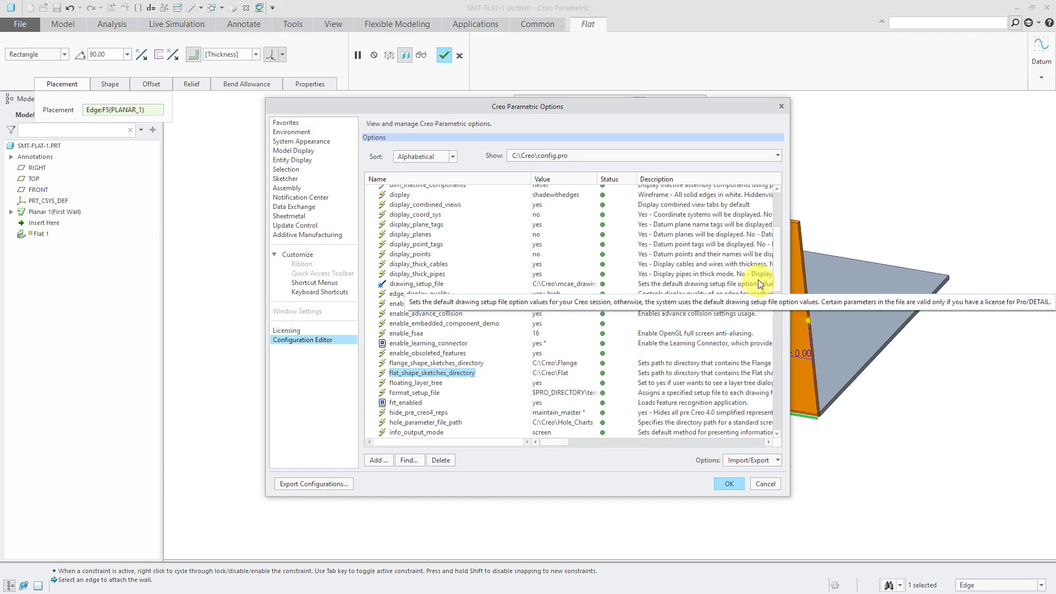
scroll("down", 3)
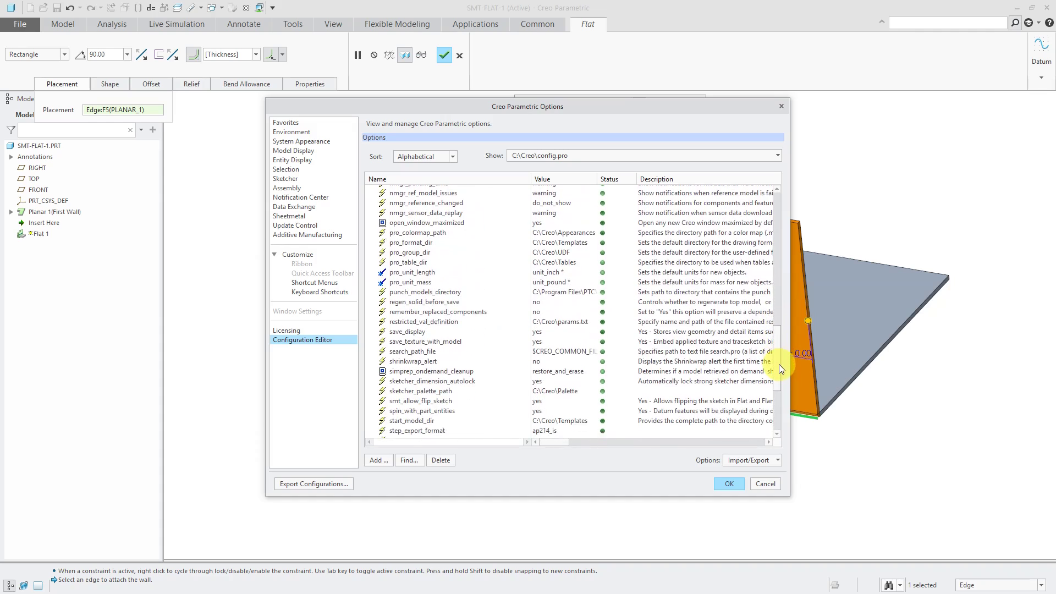
scroll("down", 3)
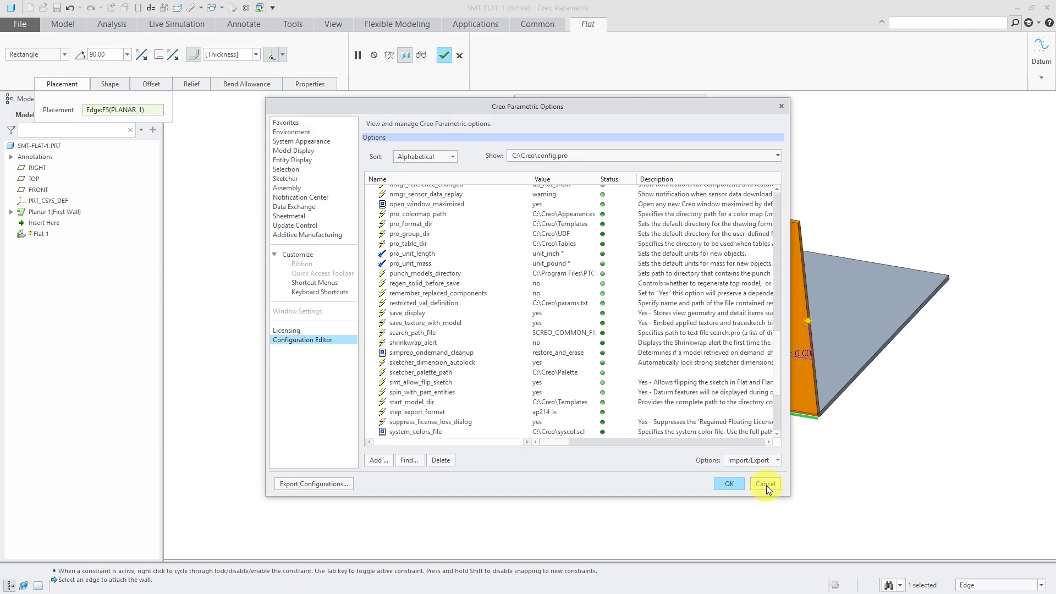
left_click(764, 483)
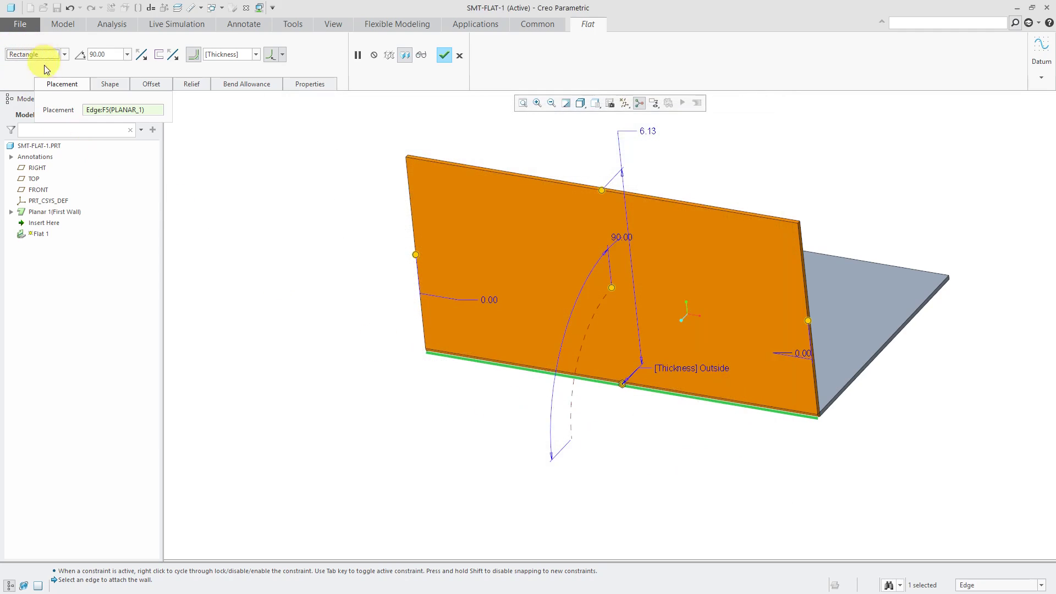
Step: Select Teeth_flat from the wall shape list
left_click(36, 54)
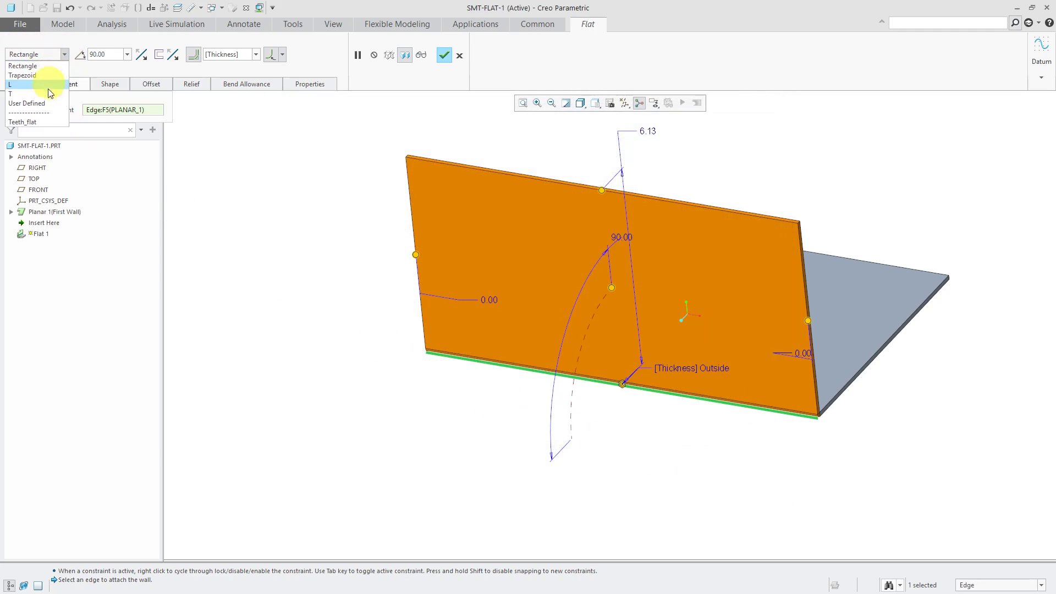
left_click(22, 122)
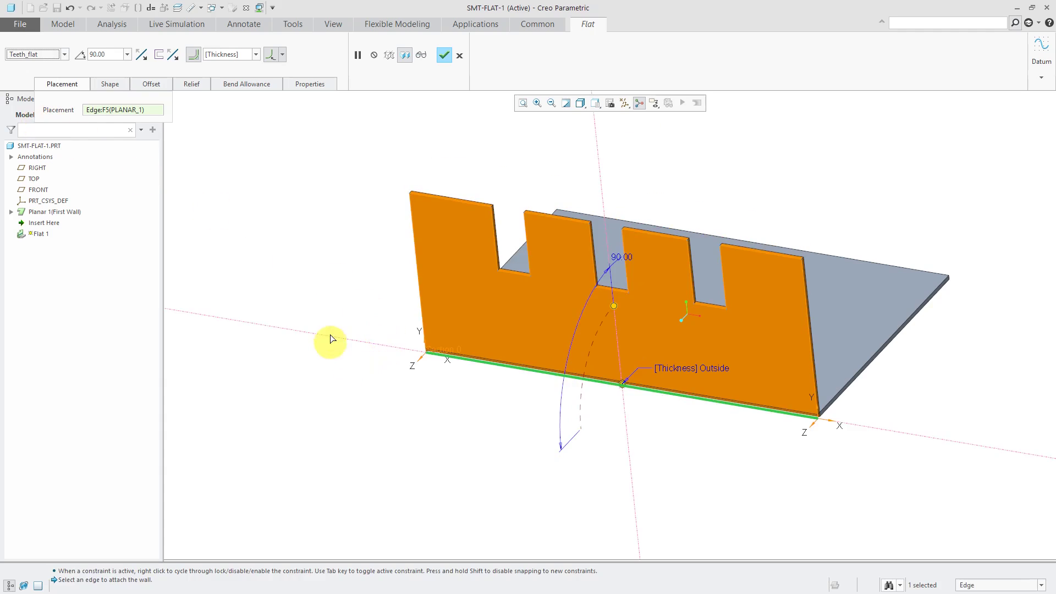
mouse_move(275, 298)
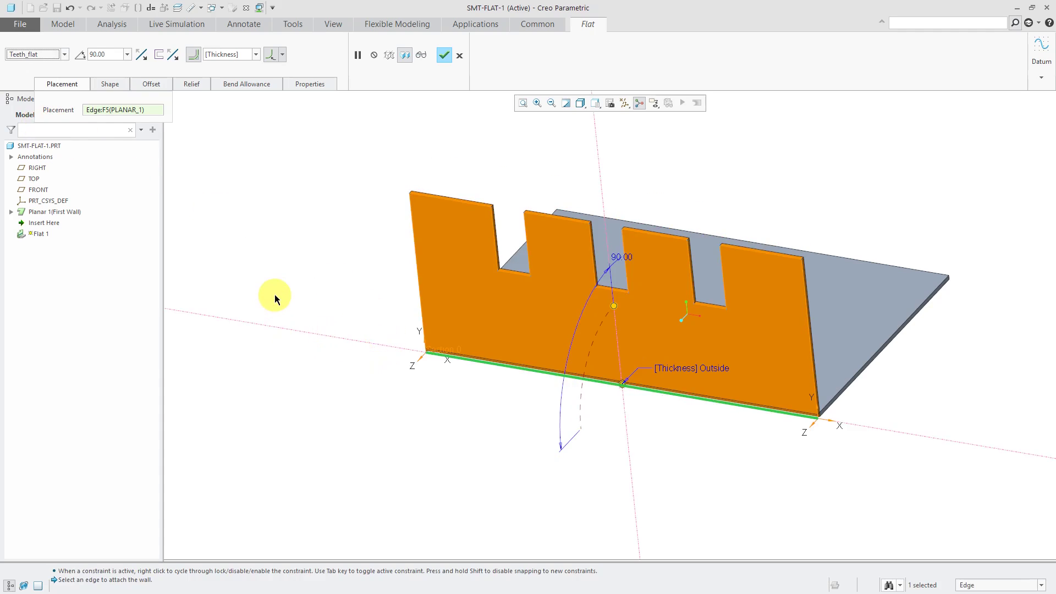
mouse_move(259, 273)
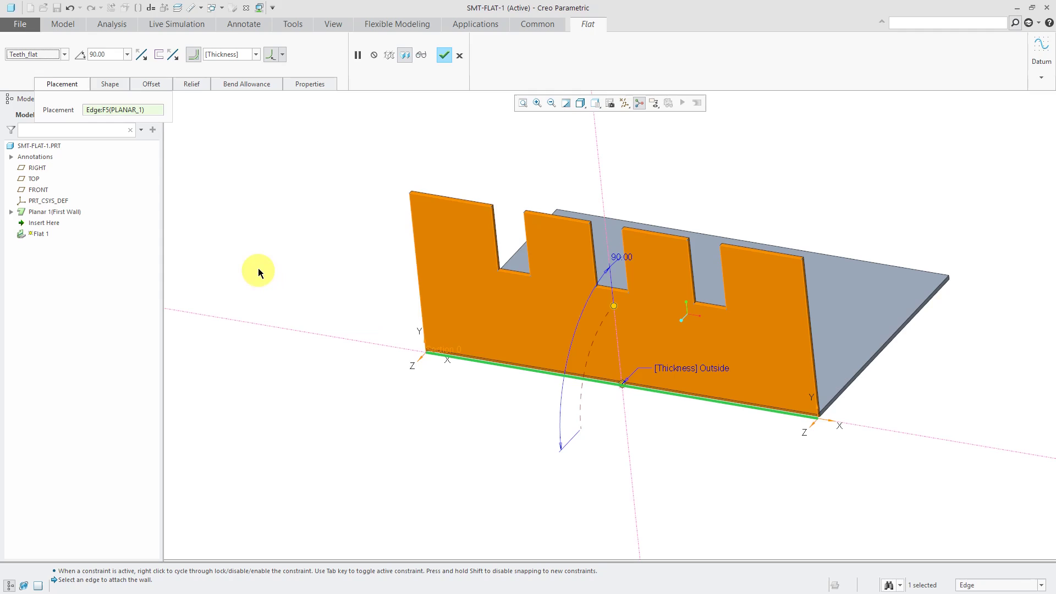
mouse_move(254, 248)
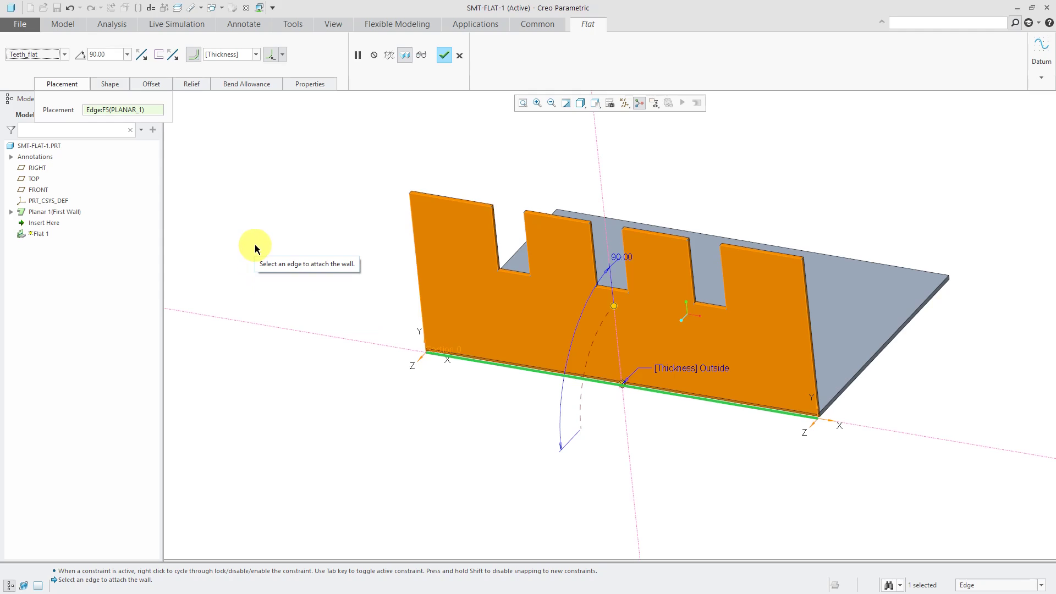
mouse_move(244, 227)
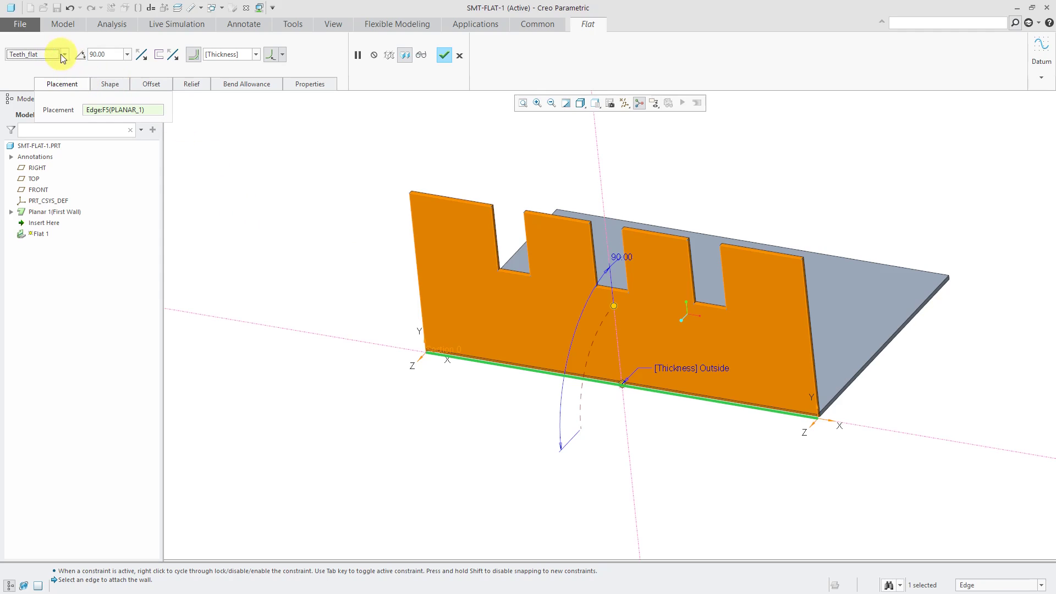
Step: Return the wall to Rectangle, set bend radius to 2.0*Thickness, then turn off the bend radius
left_click(64, 54)
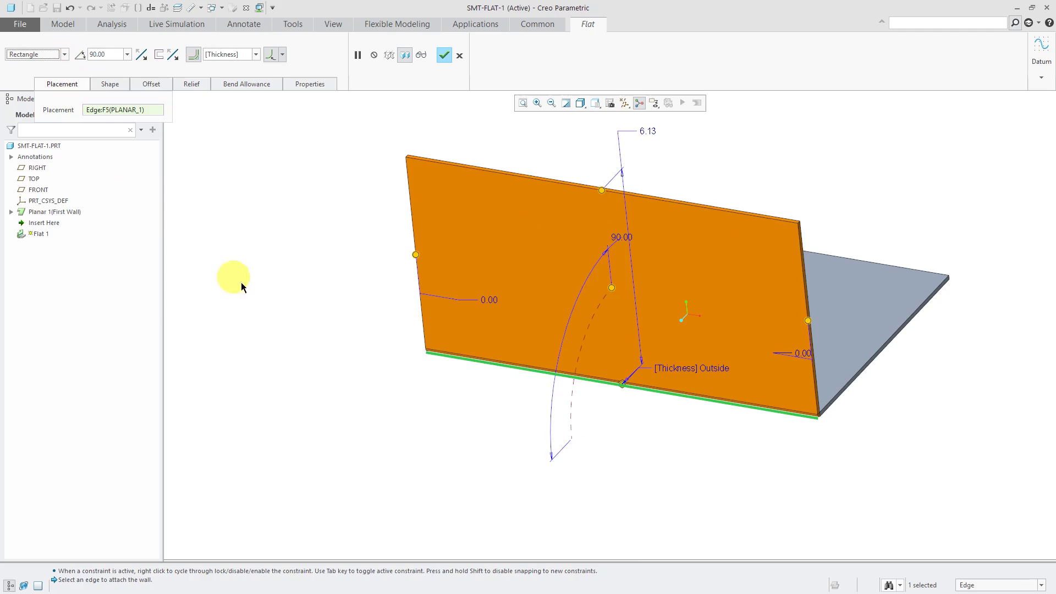
mouse_move(251, 71)
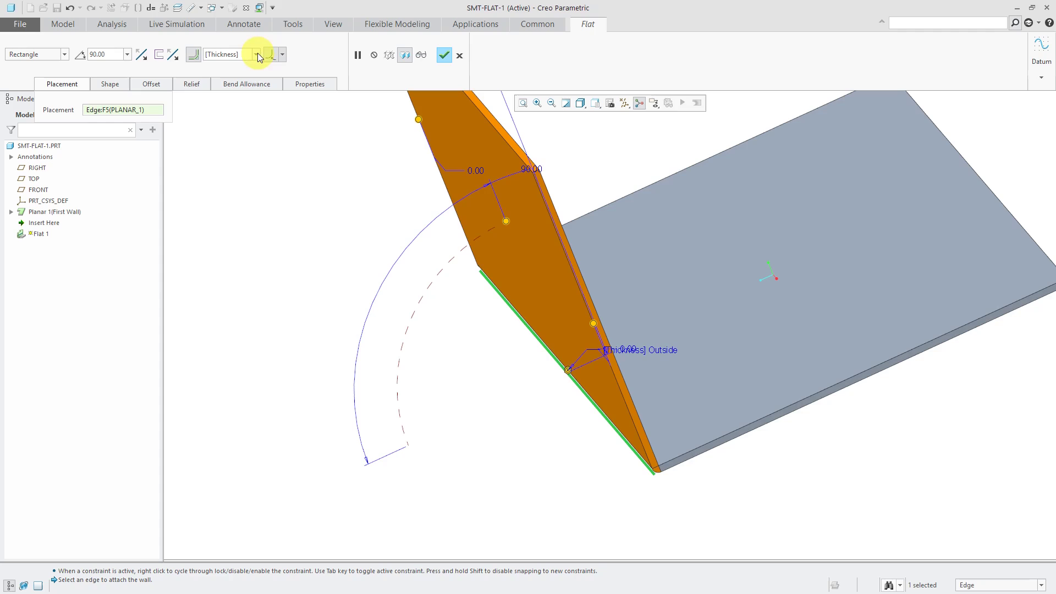
left_click(255, 53)
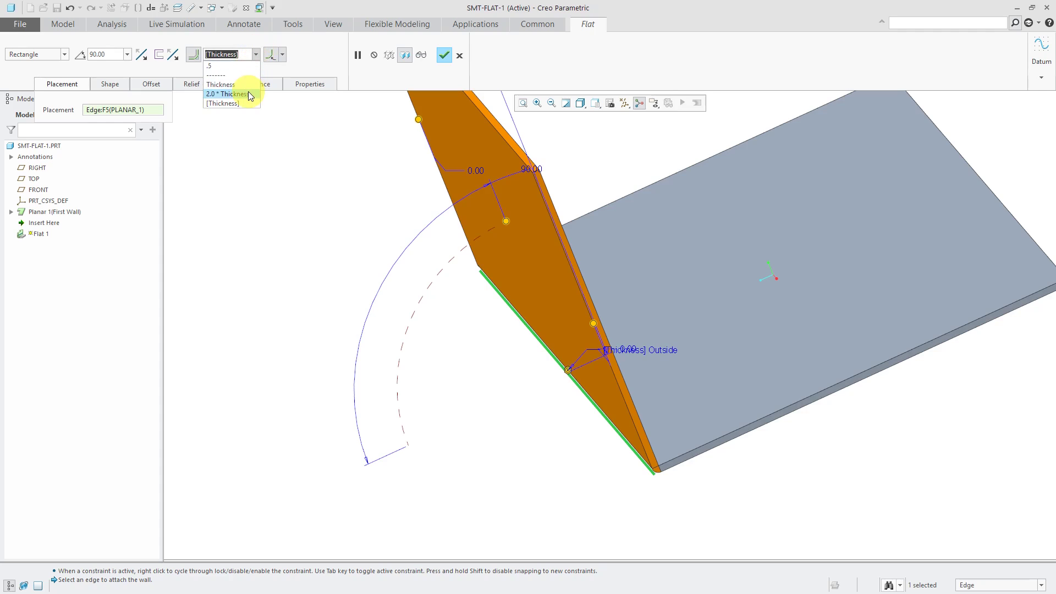
left_click(228, 92)
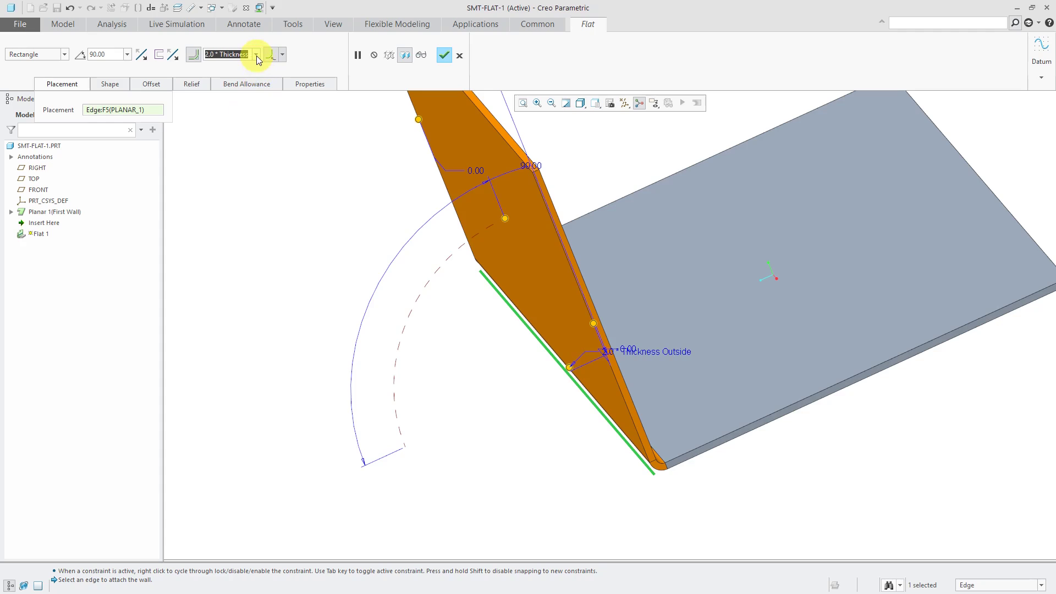
mouse_move(258, 59)
type("0.5")
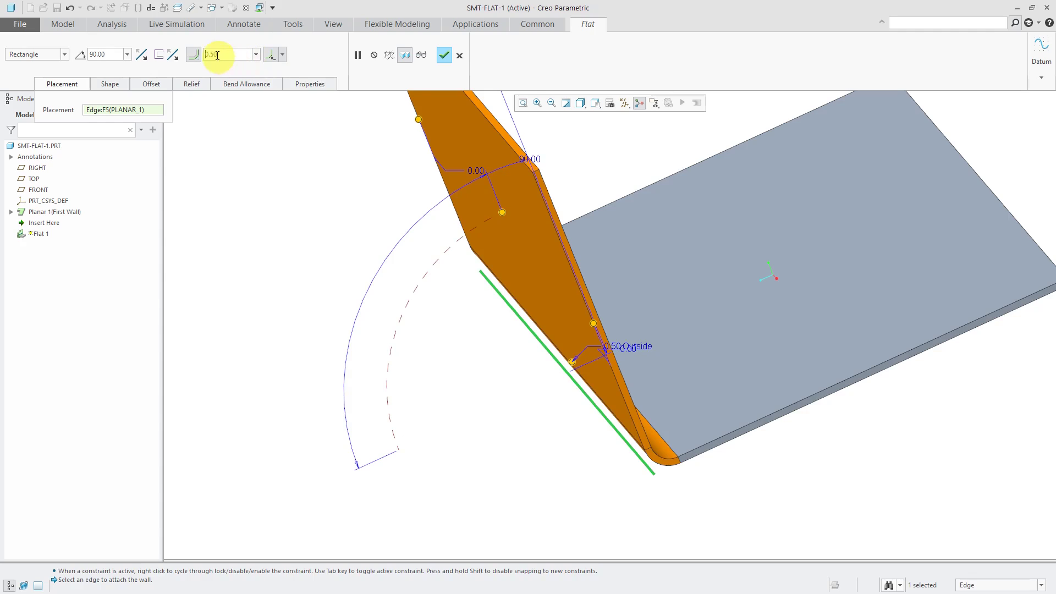
left_click(193, 55)
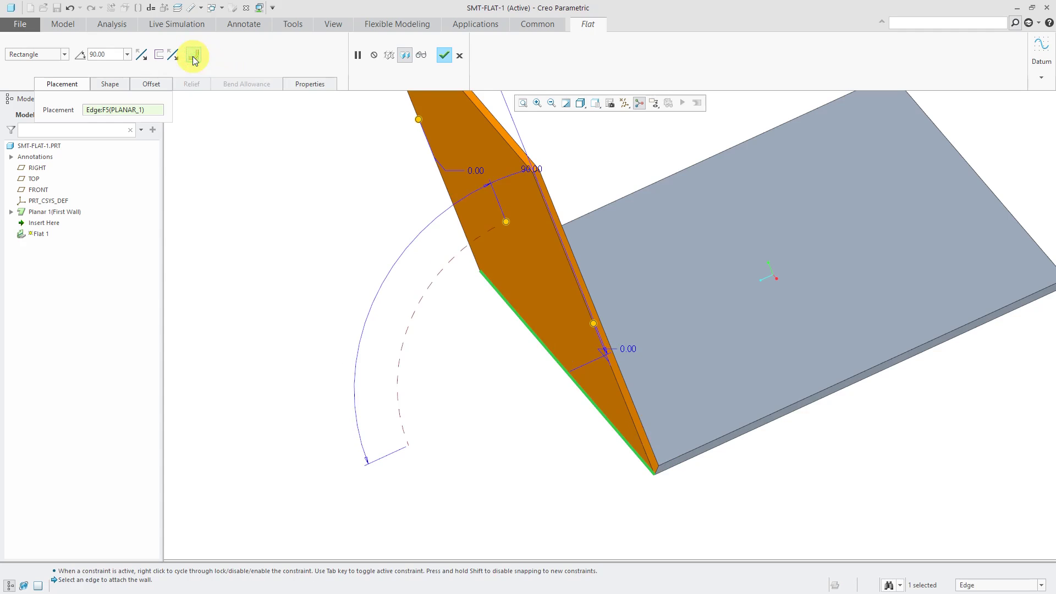
Step: Turn the 0.50 bend radius back on and open the radius measurement side options
left_click(193, 54)
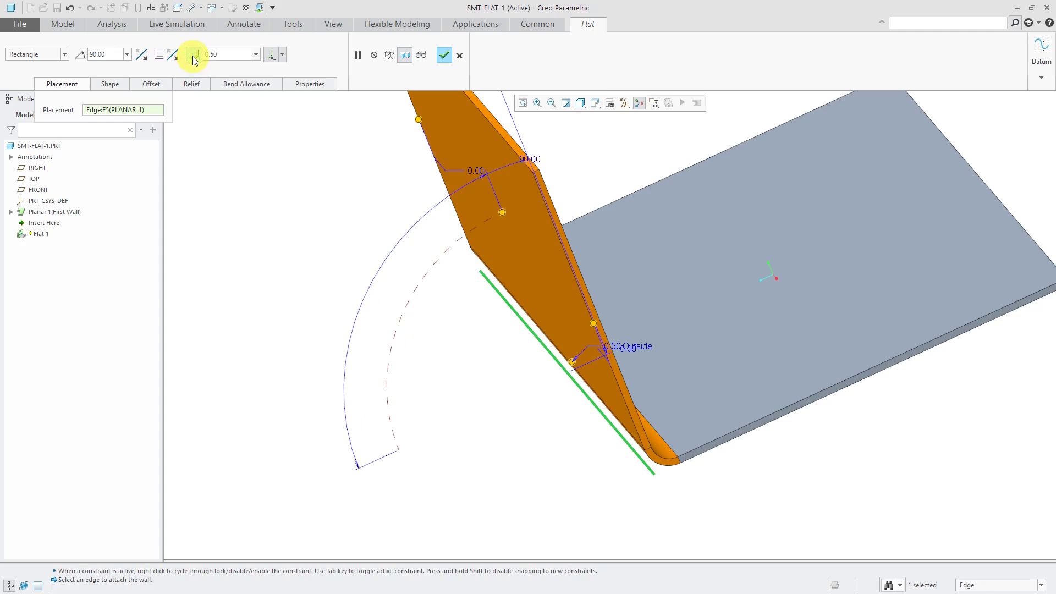
left_click(271, 54)
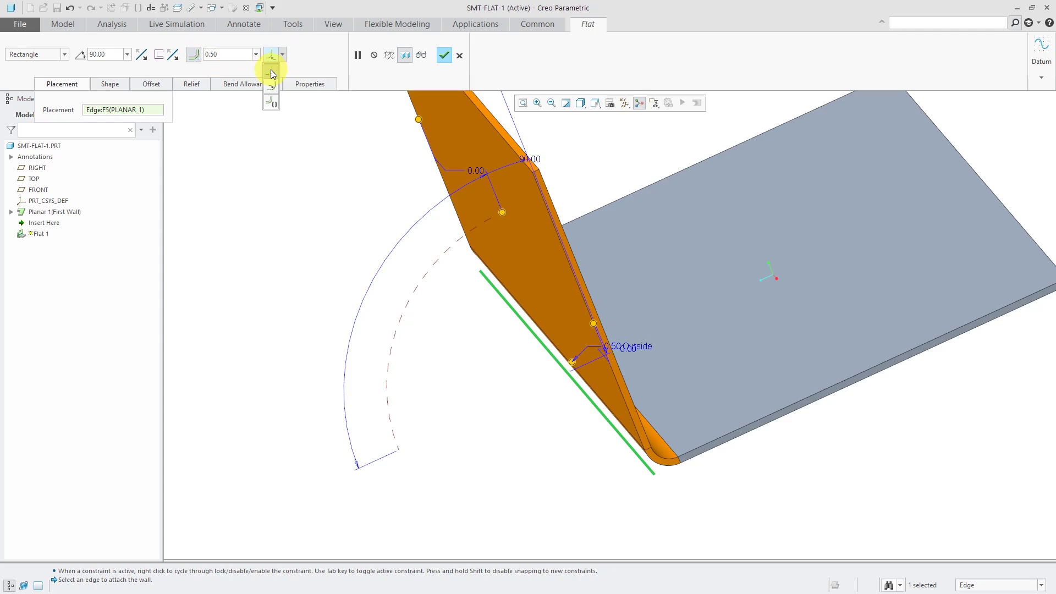
mouse_move(270, 72)
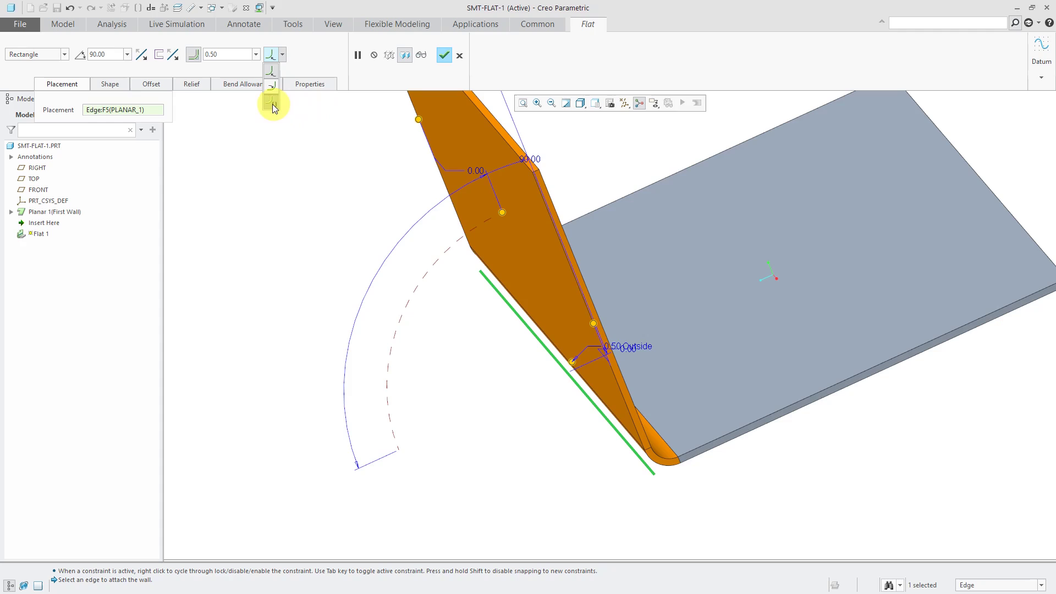
mouse_move(272, 104)
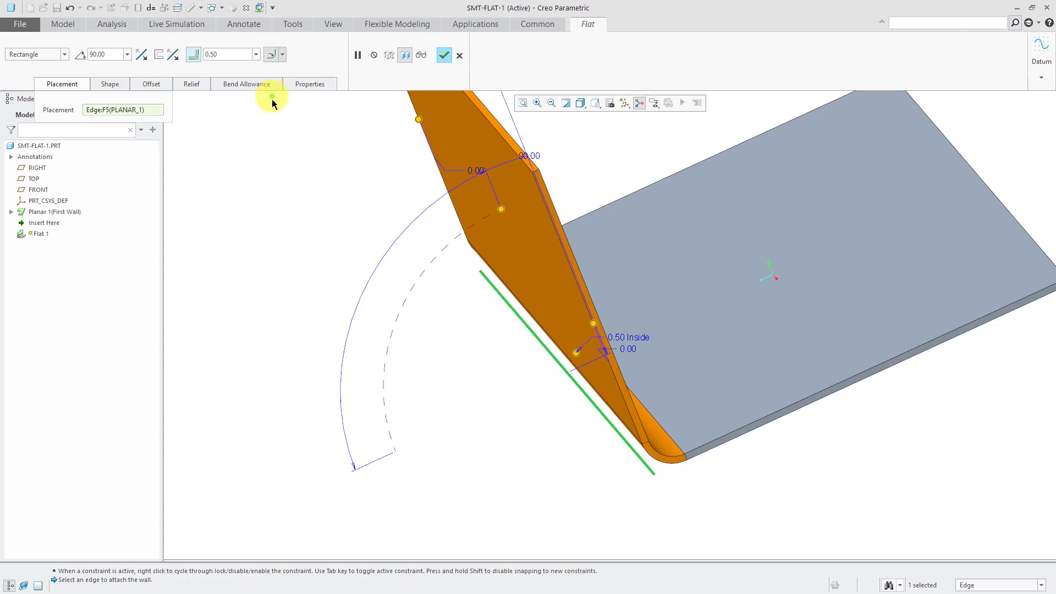
mouse_move(264, 197)
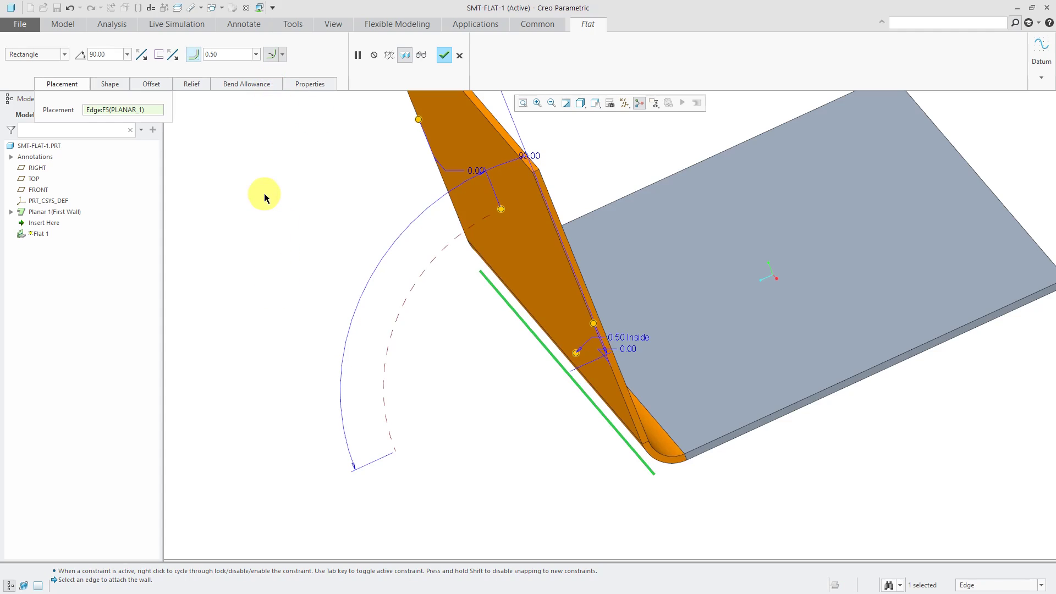
mouse_move(265, 222)
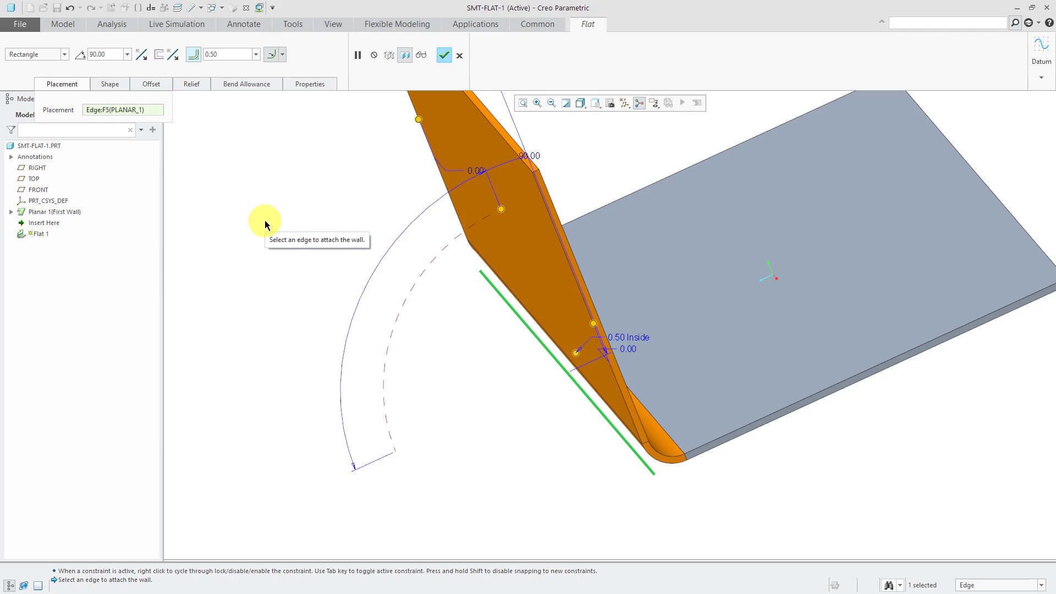
mouse_move(264, 222)
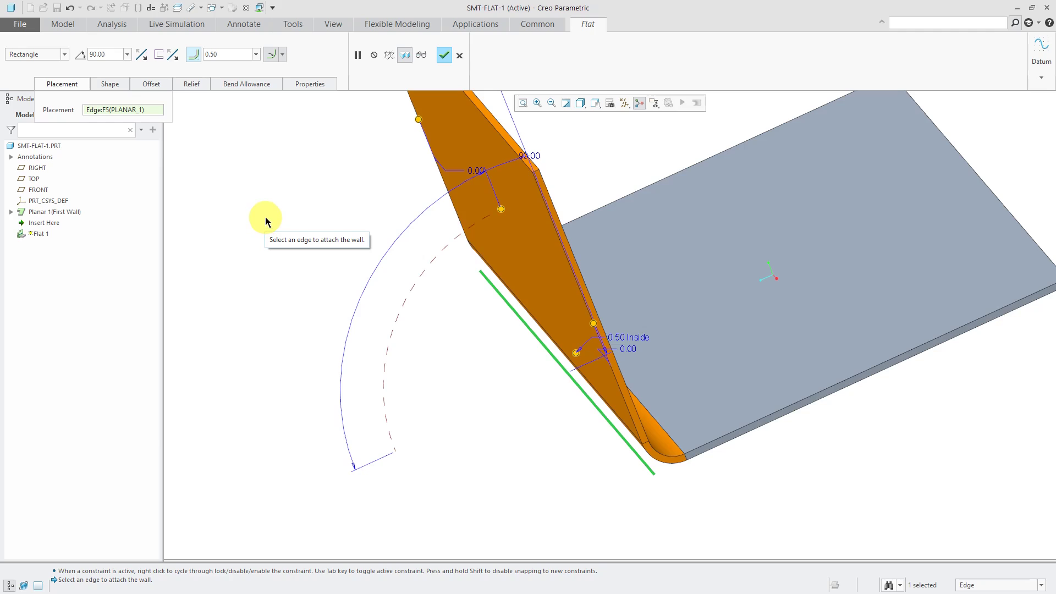
mouse_move(260, 182)
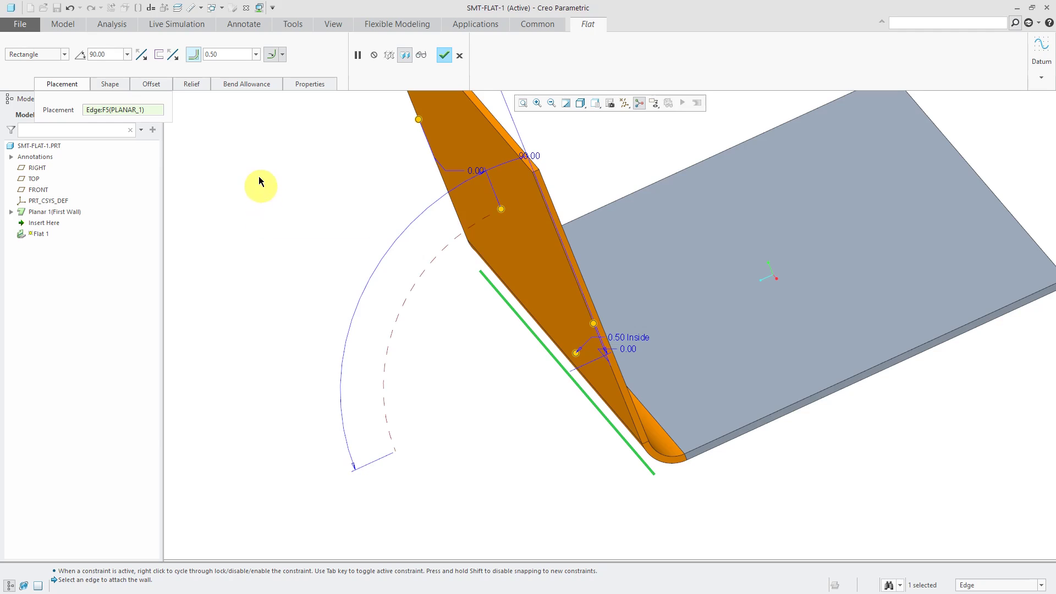
Step: In FRONT view, offset the wall from its attachment edge with type 'Add to part edge'
left_click(109, 84)
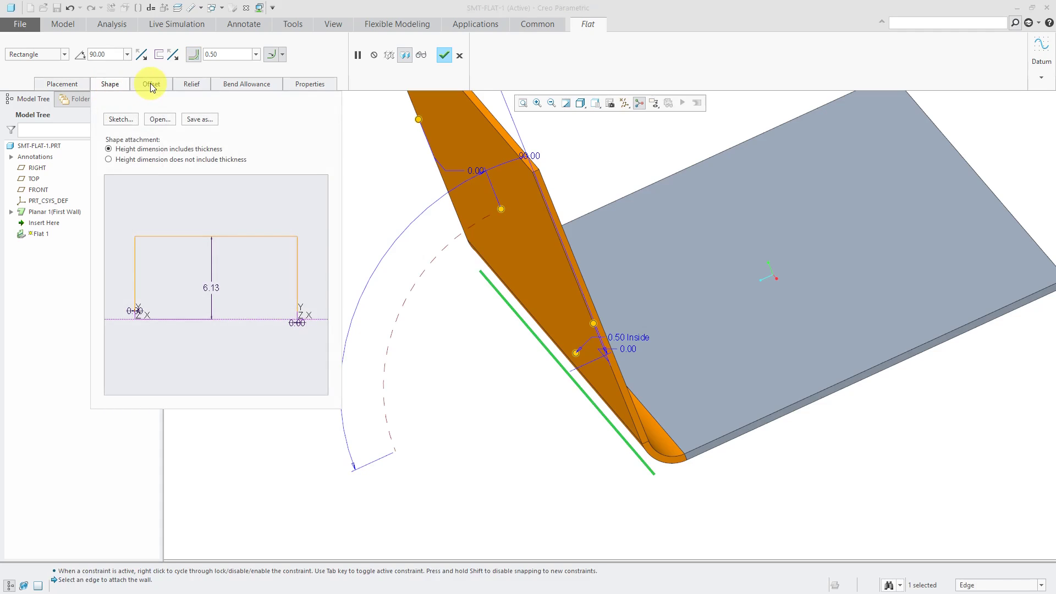
left_click(150, 84)
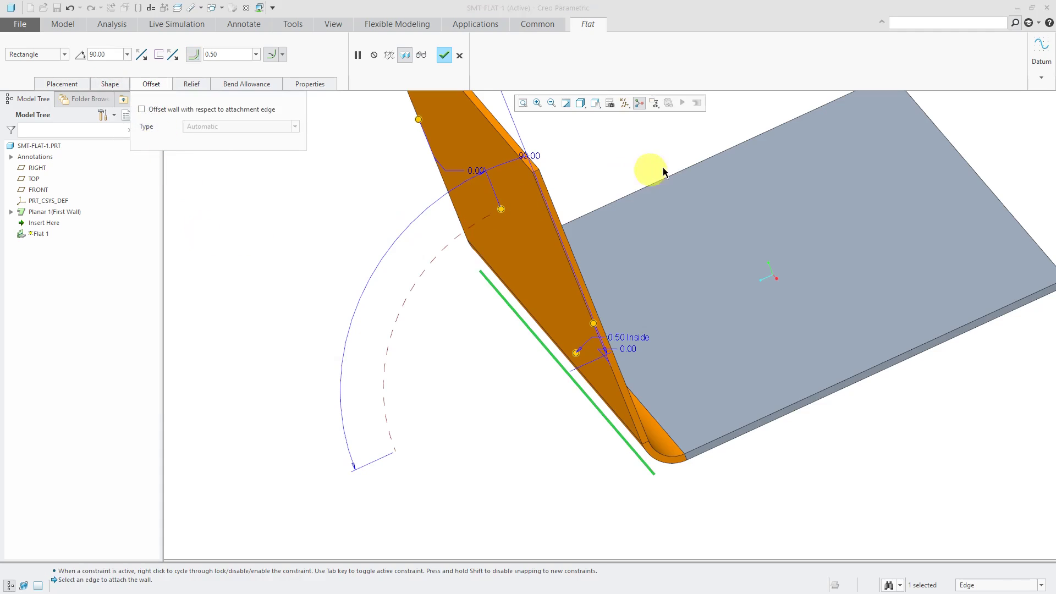
left_click(595, 103)
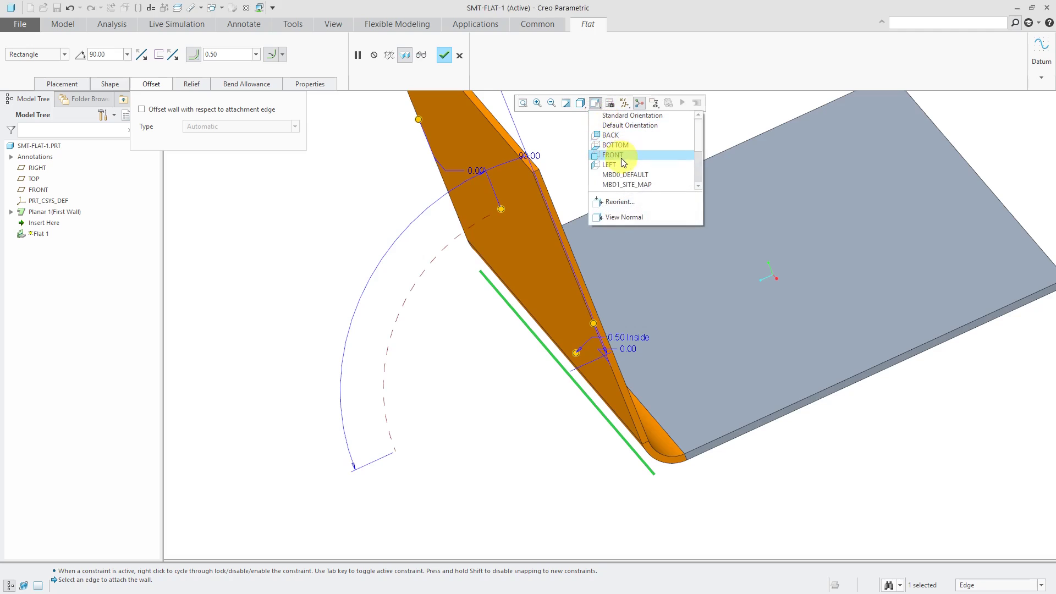
left_click(611, 155)
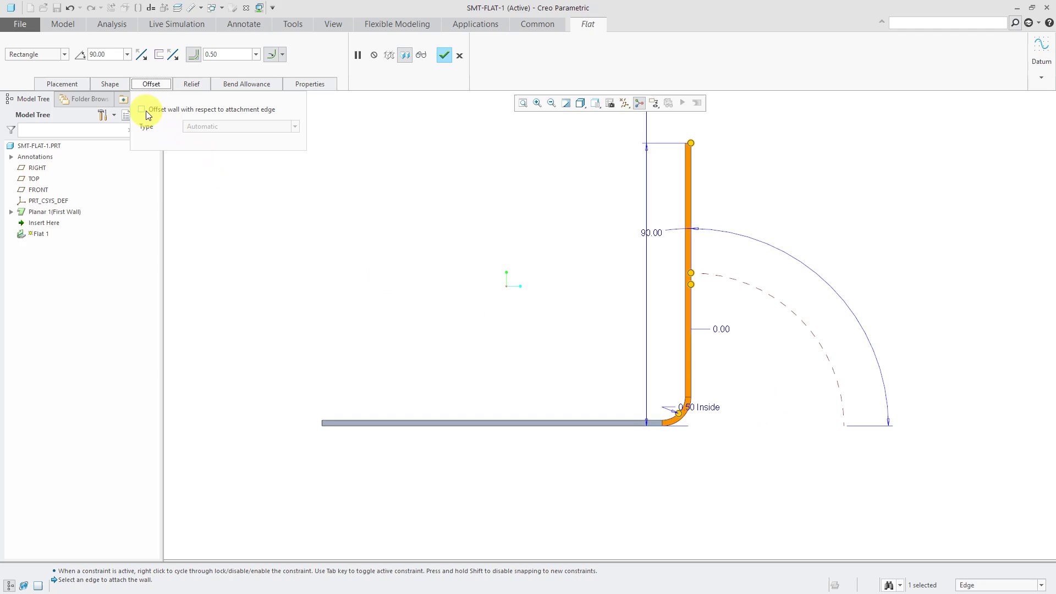
left_click(141, 109)
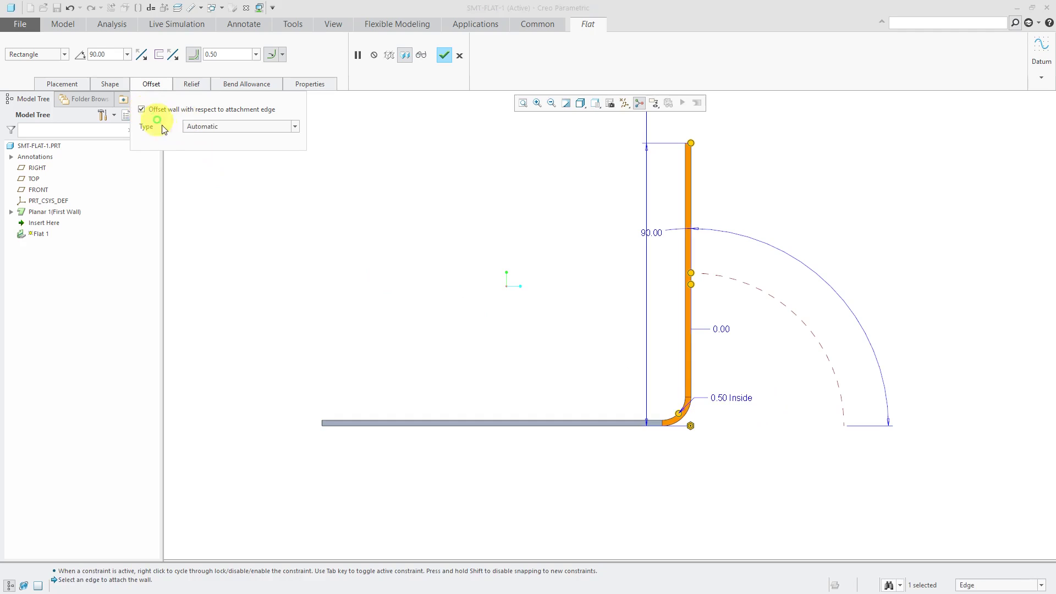
mouse_move(201, 155)
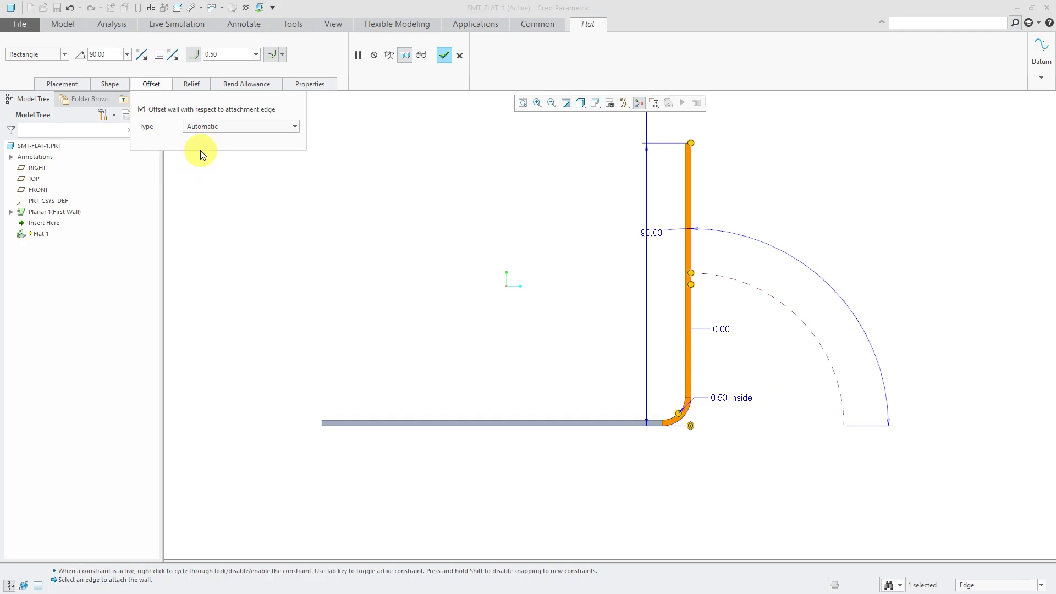
mouse_move(236, 132)
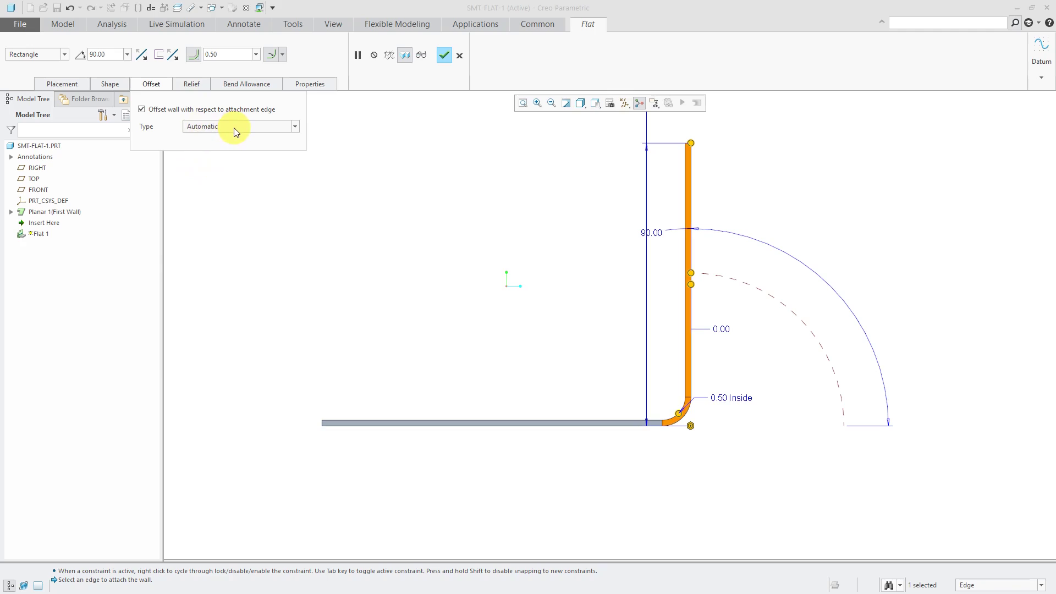
mouse_move(621, 458)
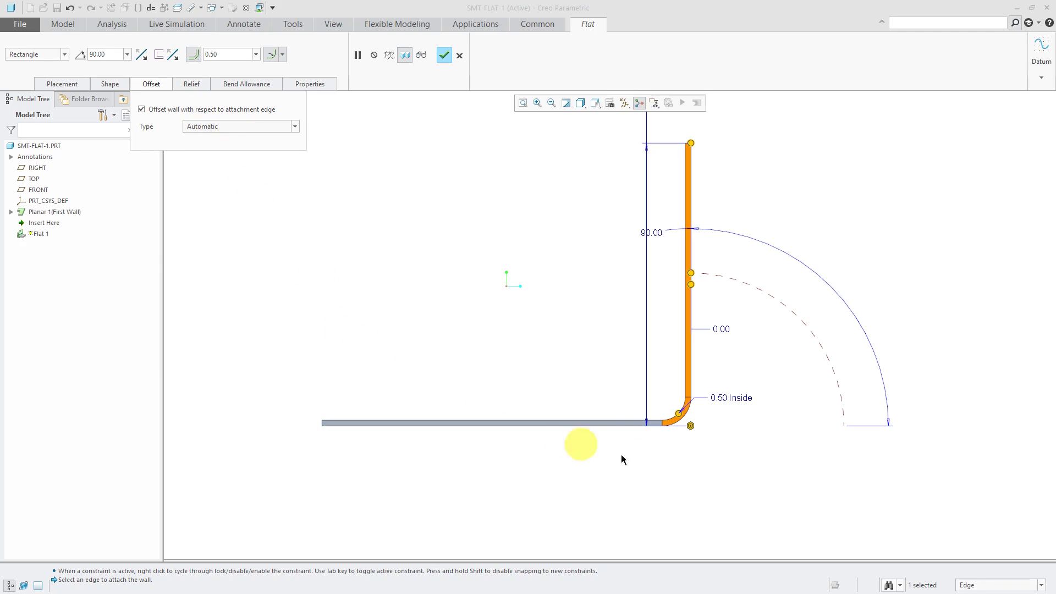
mouse_move(717, 374)
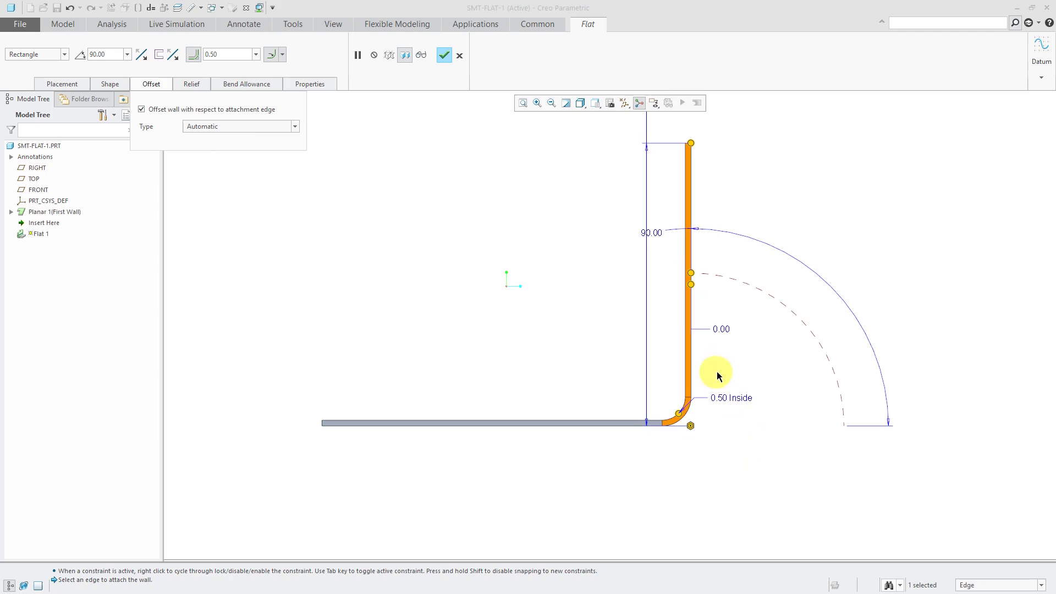
mouse_move(726, 384)
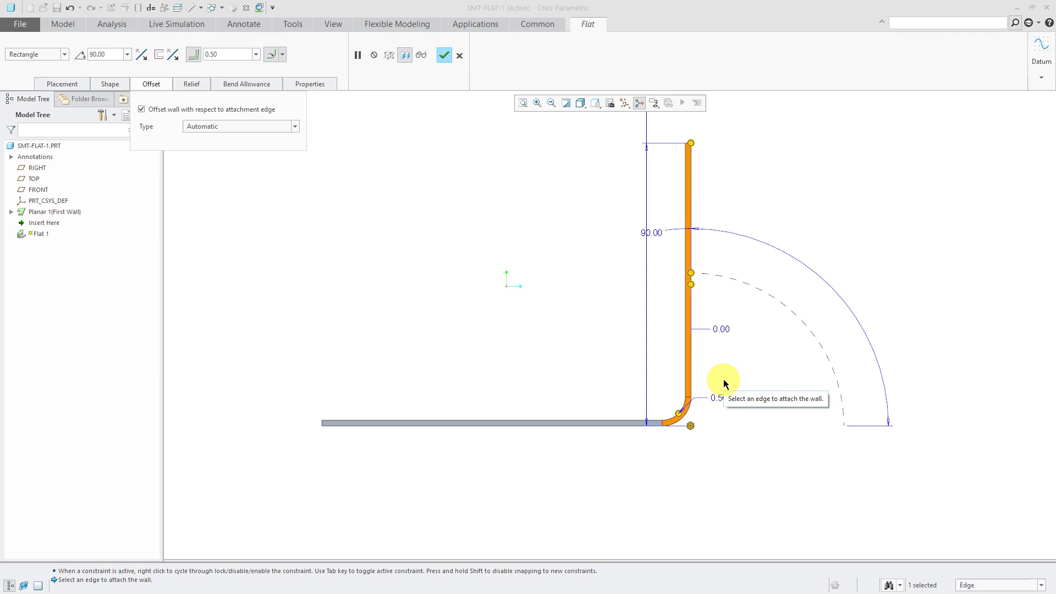
left_click(294, 126)
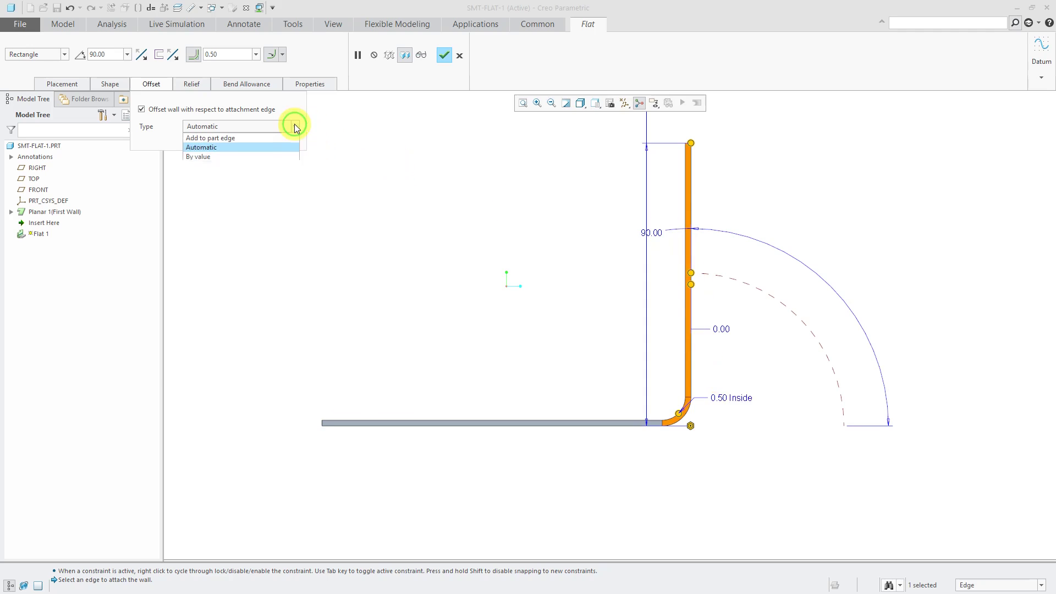
mouse_move(282, 138)
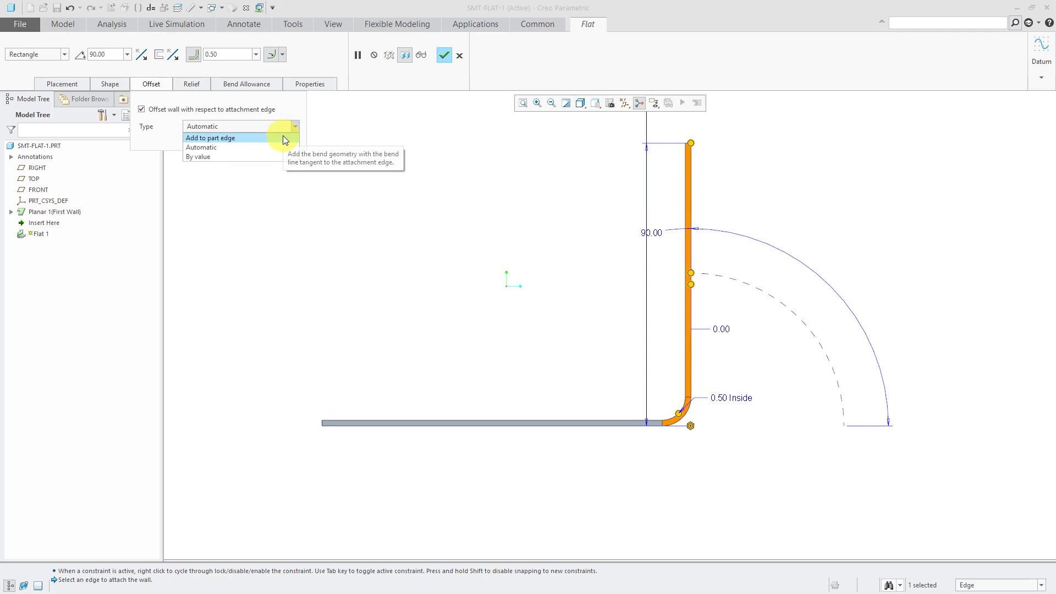
left_click(210, 138)
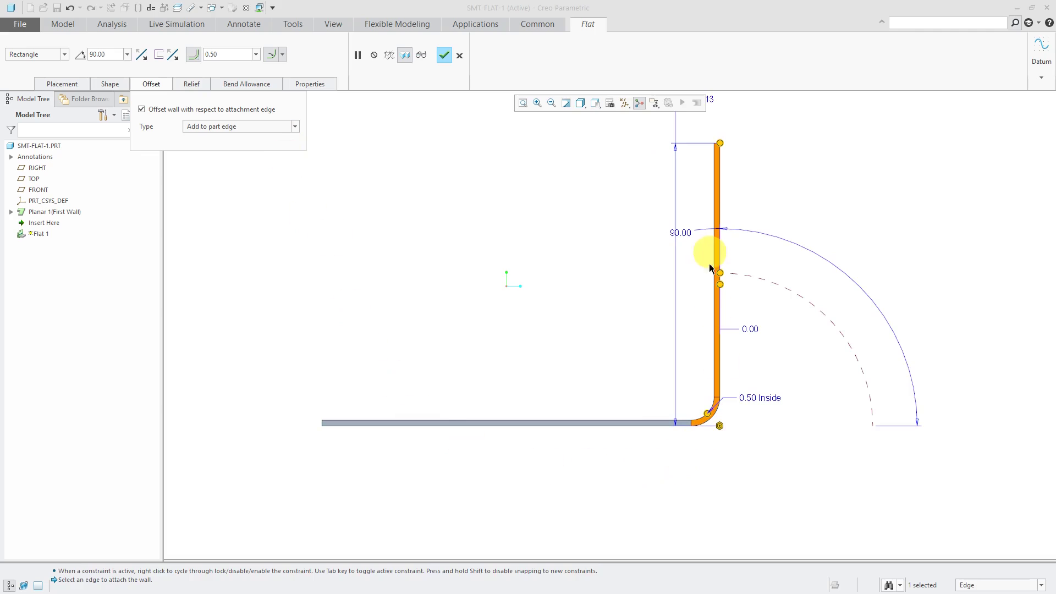
mouse_move(801, 485)
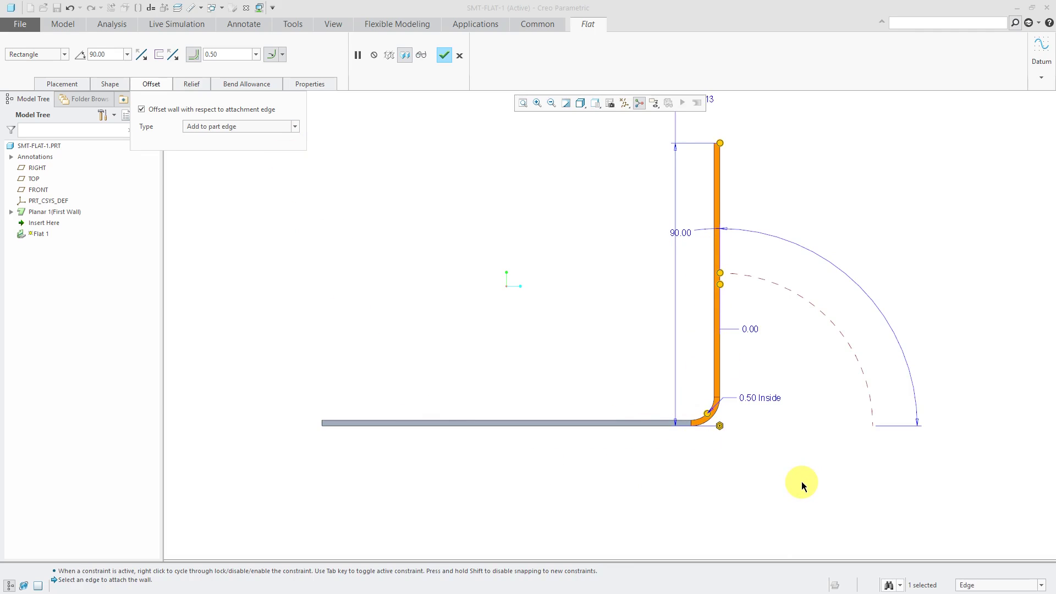
mouse_move(731, 454)
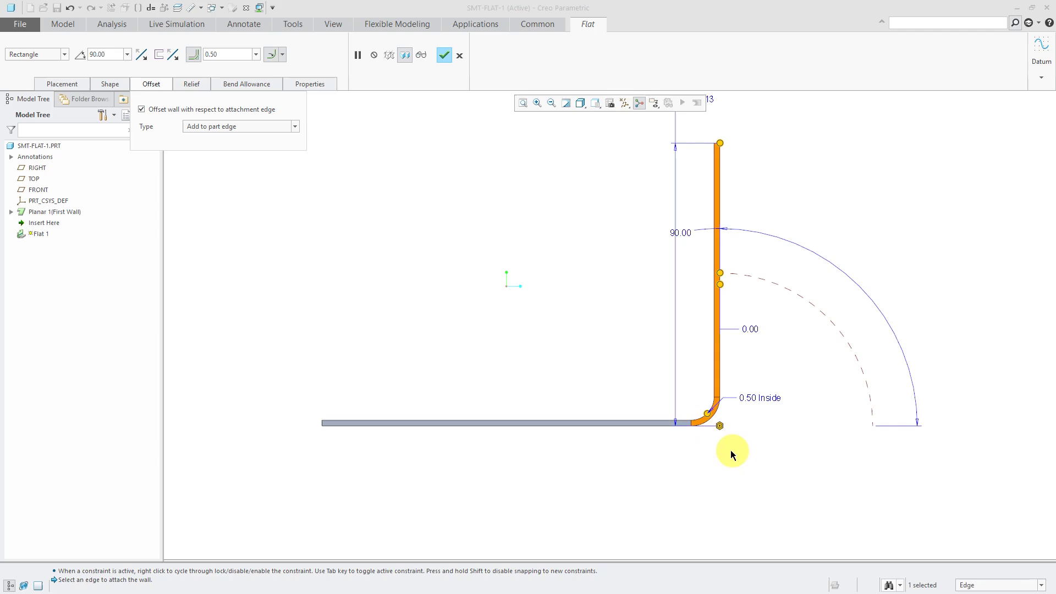
mouse_move(715, 441)
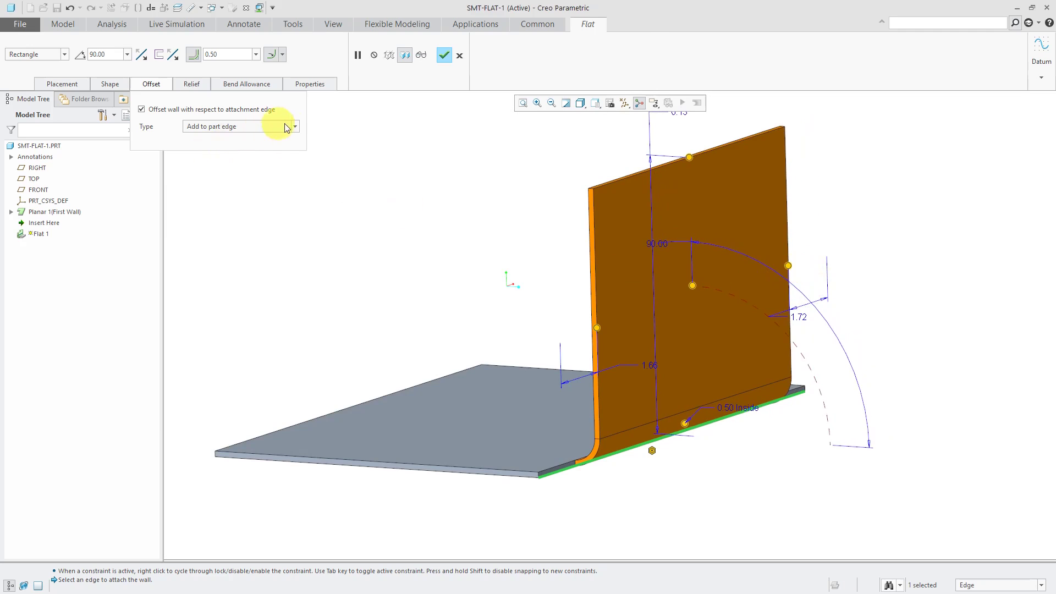
Step: Change the wall offset type to By value, 1.22 measured to the origin
left_click(293, 126)
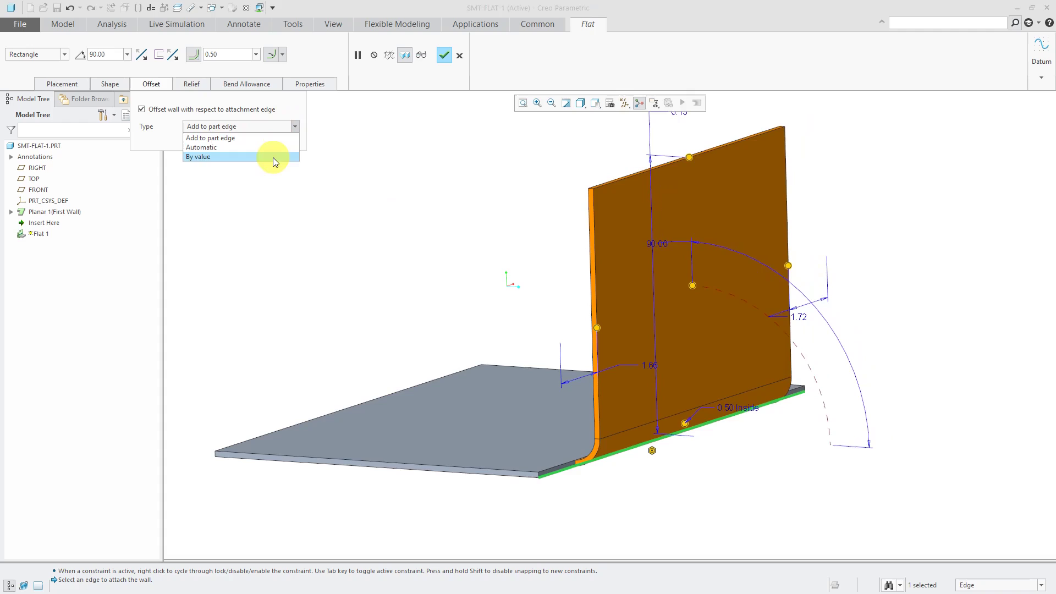
left_click(198, 156)
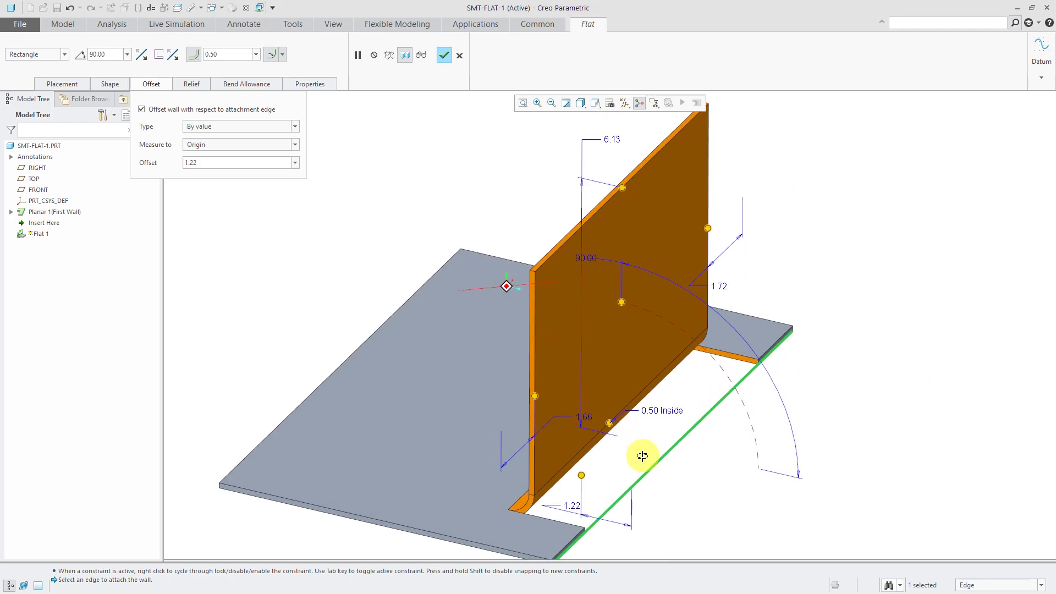
left_click(192, 84)
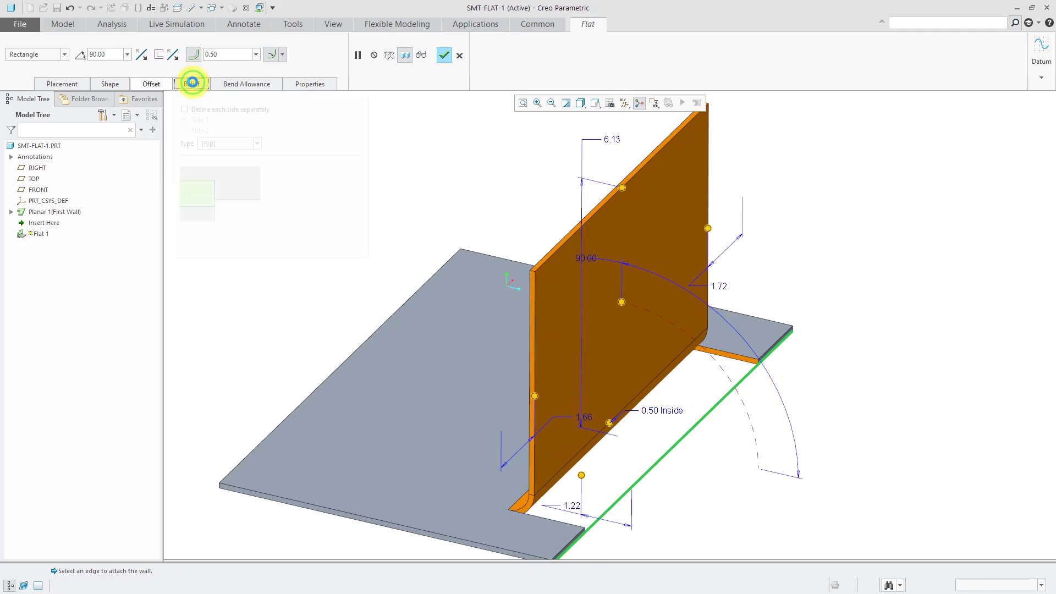
Step: Turn on 'Define each side separately' and give Side 1 a Rectangular relief
left_click(192, 83)
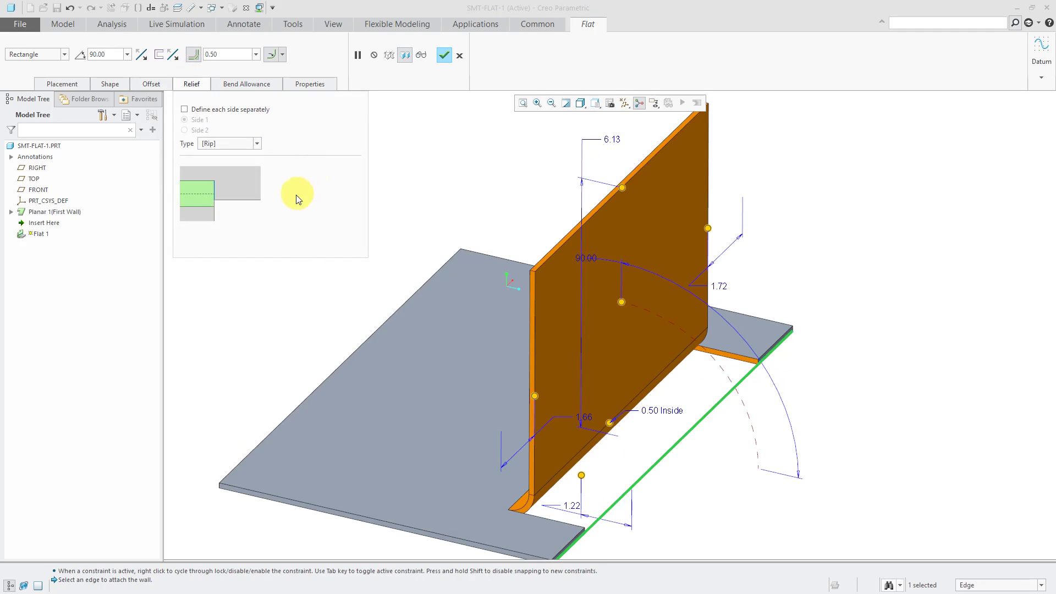
mouse_move(522, 513)
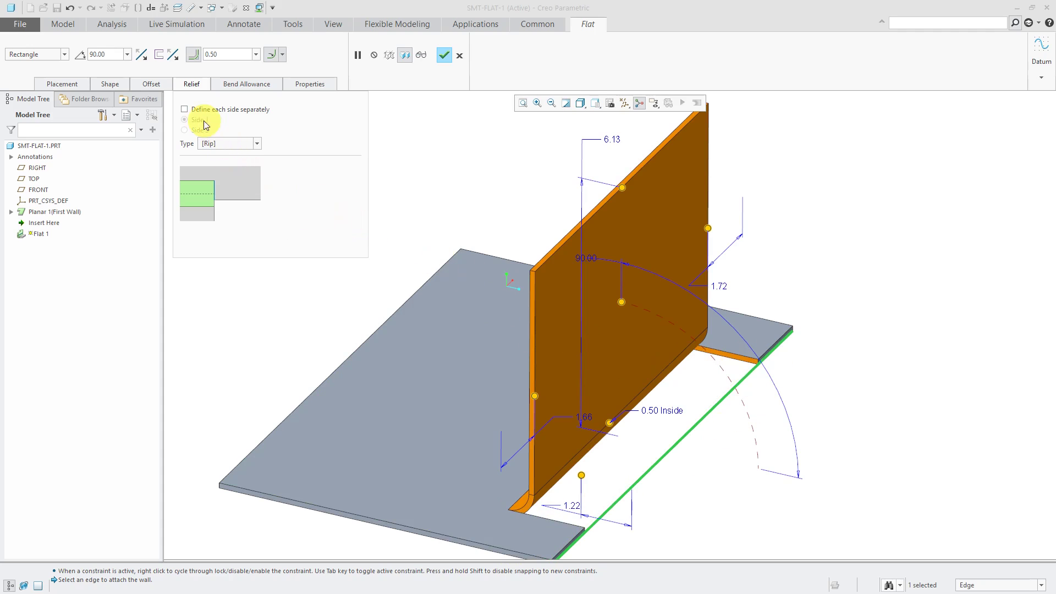
left_click(184, 109)
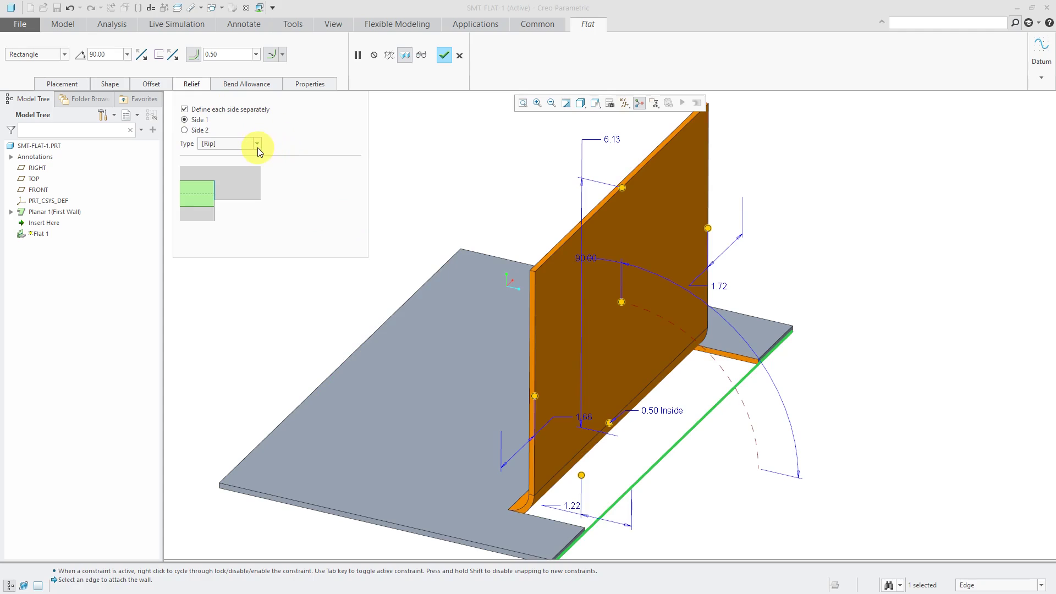
left_click(255, 144)
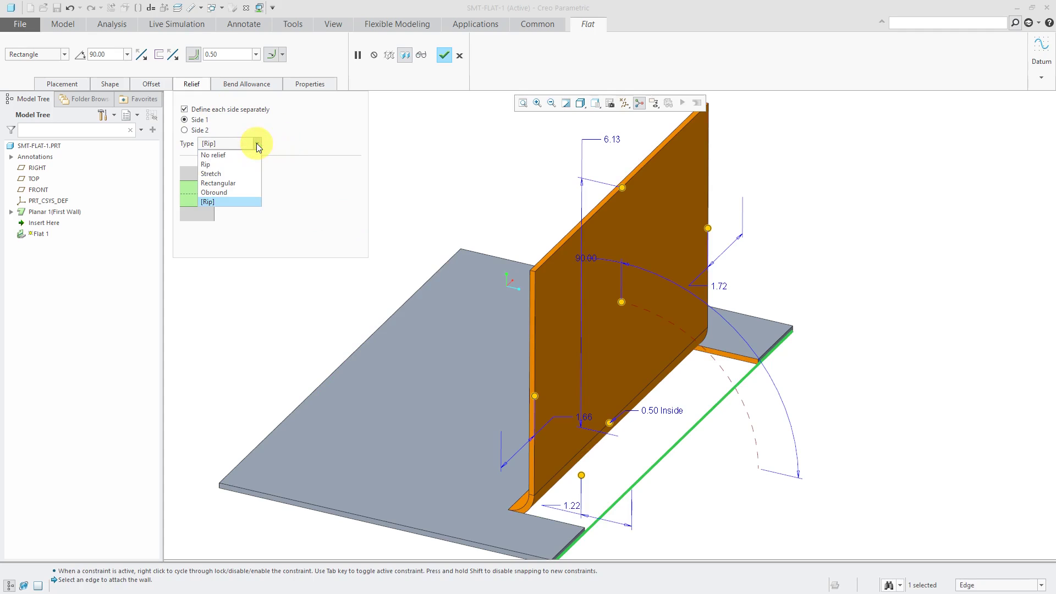
mouse_move(229, 174)
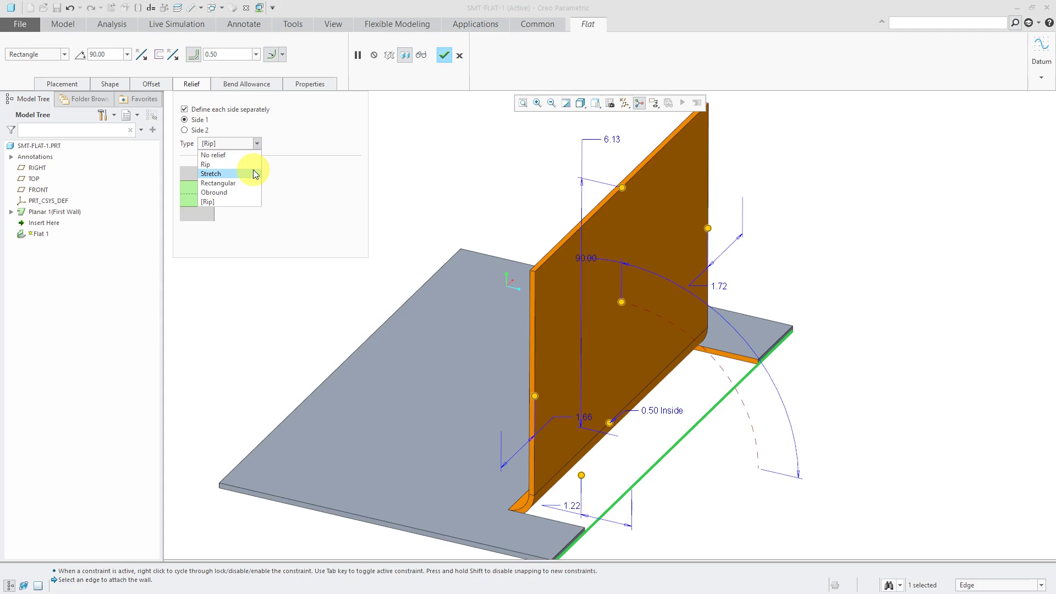
left_click(210, 173)
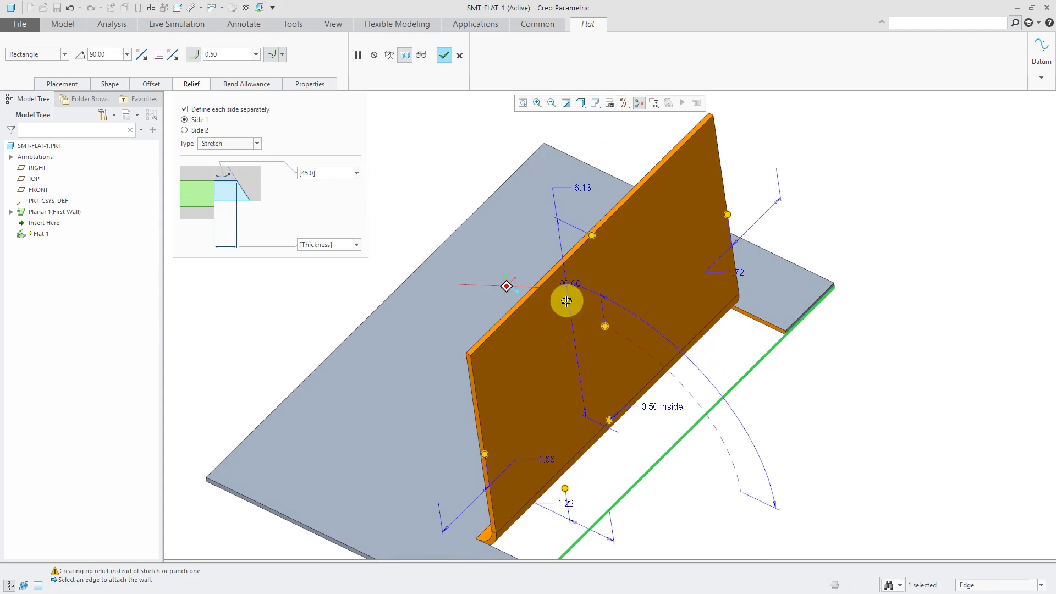
mouse_move(359, 226)
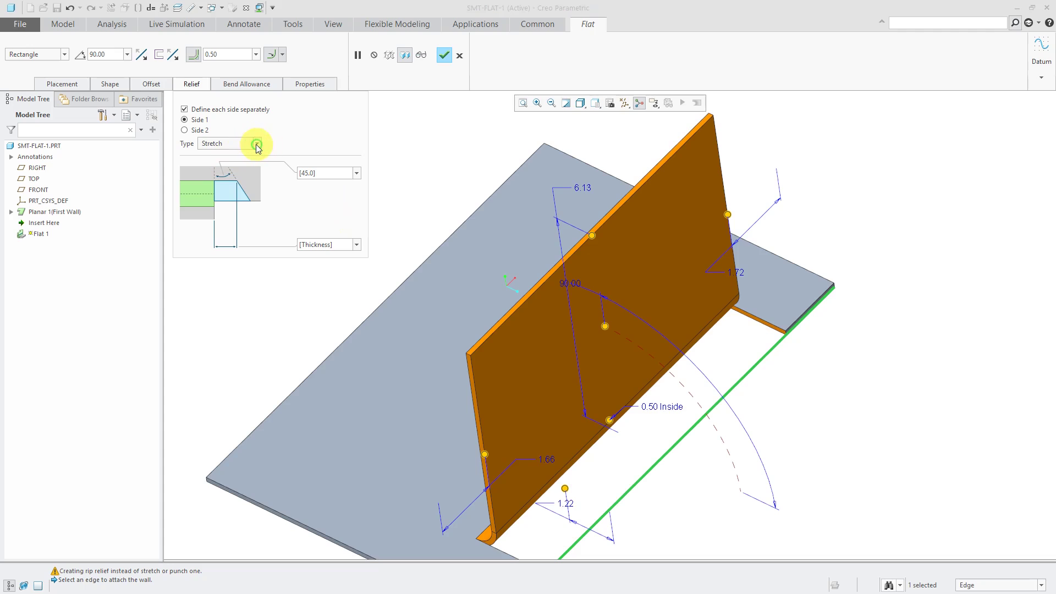
left_click(255, 143)
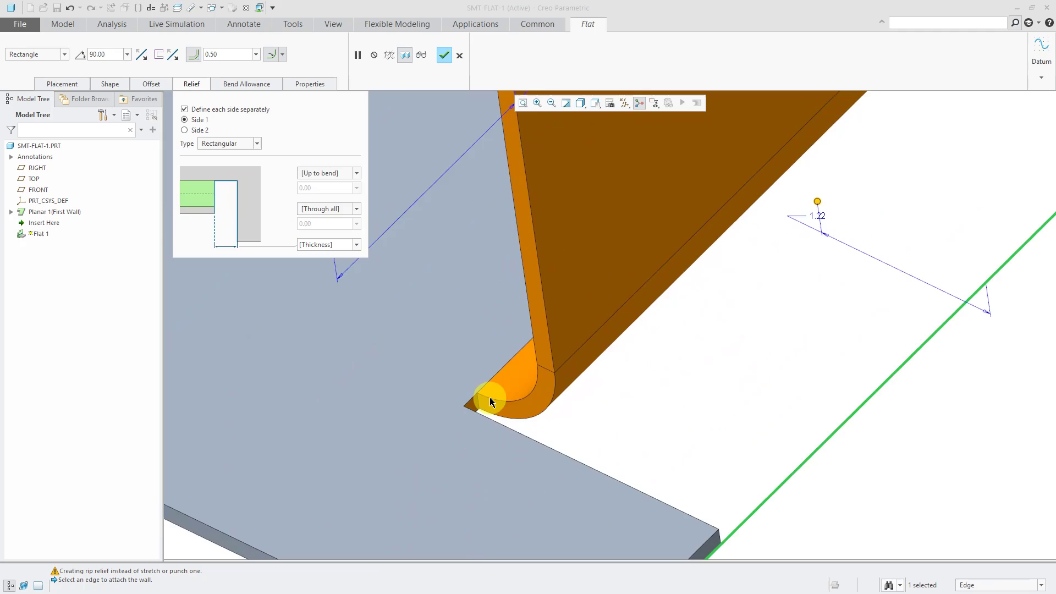
mouse_move(356, 177)
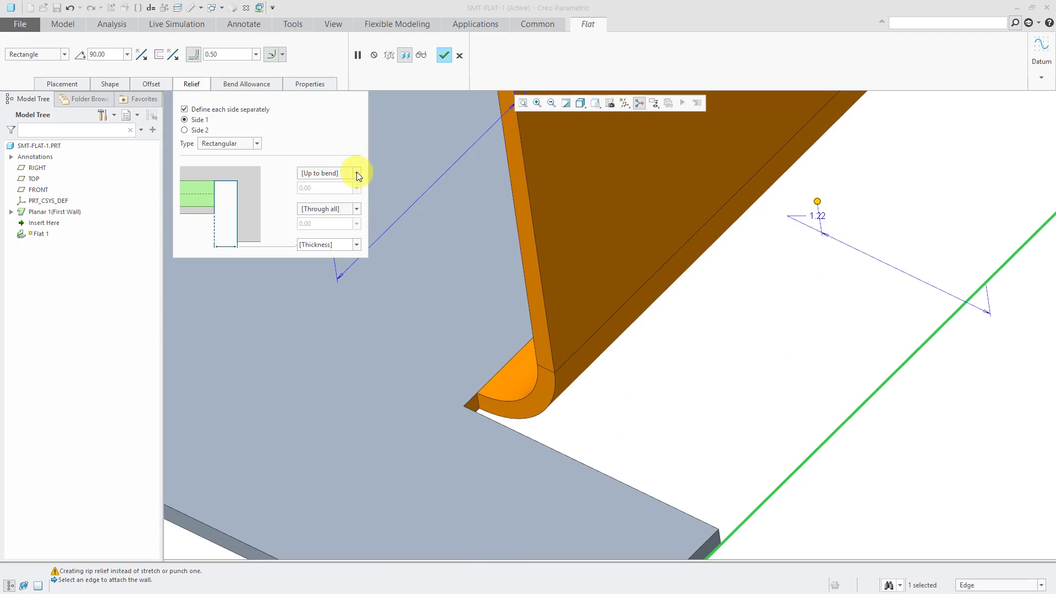
Step: Set Side 1's rectangular relief to Blind depth 0.10 and width 2.0 × Thickness
left_click(356, 173)
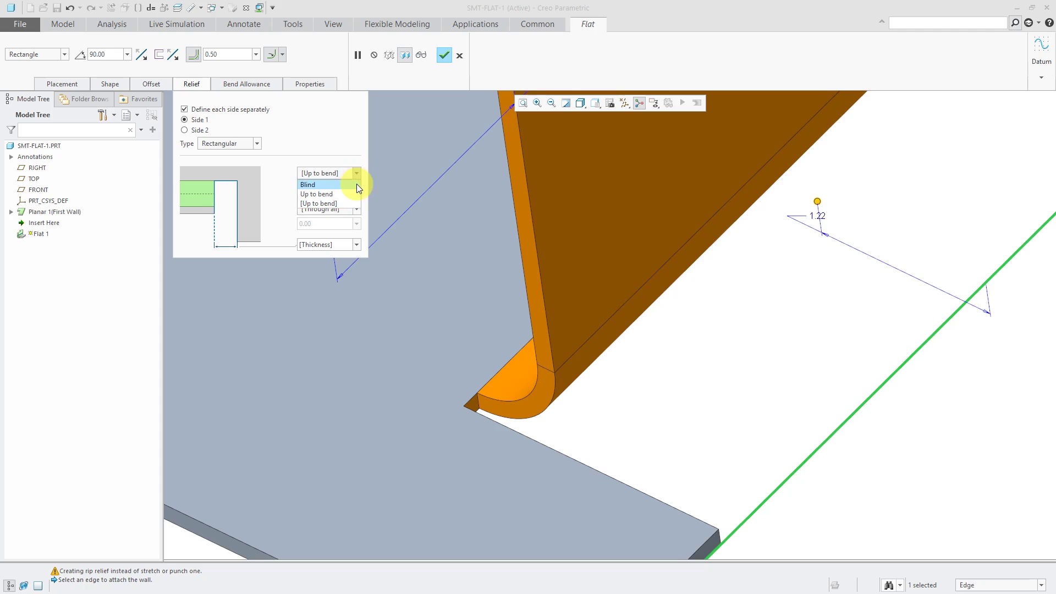
left_click(308, 185)
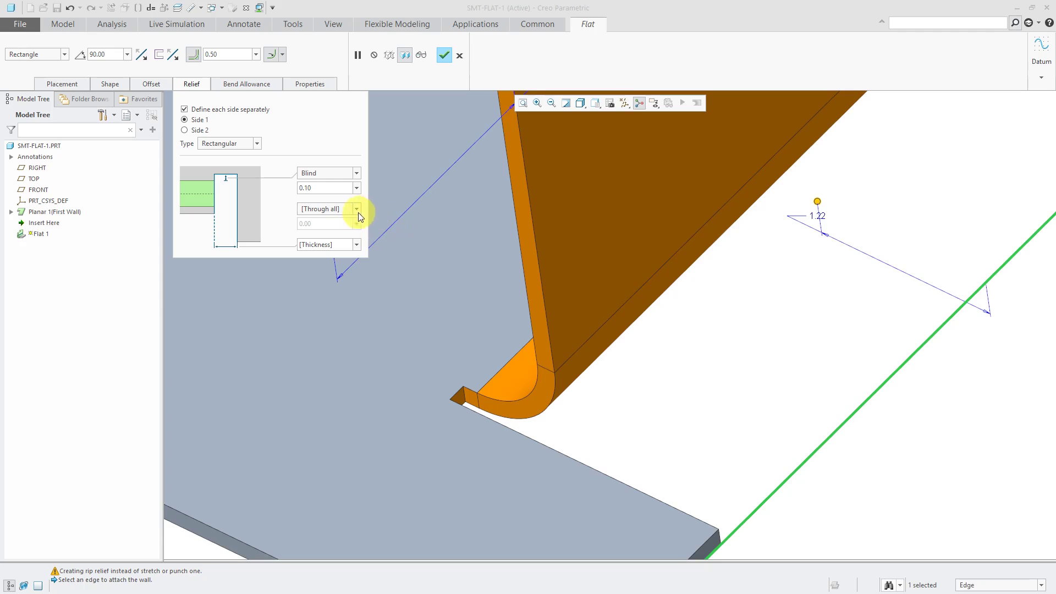
left_click(356, 210)
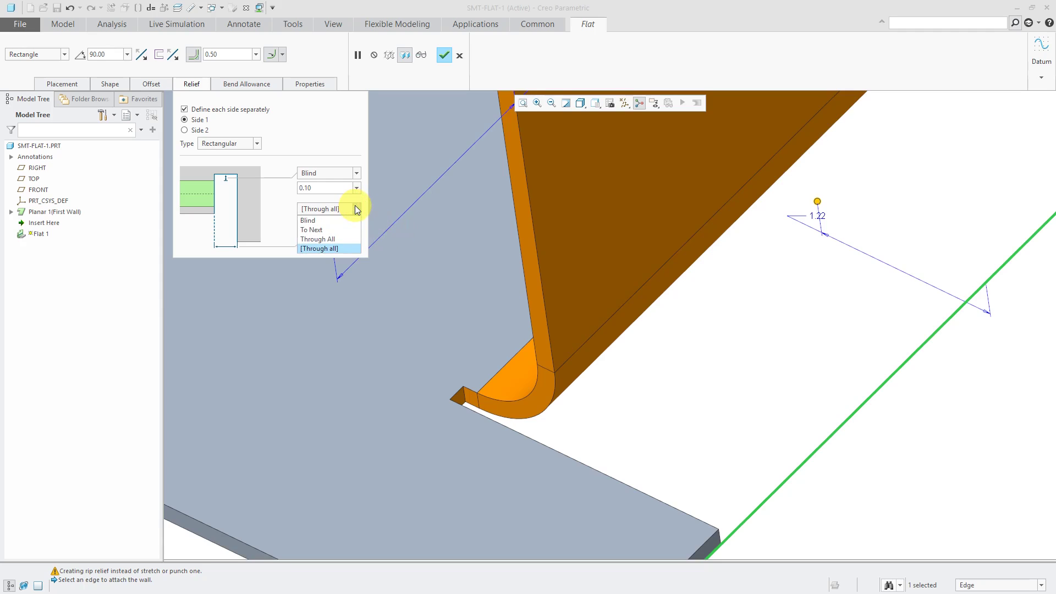
mouse_move(283, 198)
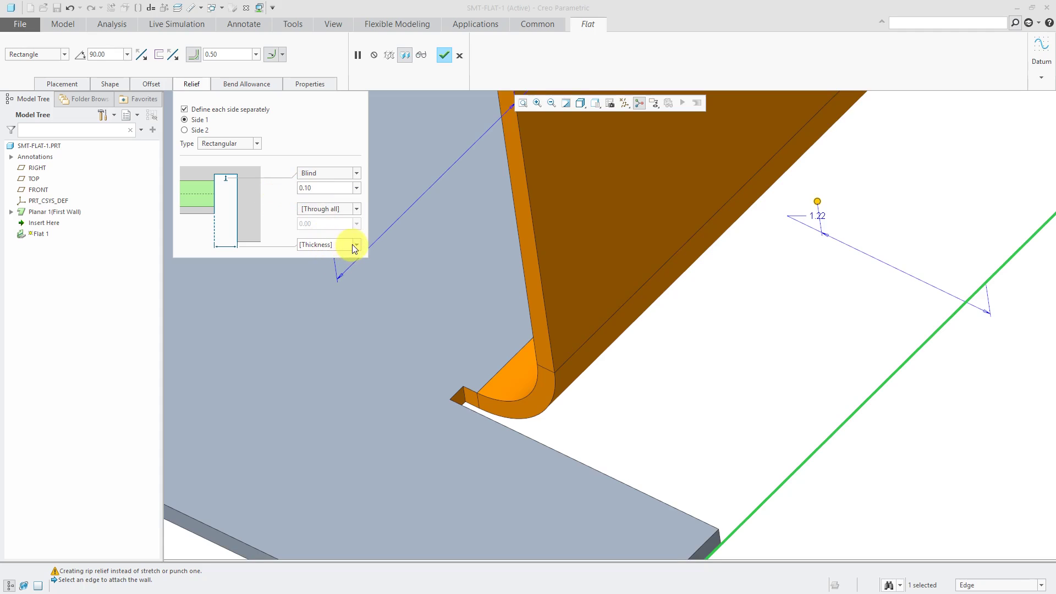
mouse_move(360, 248)
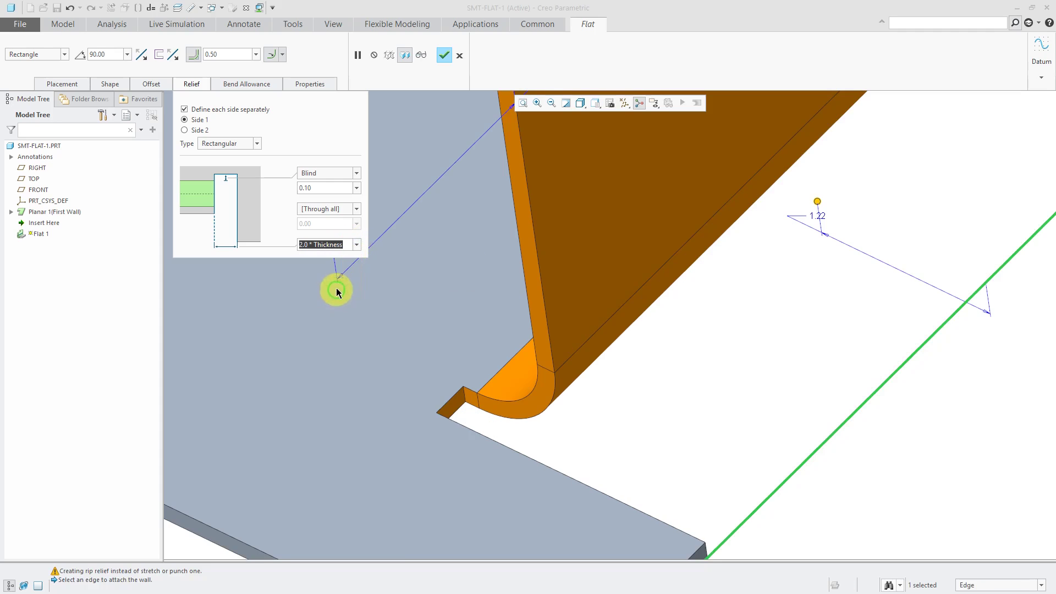
left_click(356, 244)
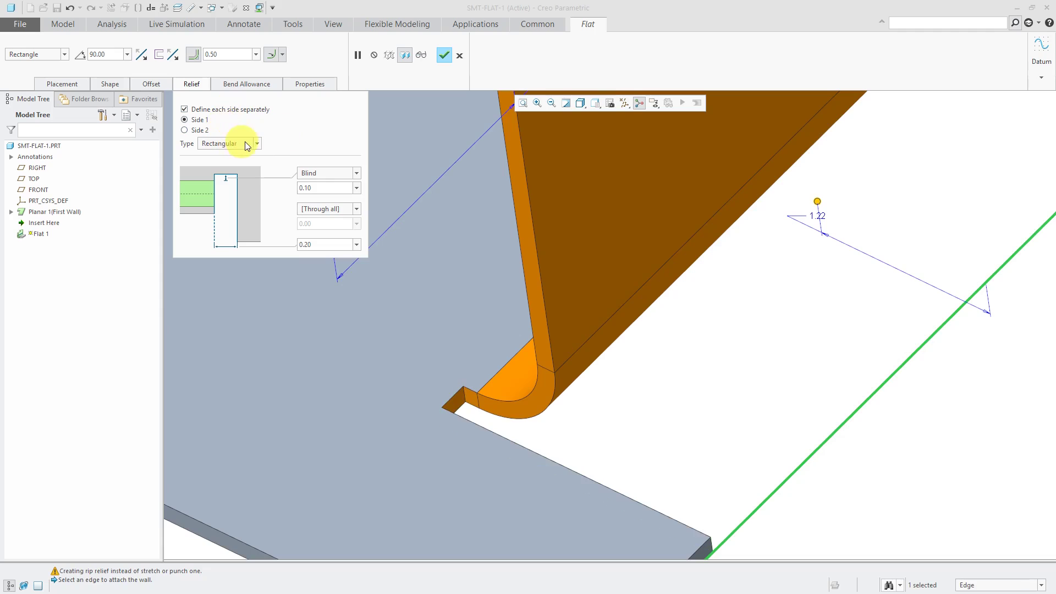
Step: Make Side 1's relief Obround, Tangent to bend, with width equal to Thickness
left_click(255, 143)
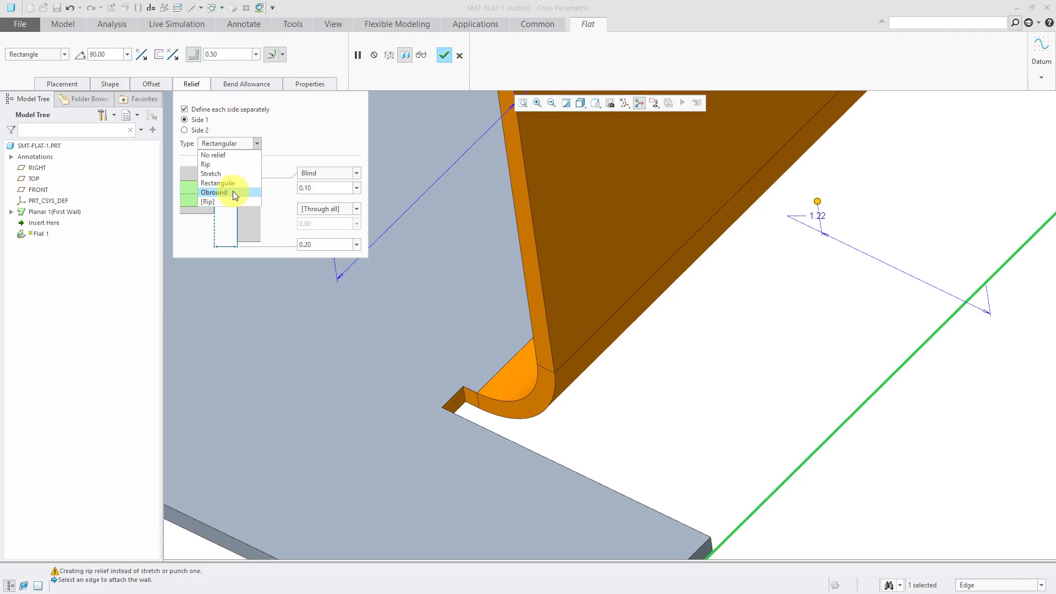
left_click(213, 192)
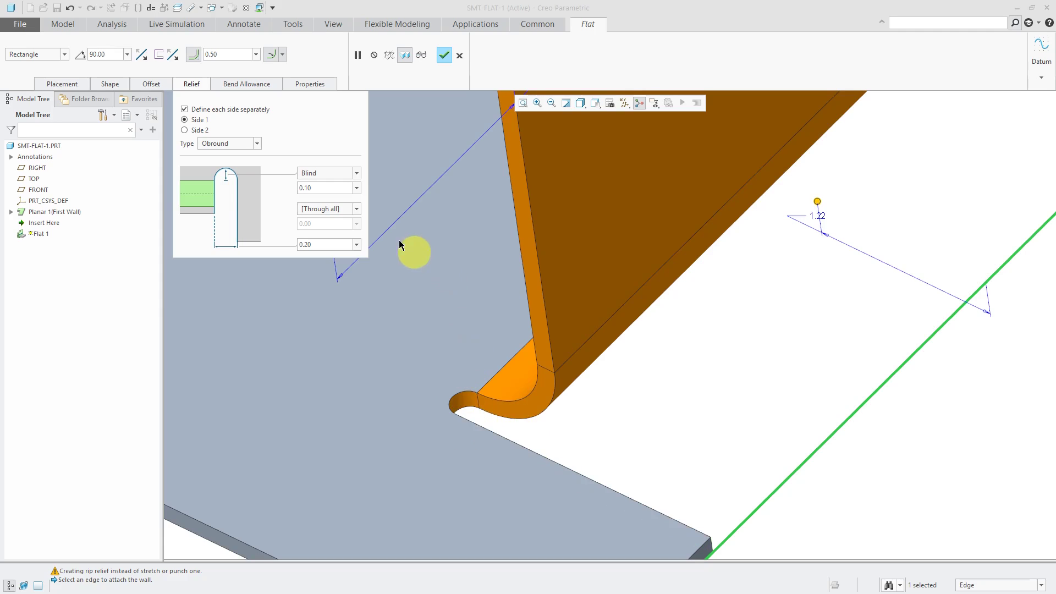
left_click(356, 173)
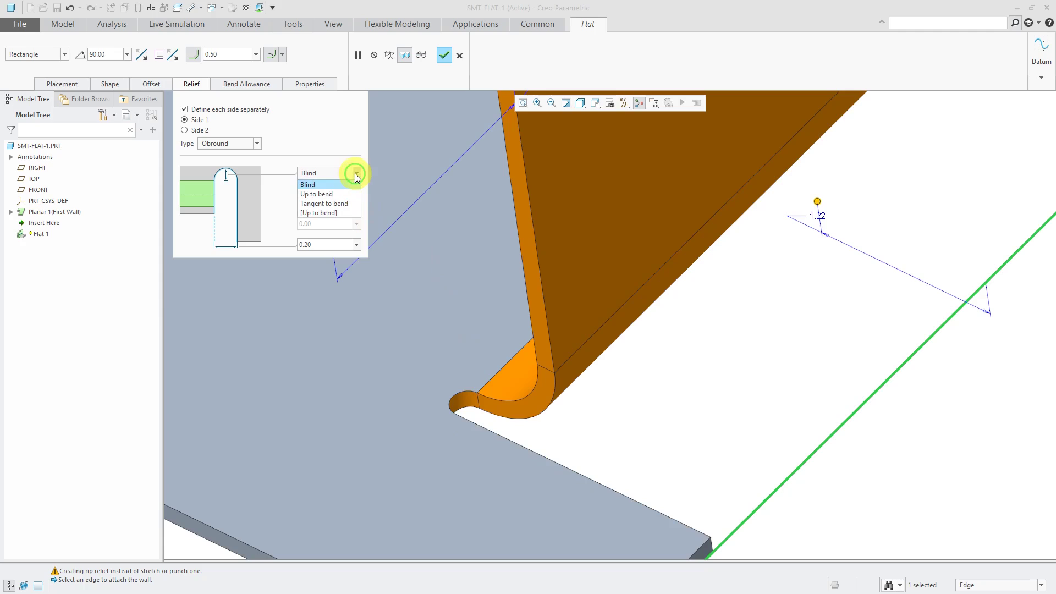
left_click(316, 194)
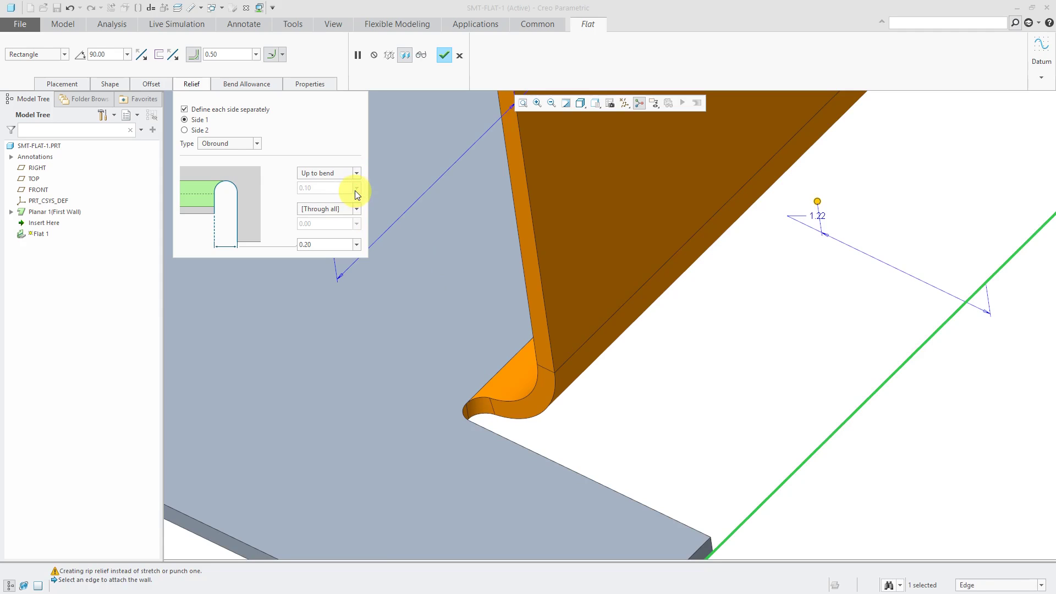
left_click(328, 172)
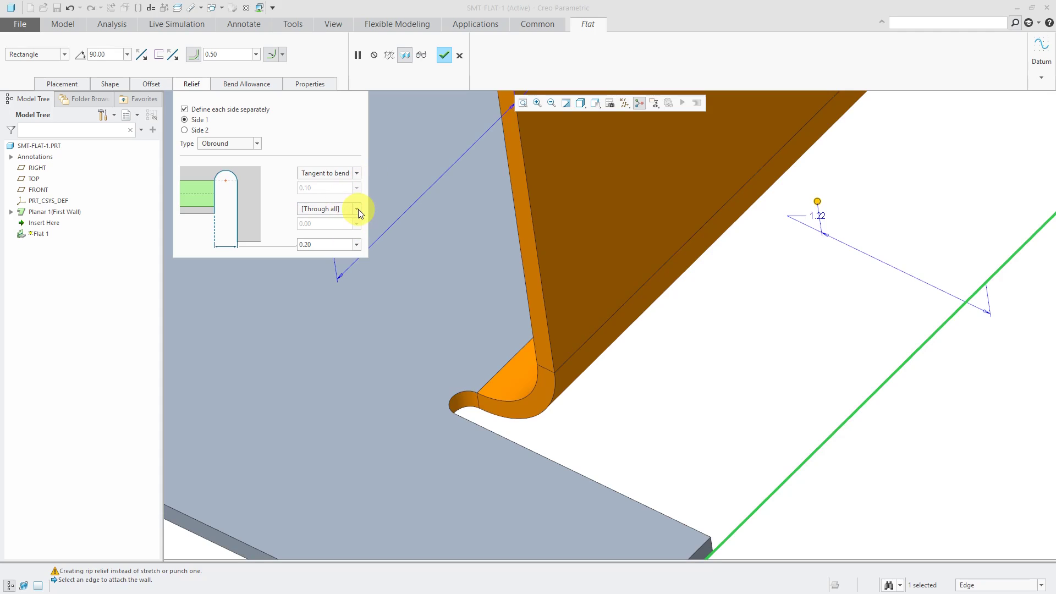
mouse_move(328, 244)
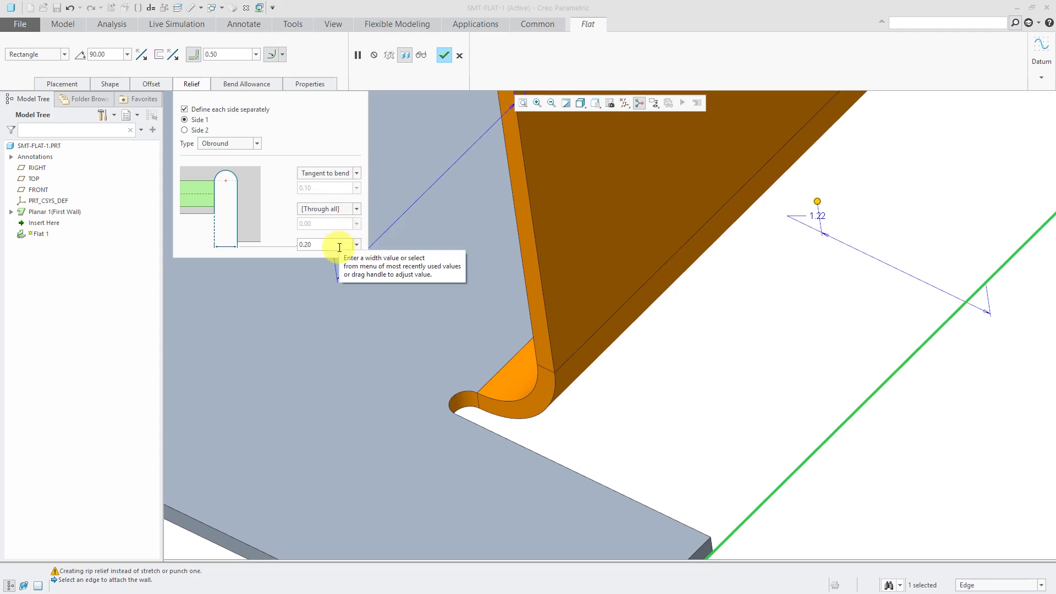
left_click(356, 243)
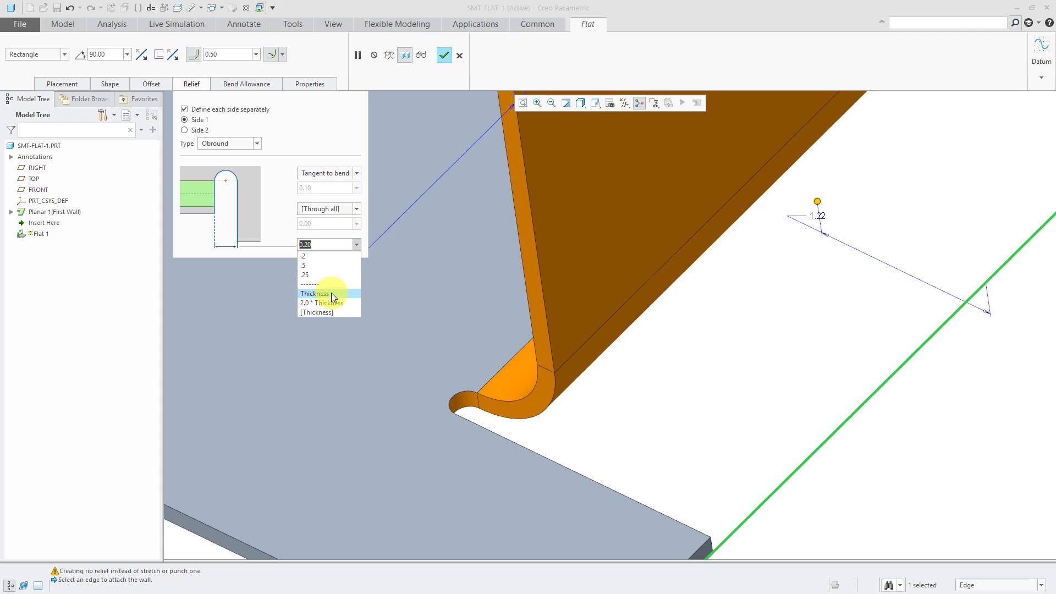
left_click(314, 294)
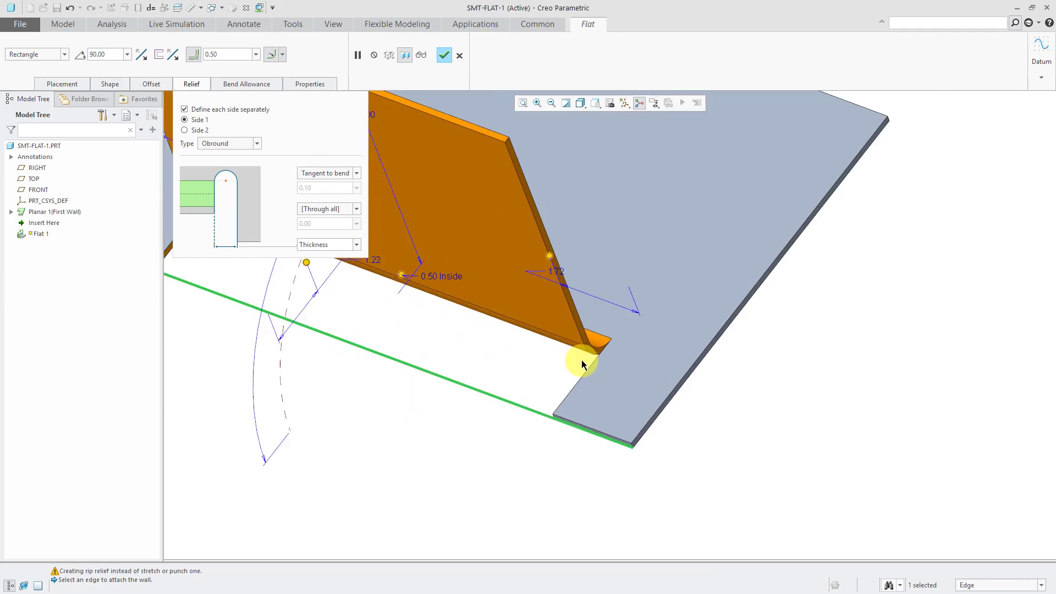
Step: Set Side 2's bend relief type to Obround
left_click(185, 129)
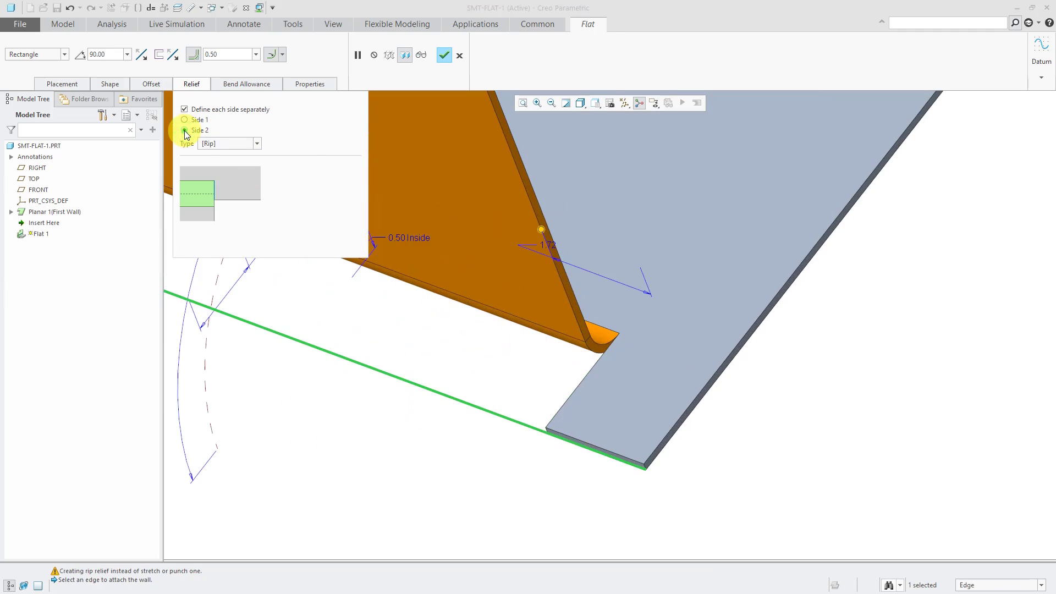
left_click(256, 143)
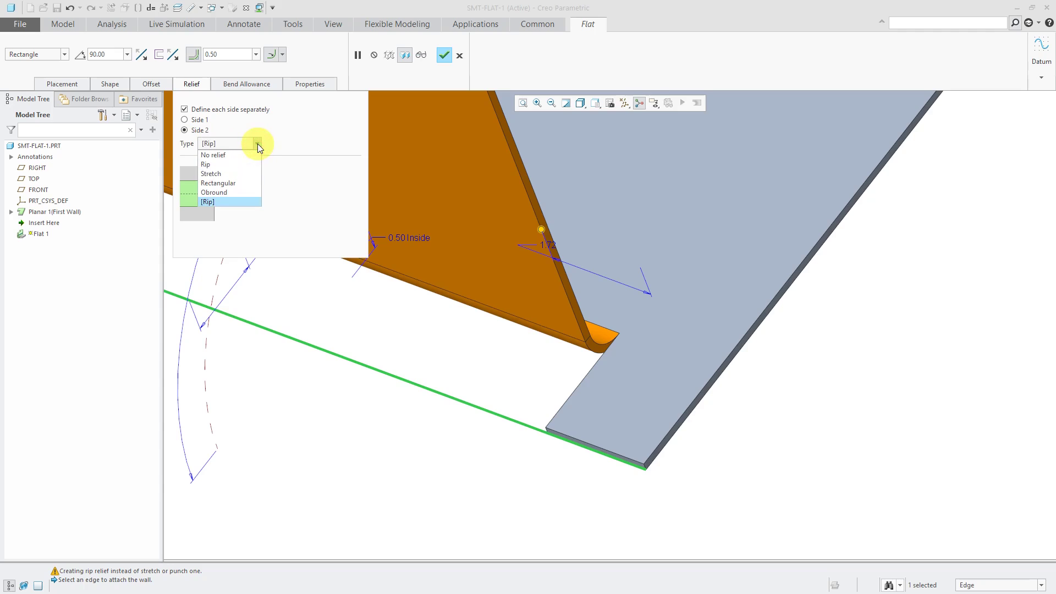
left_click(207, 202)
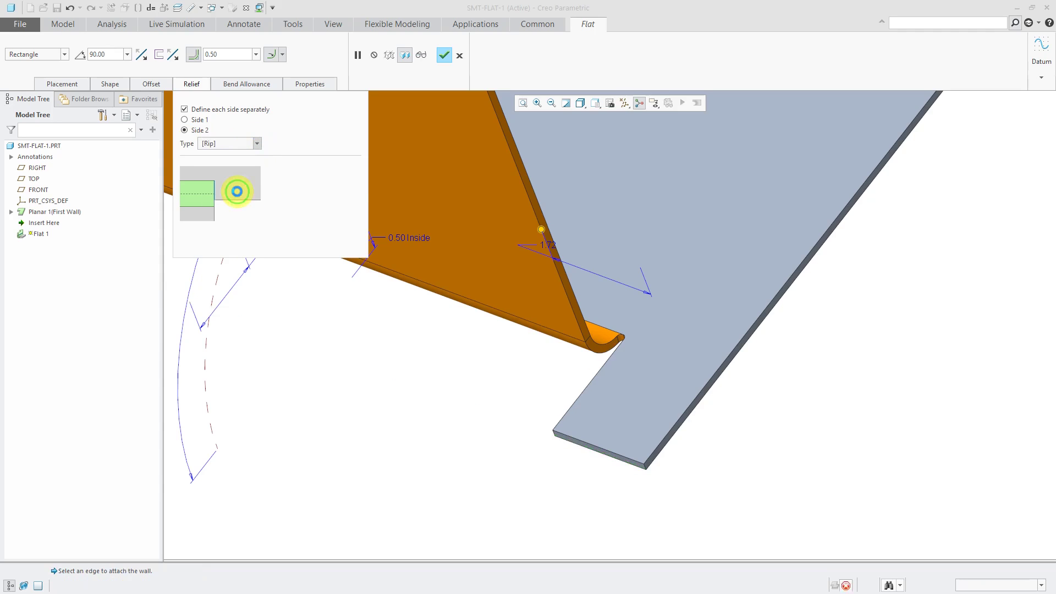
left_click(226, 144)
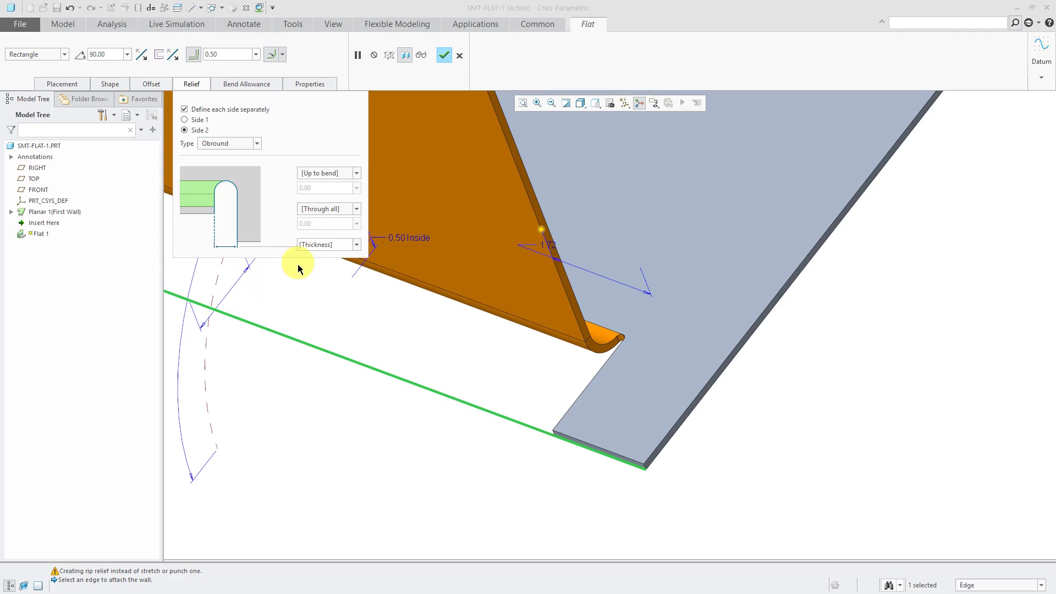
left_click(192, 83)
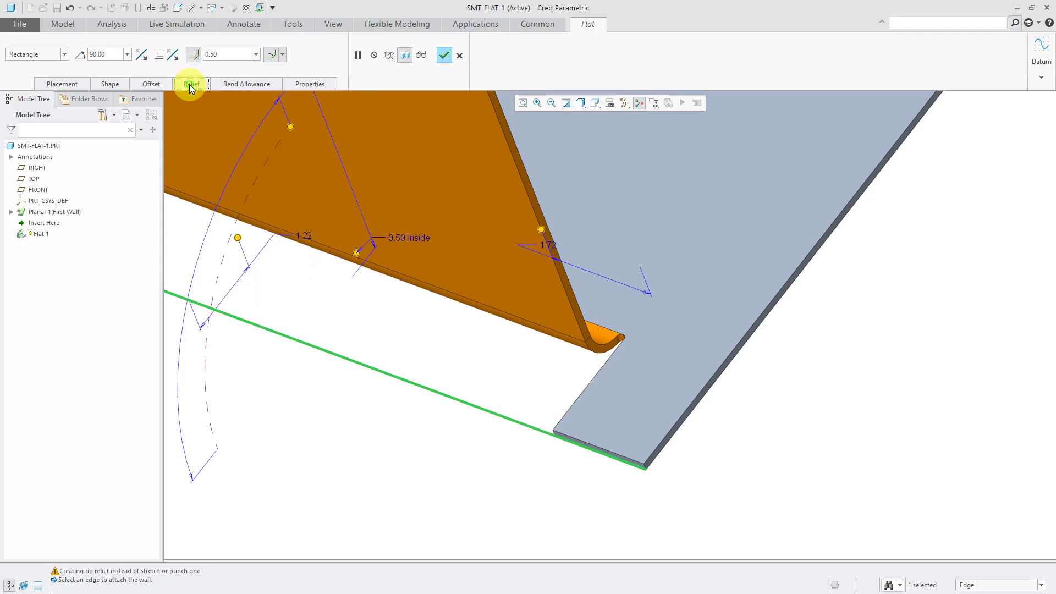
mouse_move(352, 324)
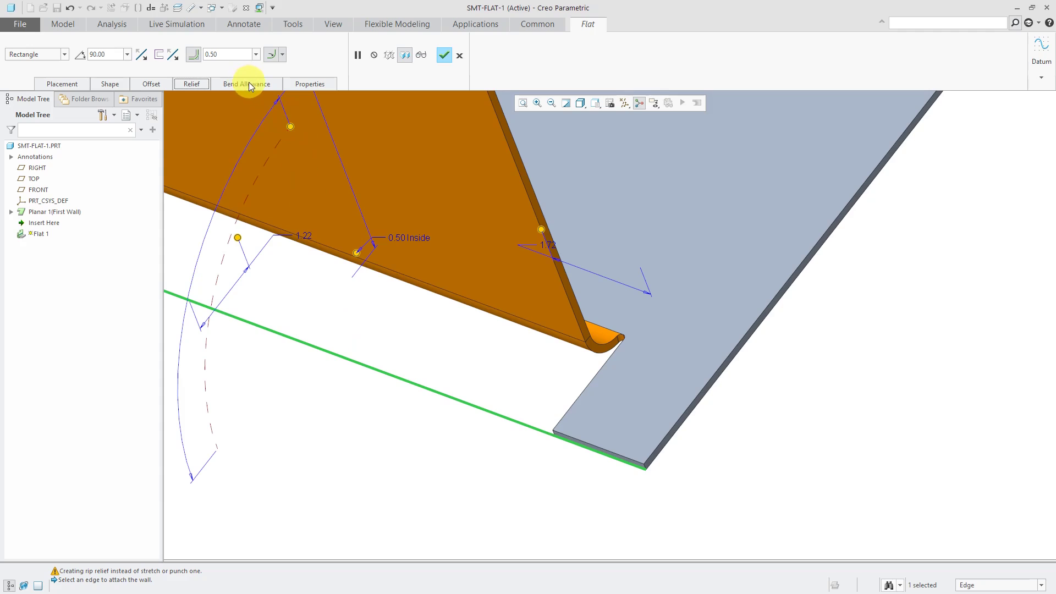
Step: Keep the wall's developed length calculation on 'Use part settings' in Bend Allowance
left_click(246, 84)
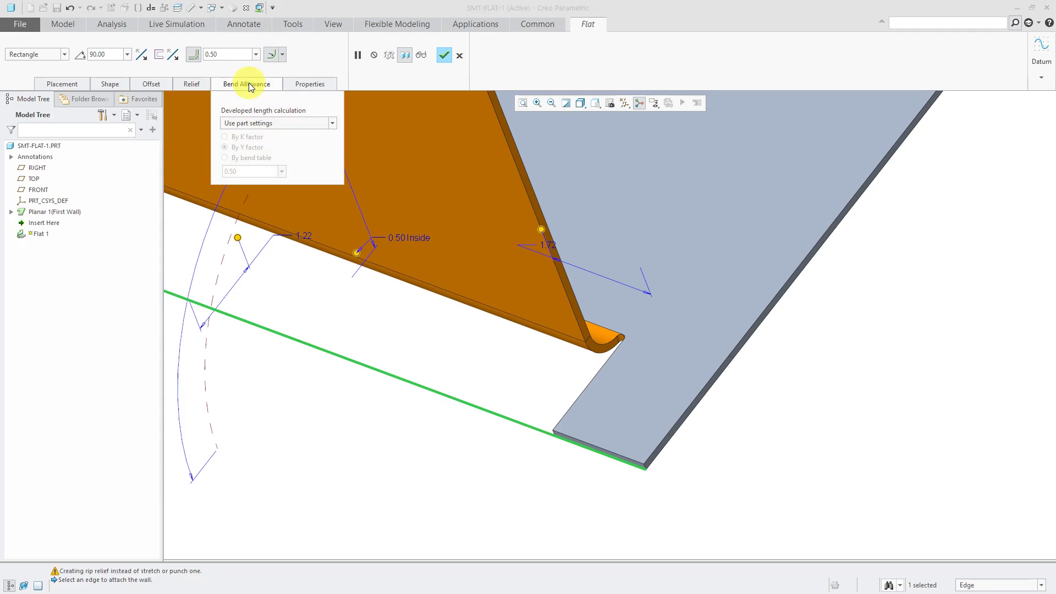
left_click(331, 123)
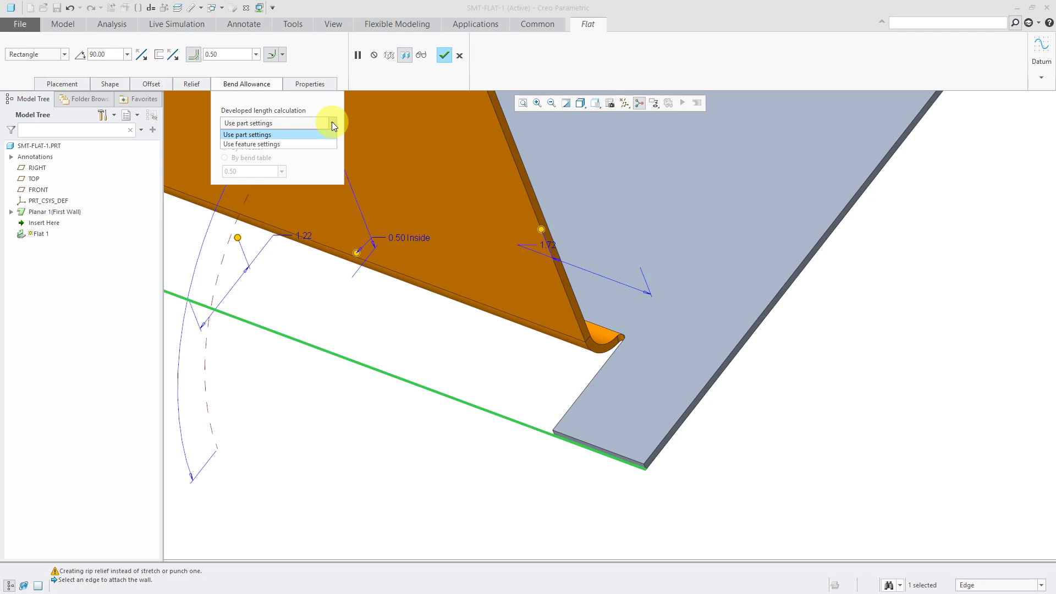
left_click(247, 123)
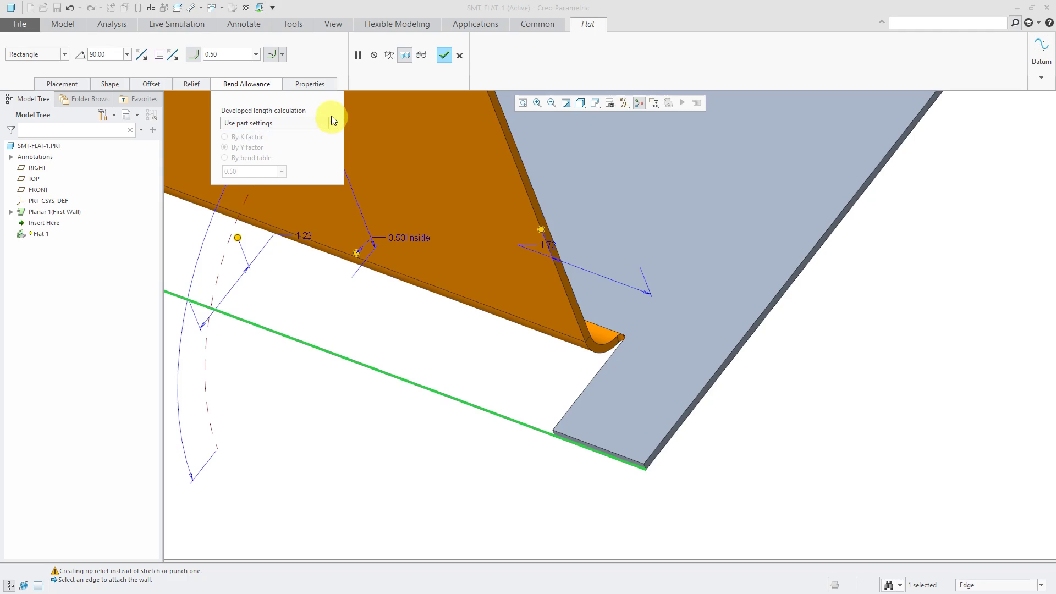
left_click(309, 84)
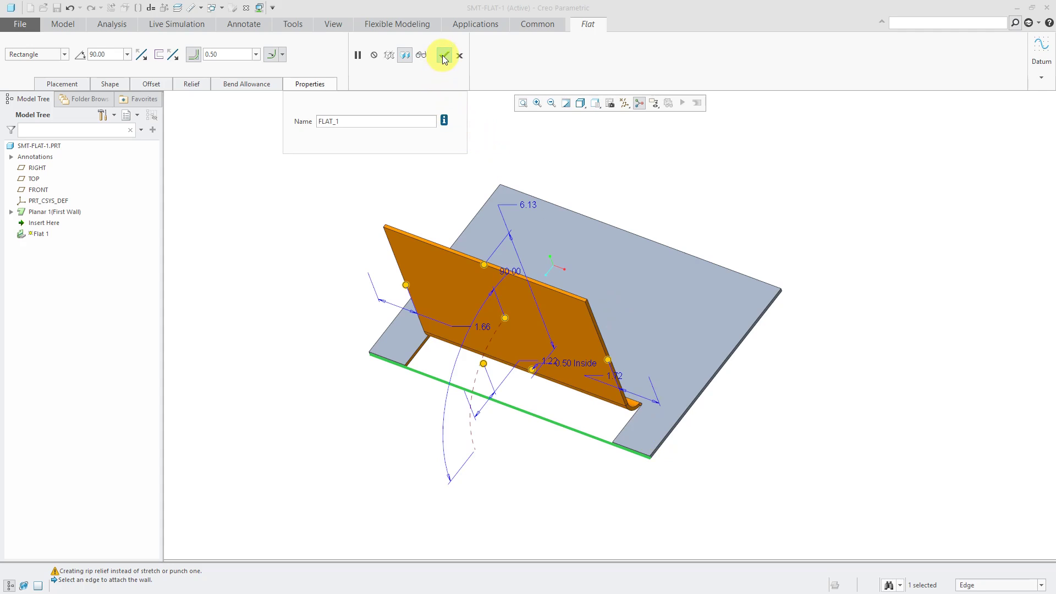
Step: Complete the flat wall feature, named FLAT_1
left_click(441, 55)
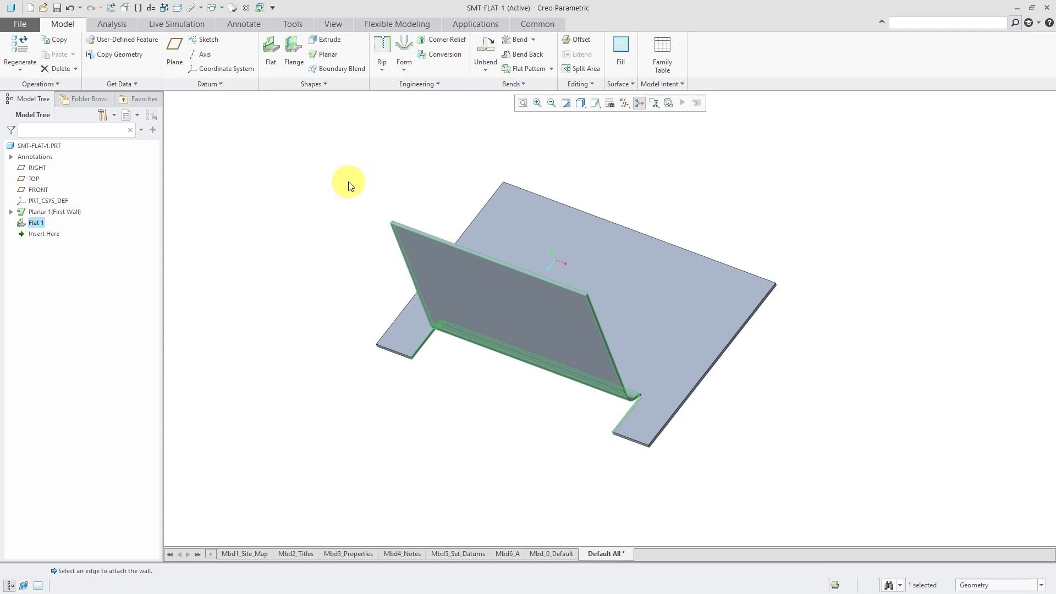